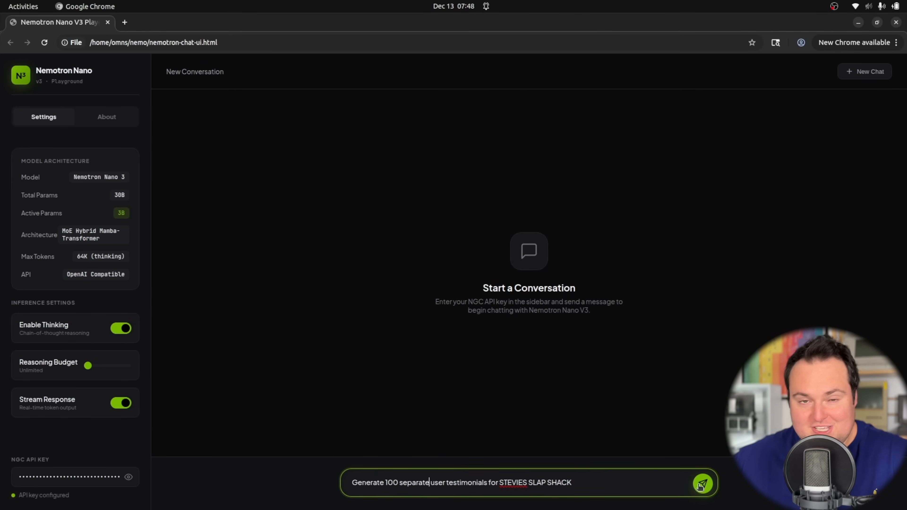
Step: Review the About page covering mixture of experts, hybrid Mamba-Transformer and reasoning modes
click(704, 484)
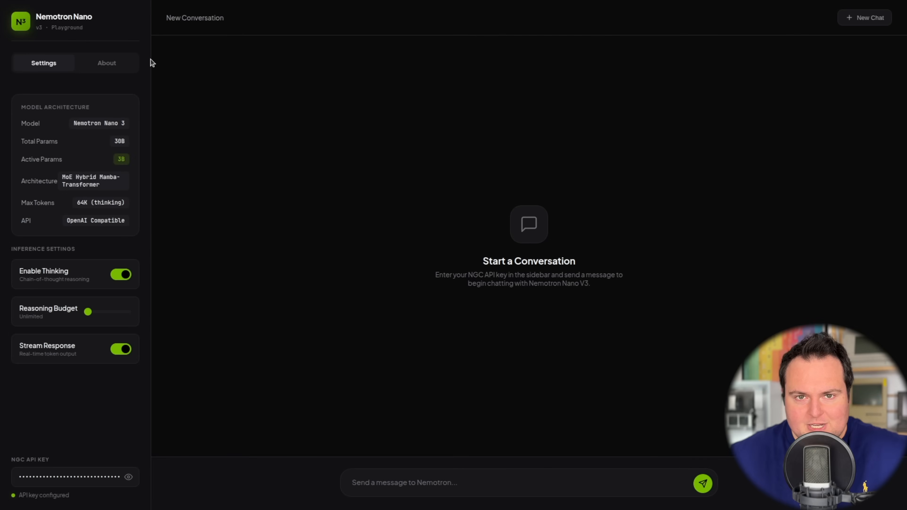
click(106, 63)
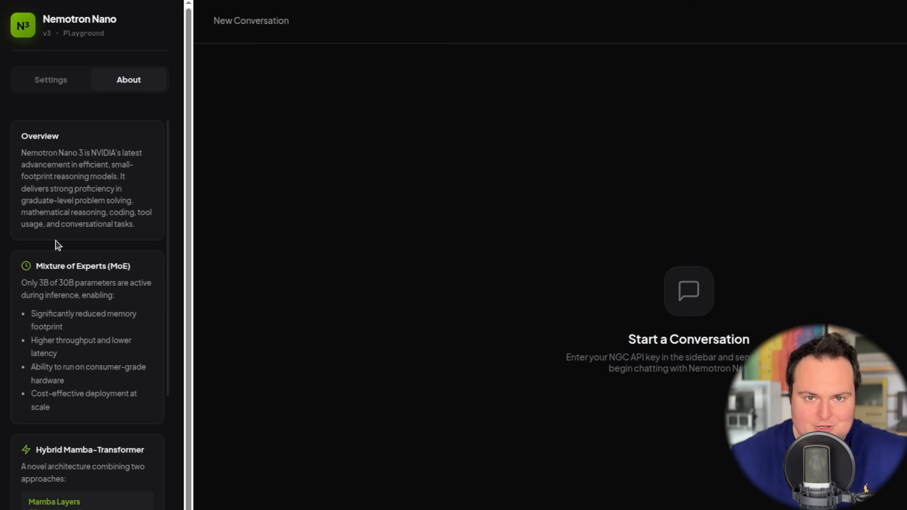
scroll(down, 3)
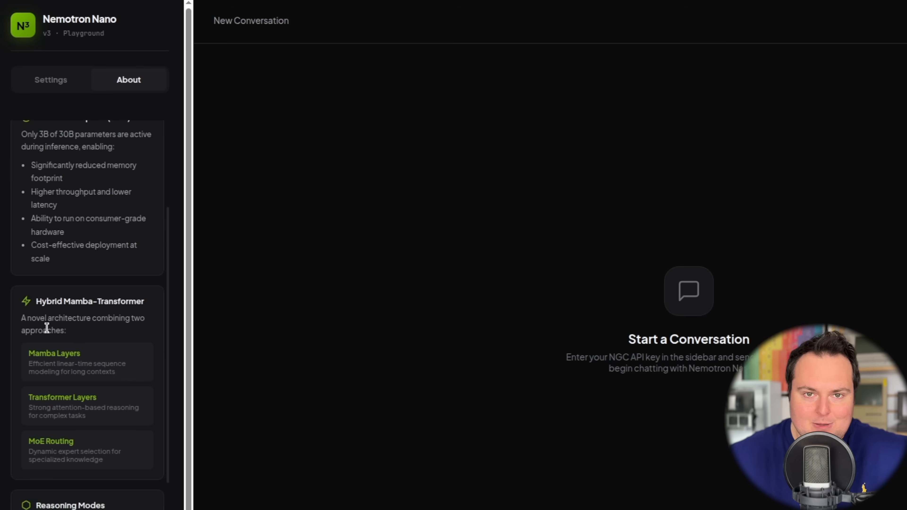
scroll(down, 3)
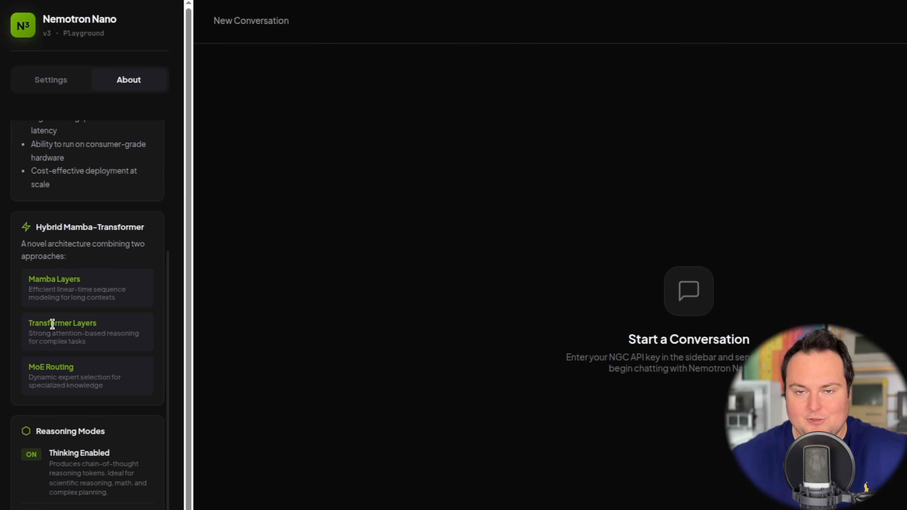
scroll(down, 3)
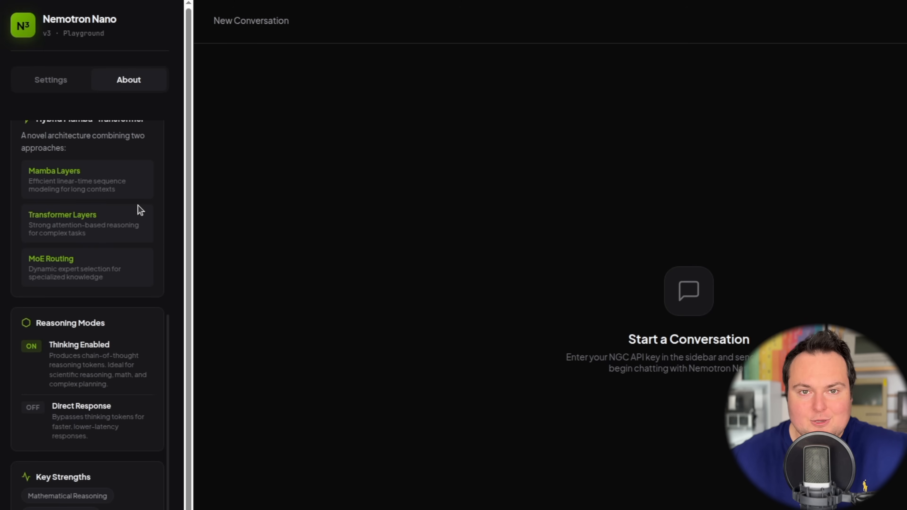
scroll(down, 3)
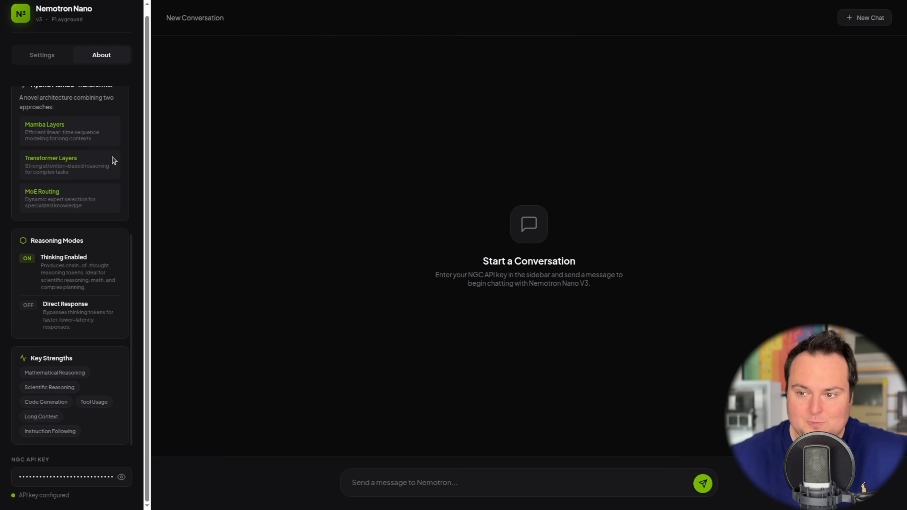
Step: Try the Reasoning Budget at 300 tokens, set it back to Unlimited, and stay on the inference settings
click(42, 54)
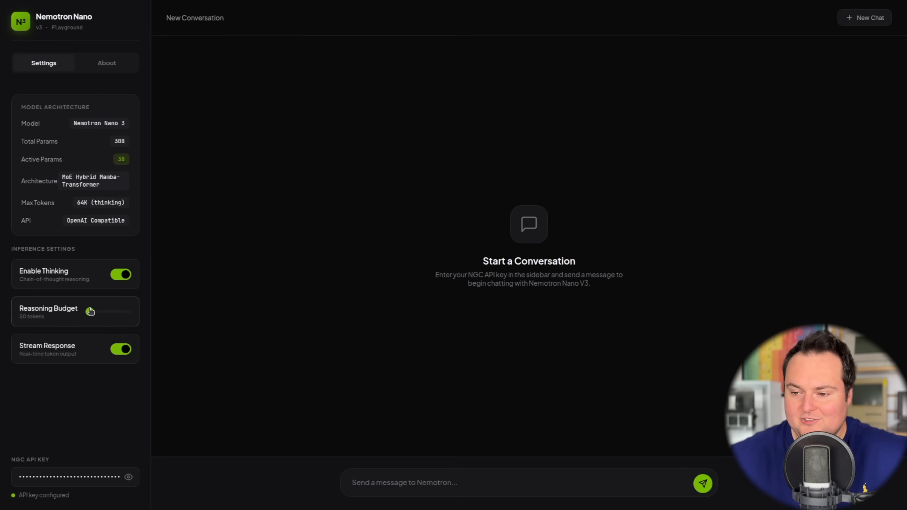
drag(90, 311, 101, 311)
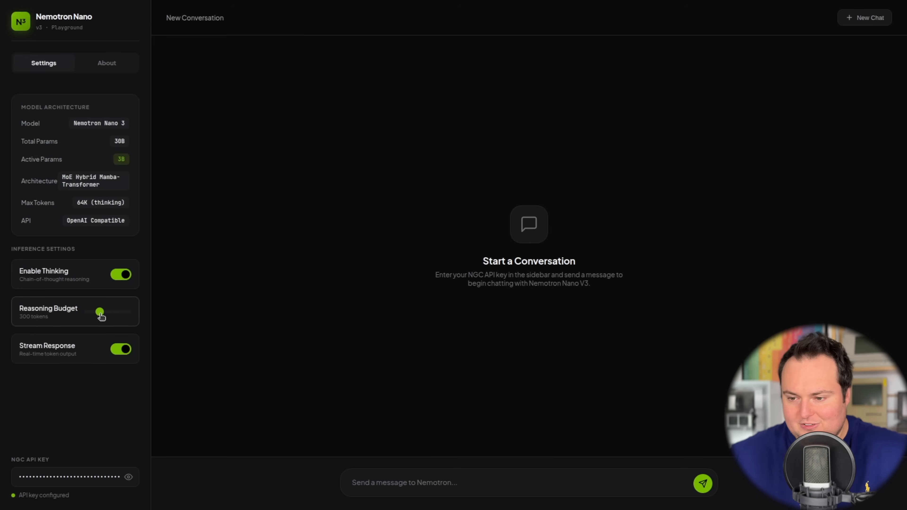
drag(101, 312, 88, 311)
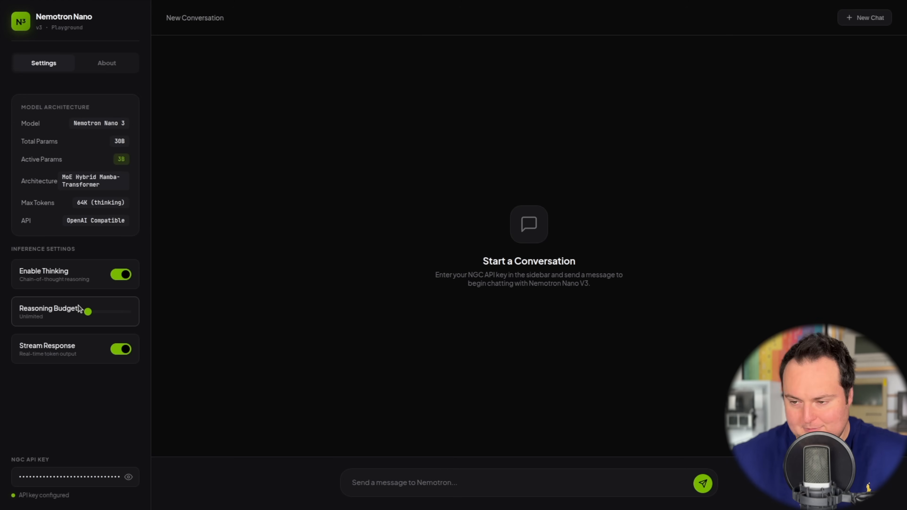
click(101, 54)
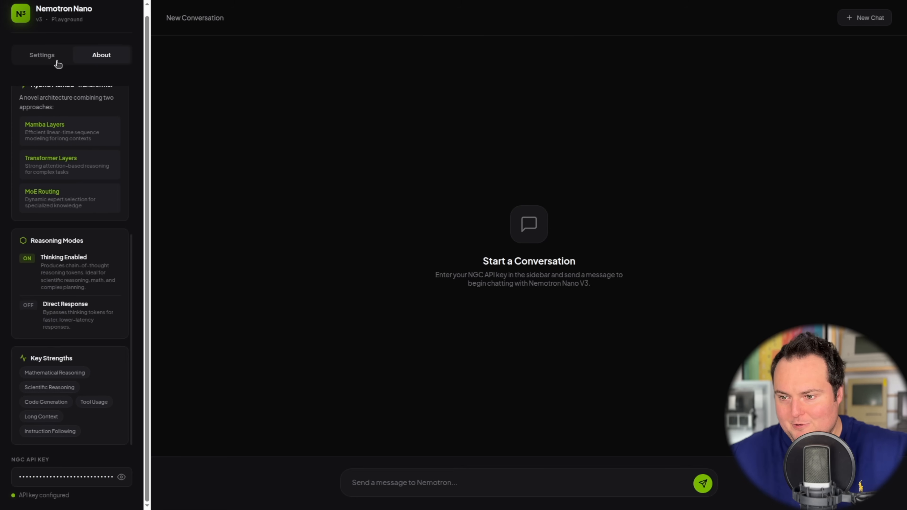
click(43, 55)
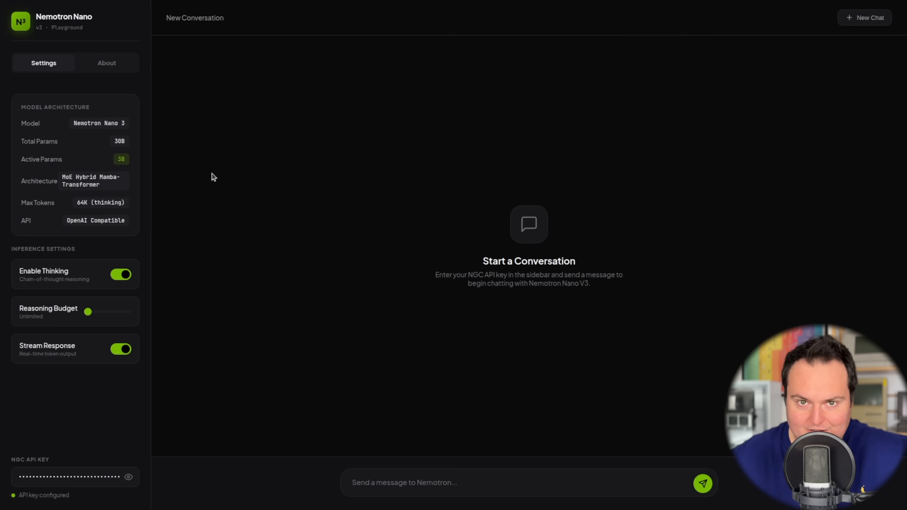
Step: Ask 'Using html, js and css, generate a browser based os' and read through the generated code
text(Using html, js and css, generate a browser based os)
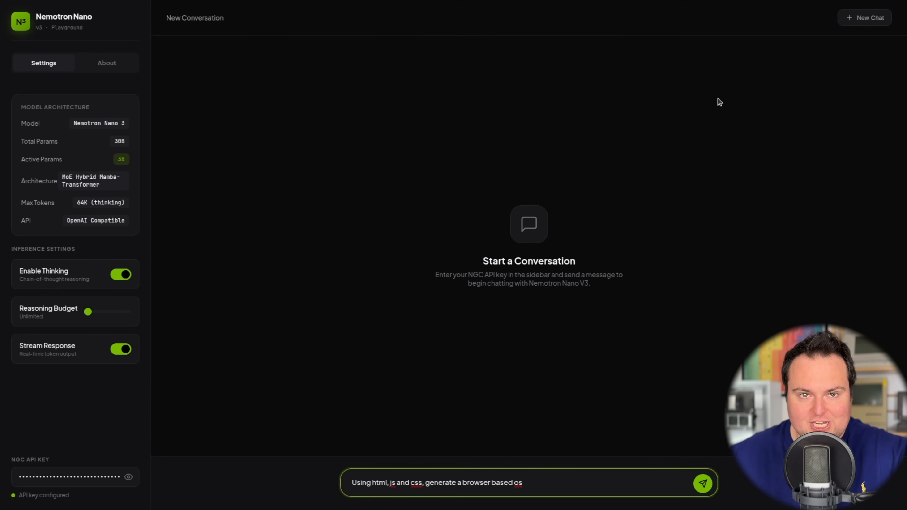
click(704, 484)
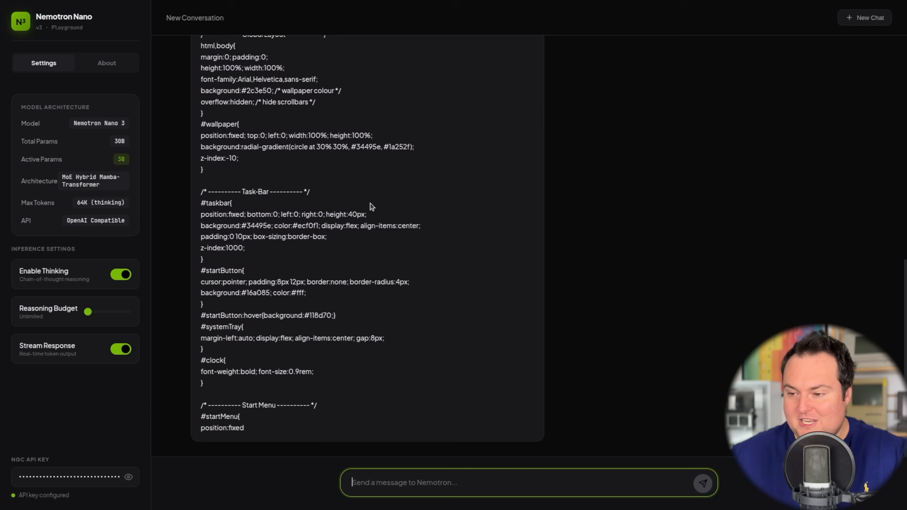
scroll(down, 3)
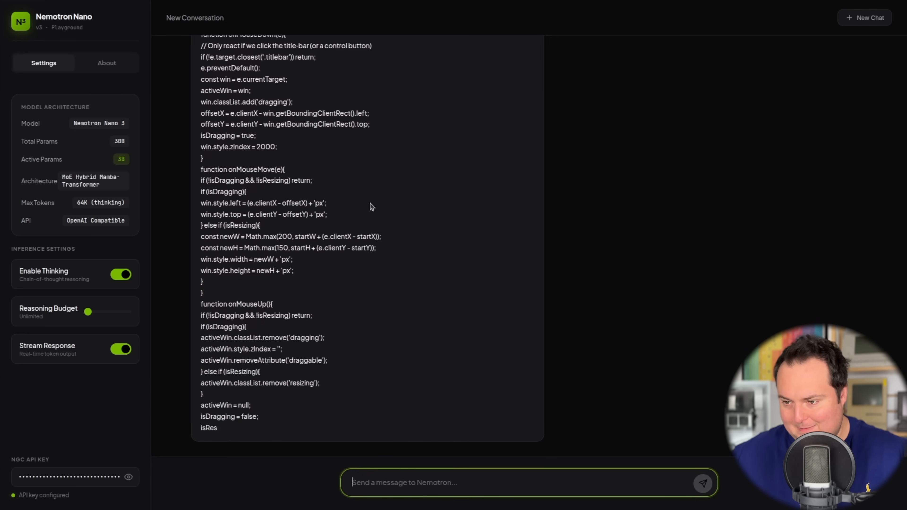
scroll(down, 3)
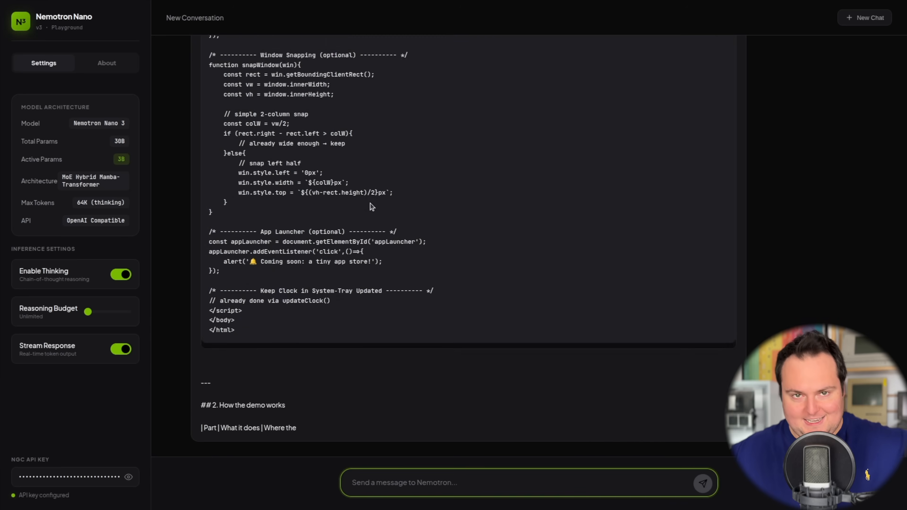
scroll(down, 3)
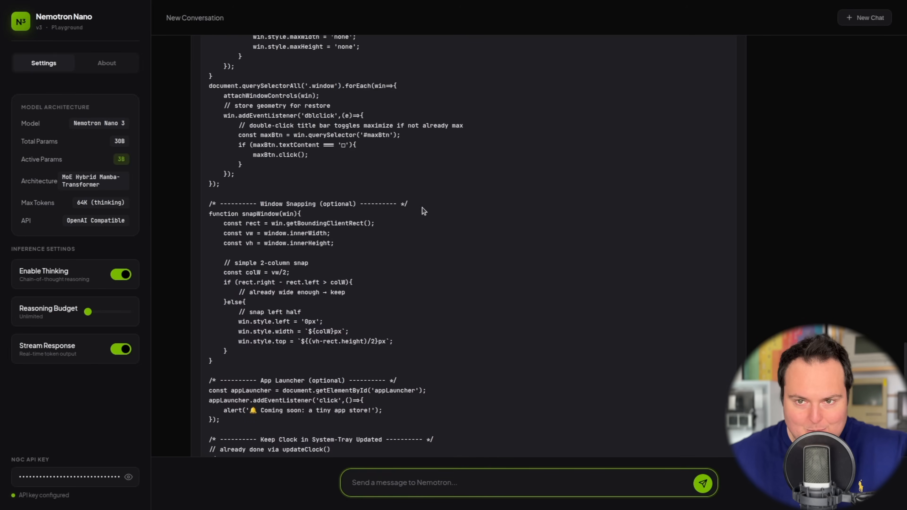
scroll(up, 3)
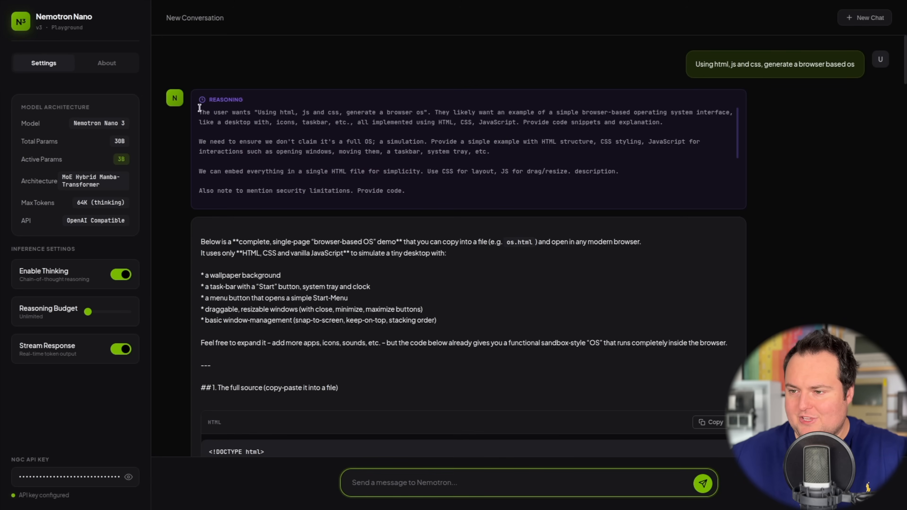
scroll(down, 3)
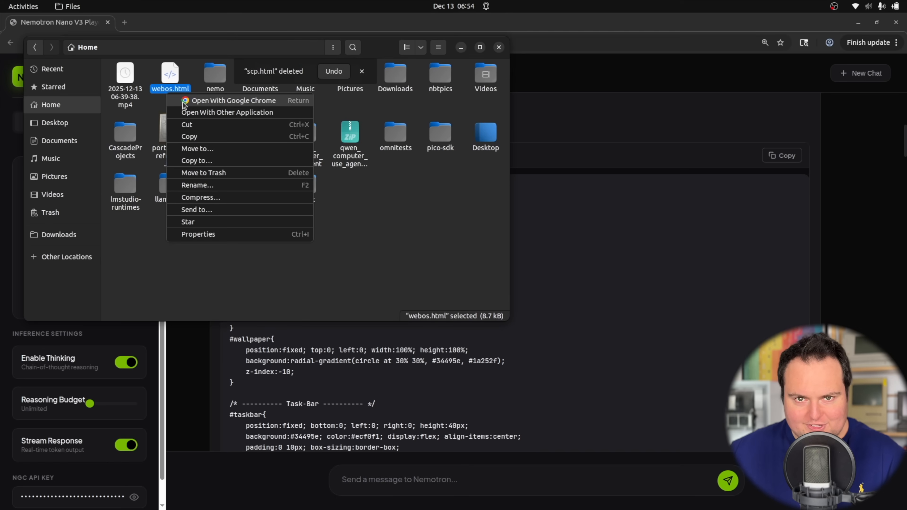
Step: Run webos.html in Chrome and dismiss the app launcher's coming-soon alert
click(234, 101)
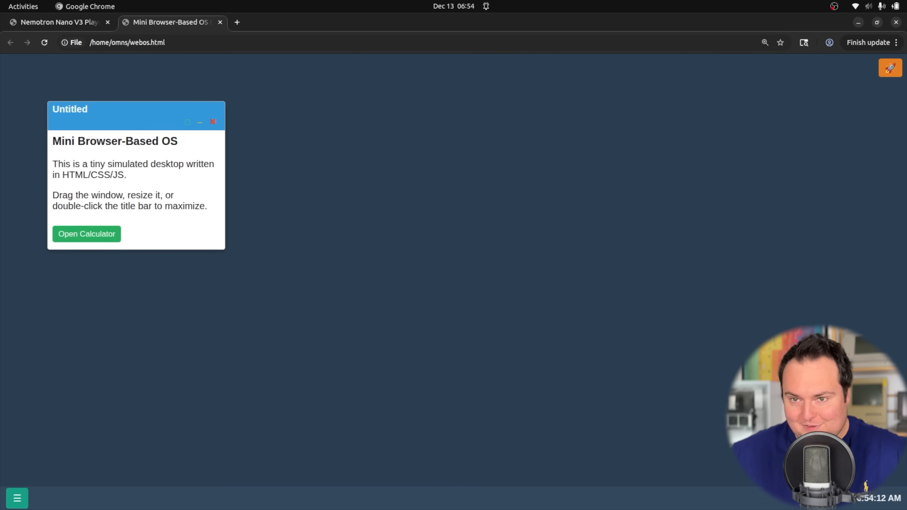
click(889, 69)
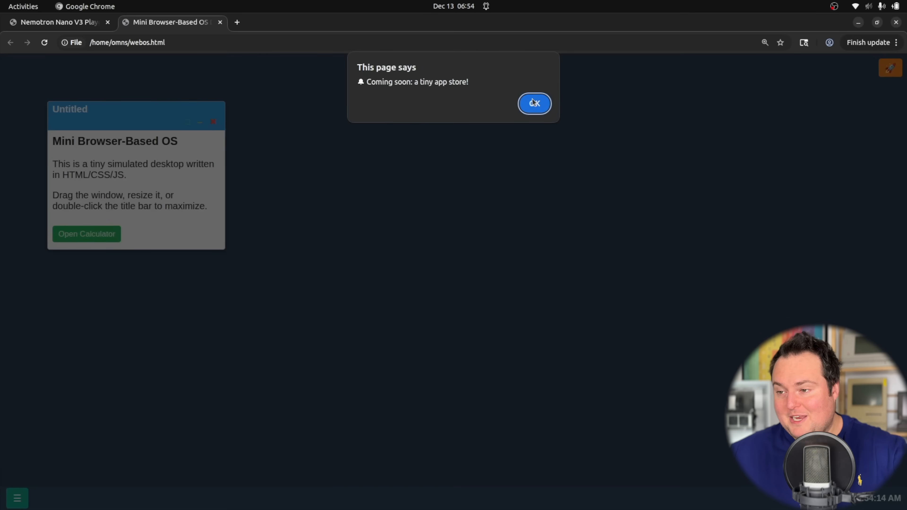
click(534, 103)
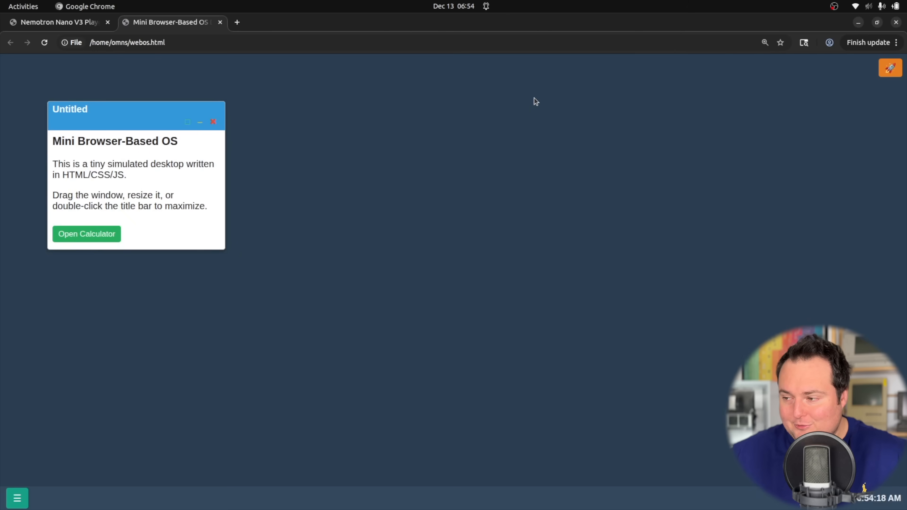
mouse_move(532, 121)
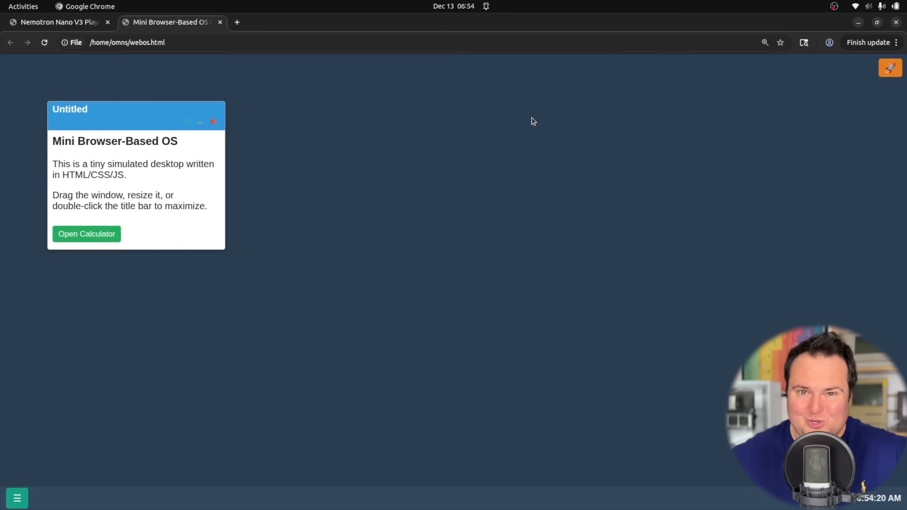
mouse_move(85, 129)
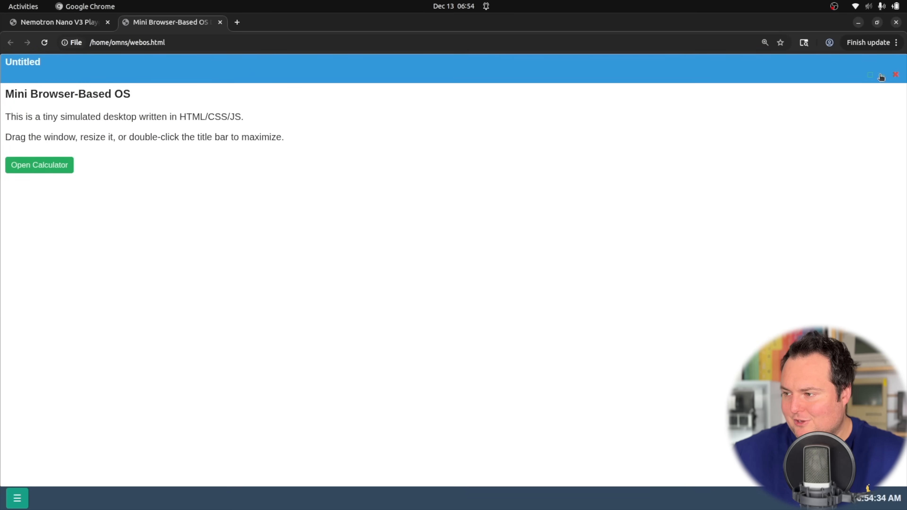
Step: Exercise the demo desktop's start menu and the launcher alert once more
click(17, 501)
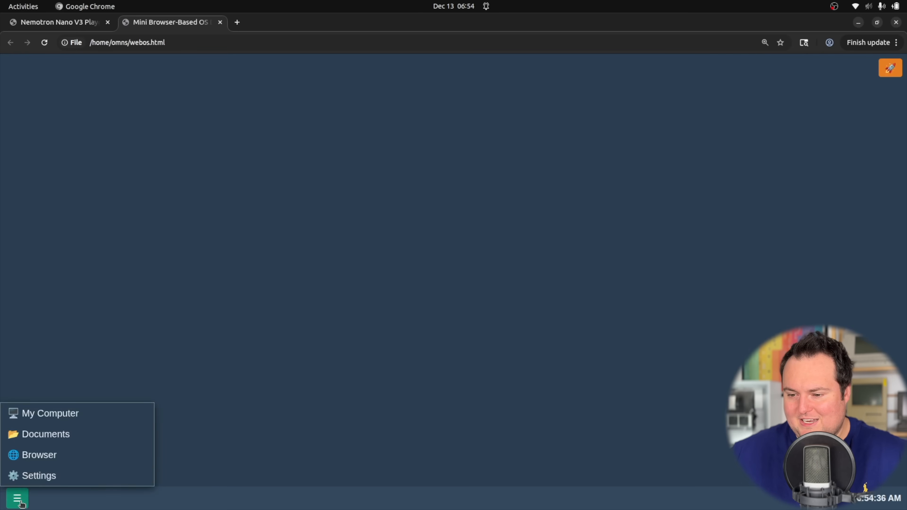
mouse_move(87, 420)
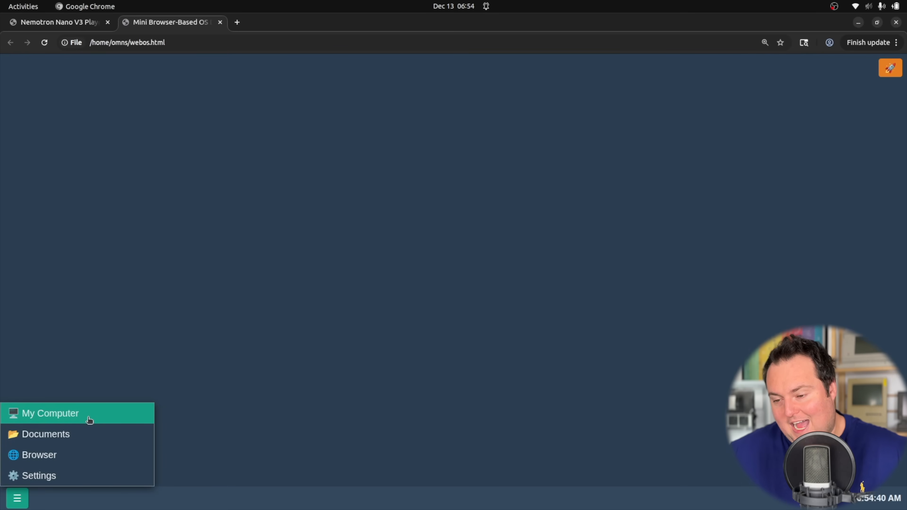
mouse_move(82, 463)
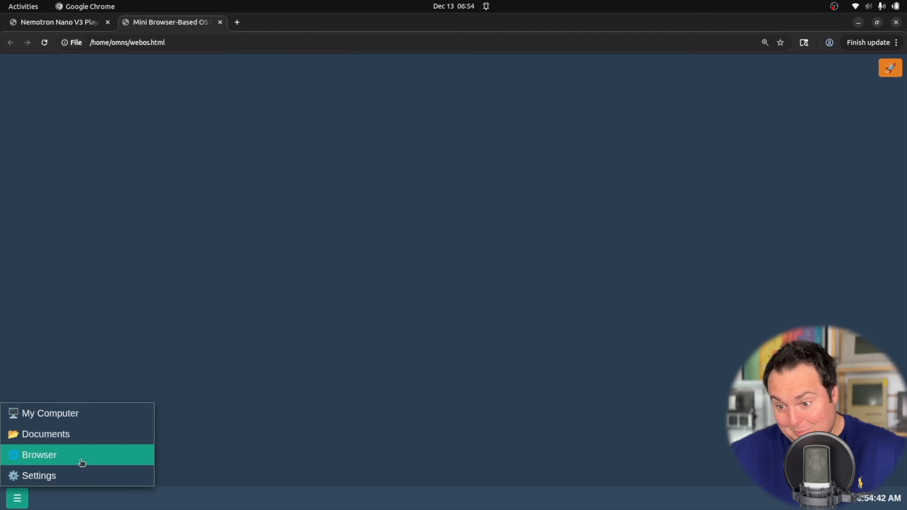
mouse_move(59, 443)
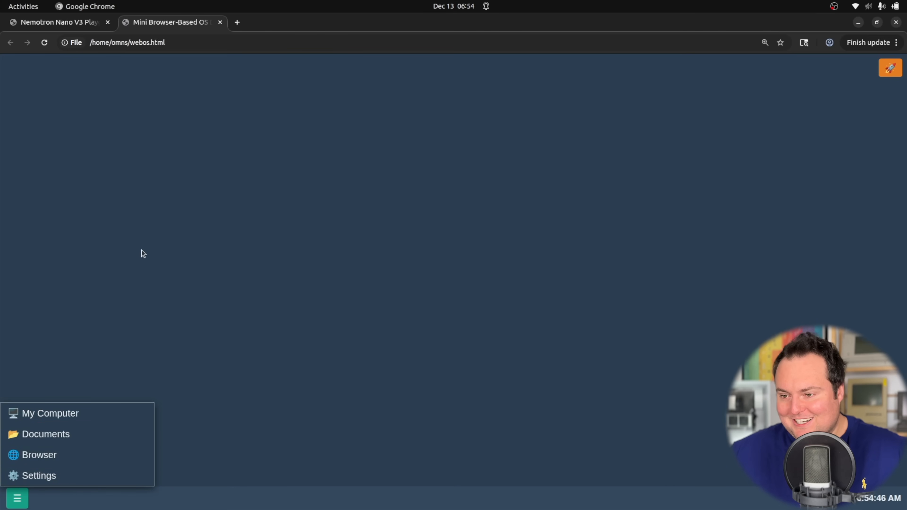
click(890, 69)
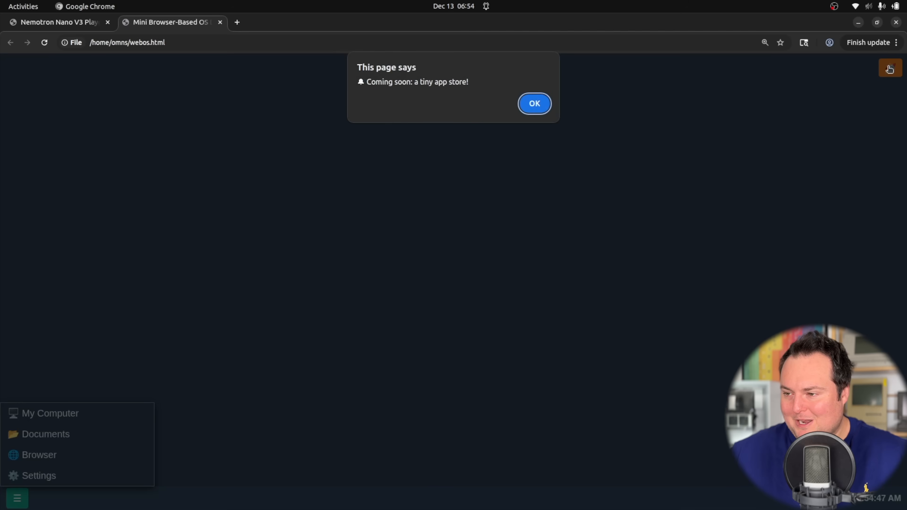
click(535, 103)
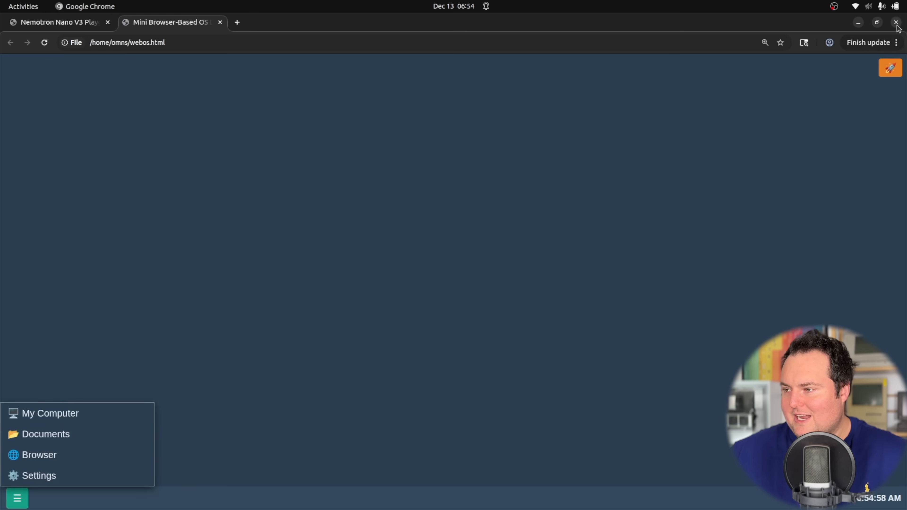
Step: Inspect the 'win is not defined' ReferenceError in the DevTools console and return to the Nemotron chat
click(895, 42)
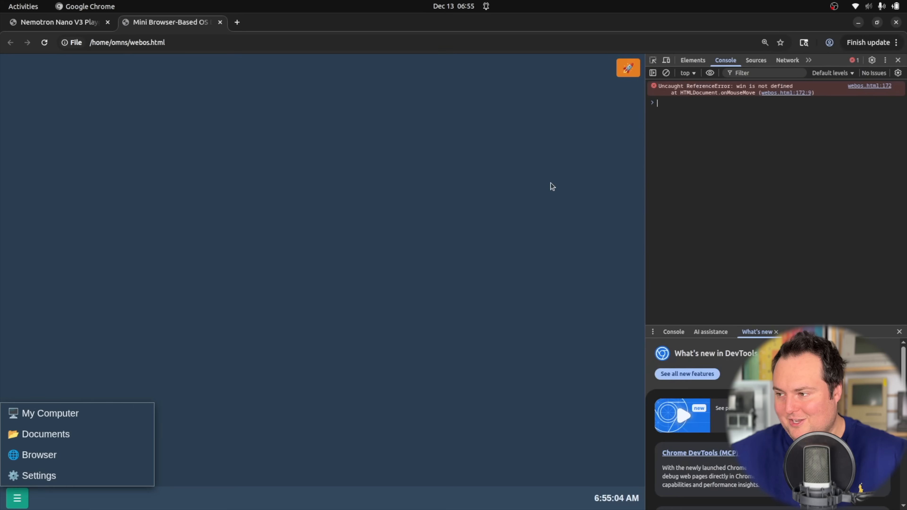
right_click(742, 92)
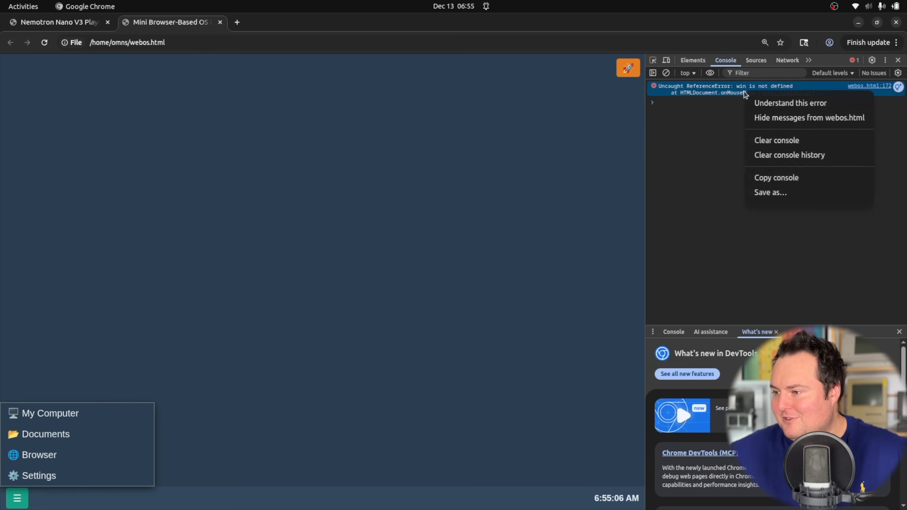
click(781, 181)
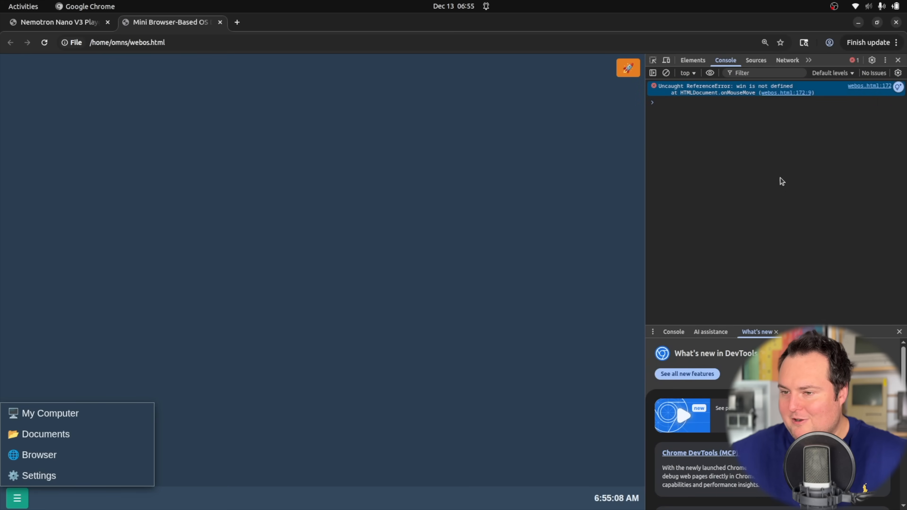
click(54, 22)
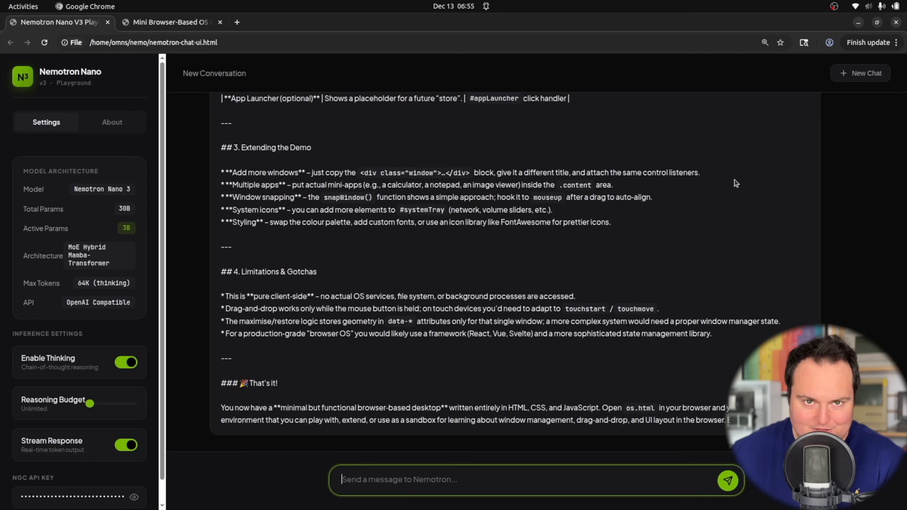
Step: Report 'This error is occuring, please fix it and generate entire updated script' and read the corrected code
text(This error is occuring, please fix it and generate entire updated script:)
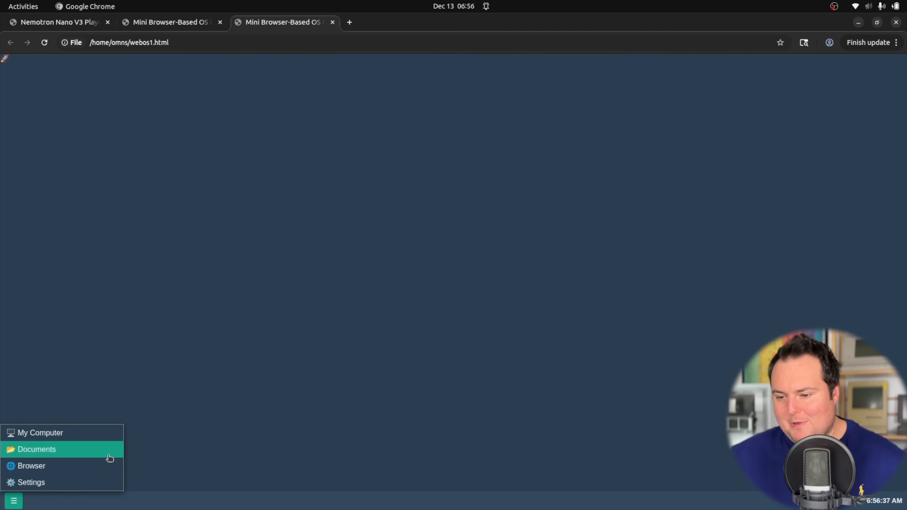
mouse_move(101, 358)
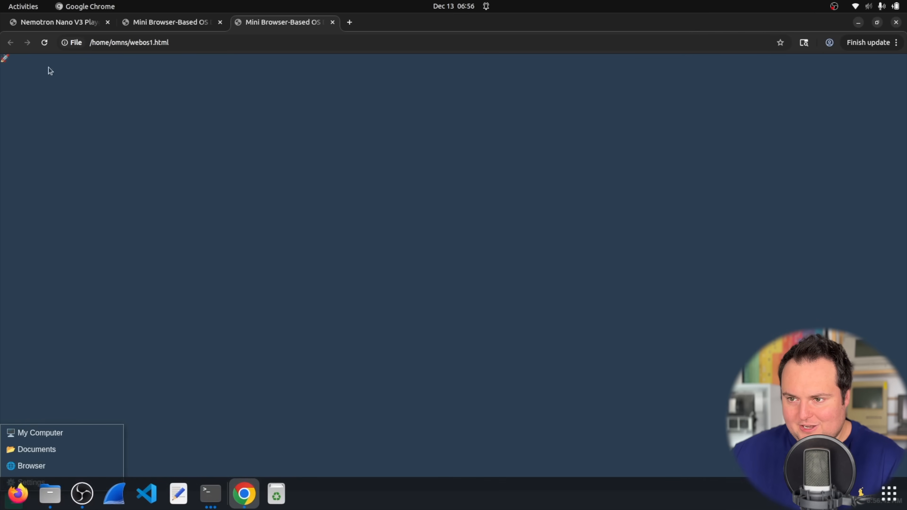
click(54, 22)
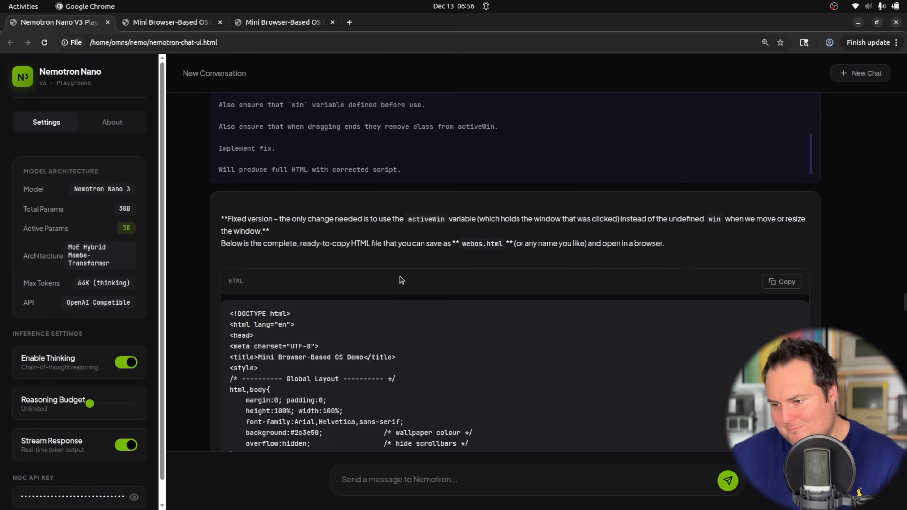
scroll(down, 3)
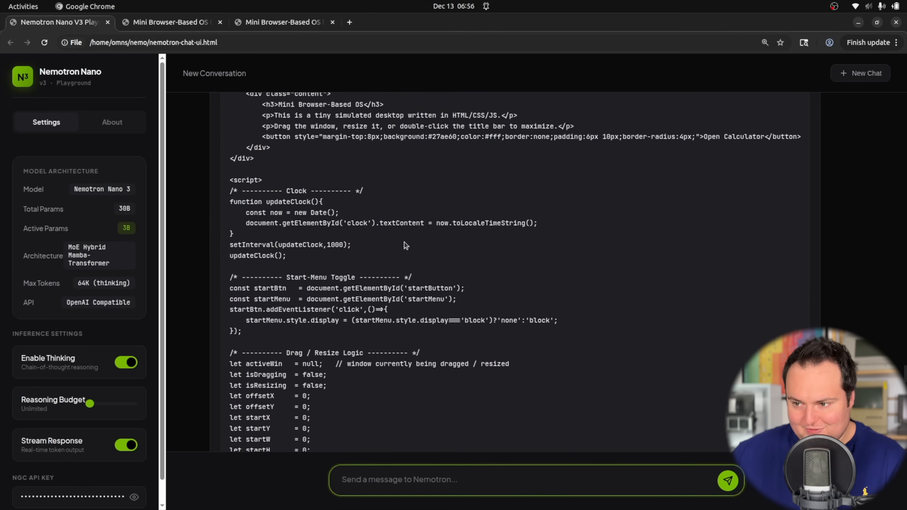
scroll(down, 3)
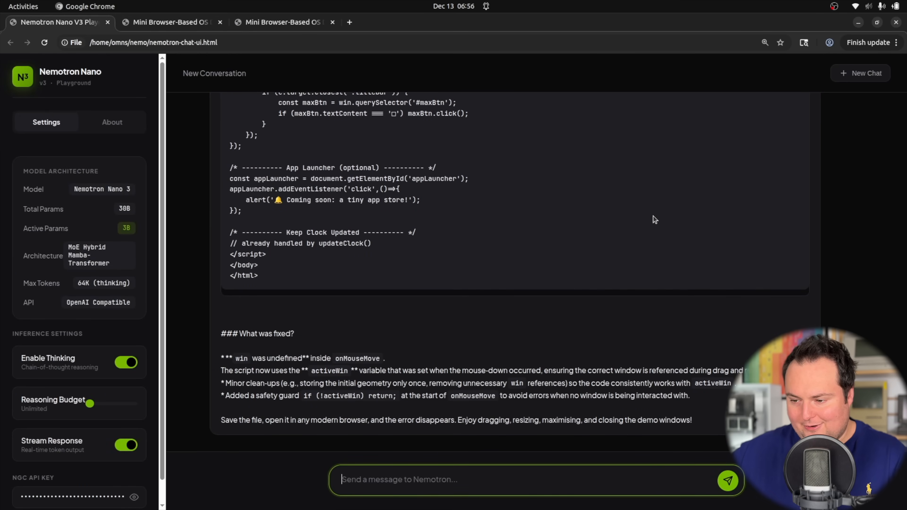
Step: Send 'Thanks, error fixed. But now, please imple...' and read the extended web OS response
text(Thanks, error fixed. But now, please imple)
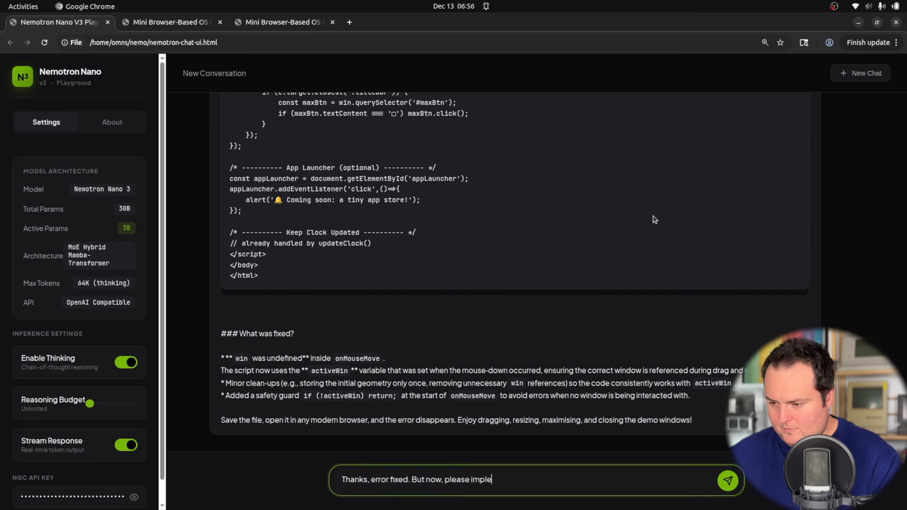
click(728, 481)
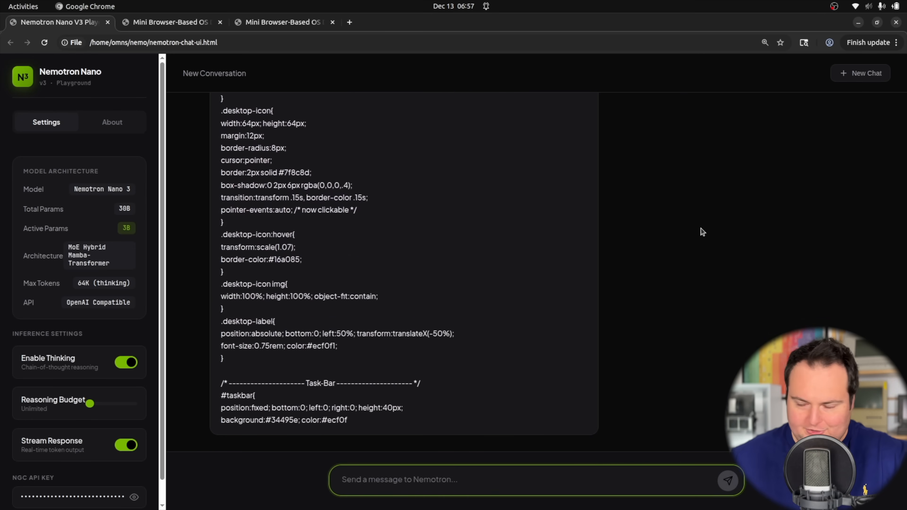
scroll(down, 3)
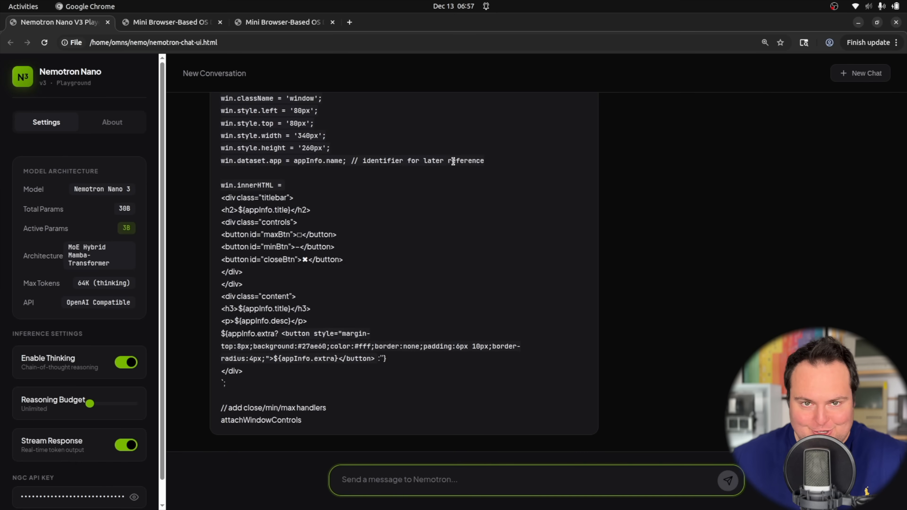
scroll(down, 3)
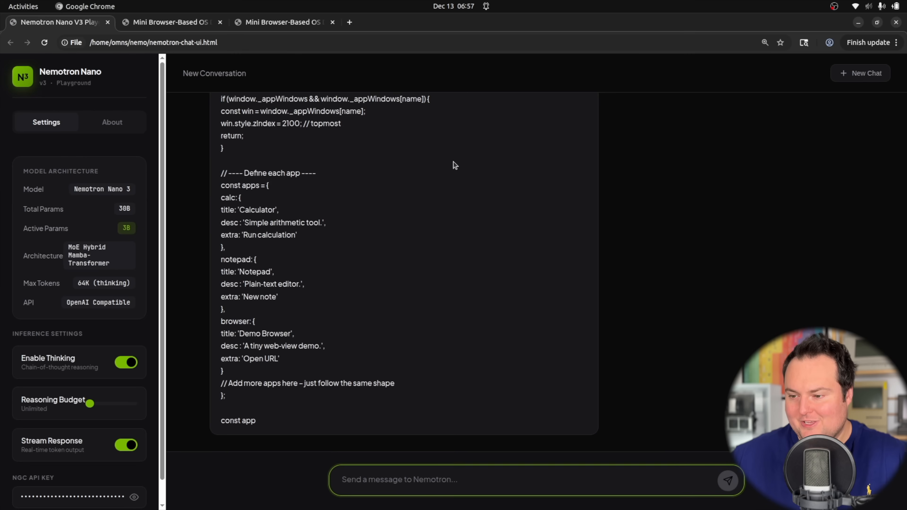
scroll(down, 3)
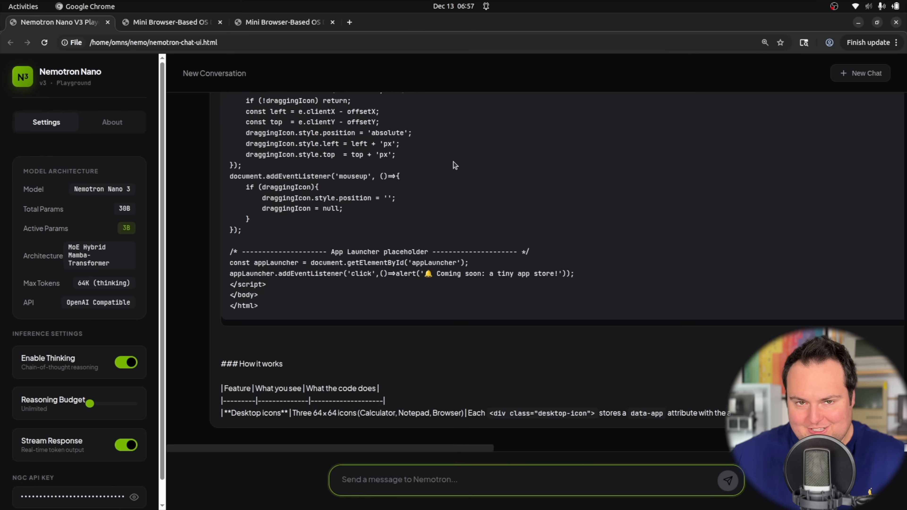
scroll(down, 3)
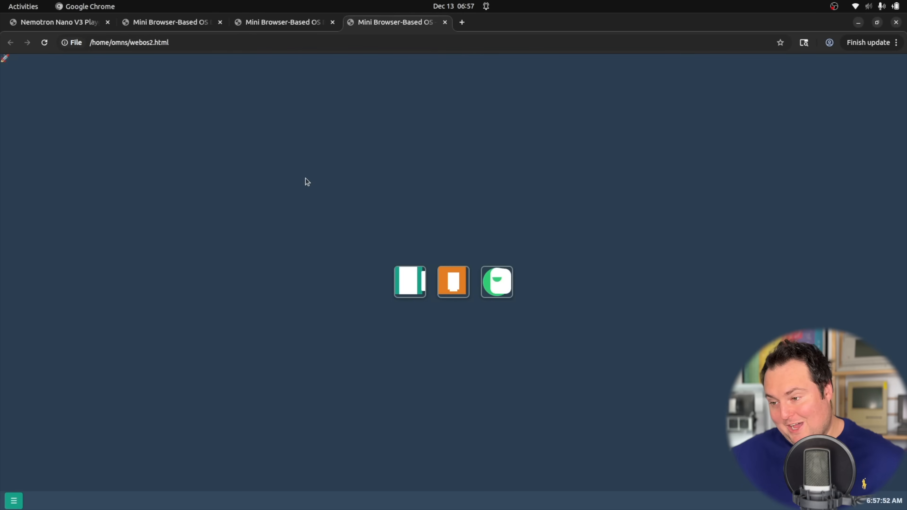
mouse_move(297, 184)
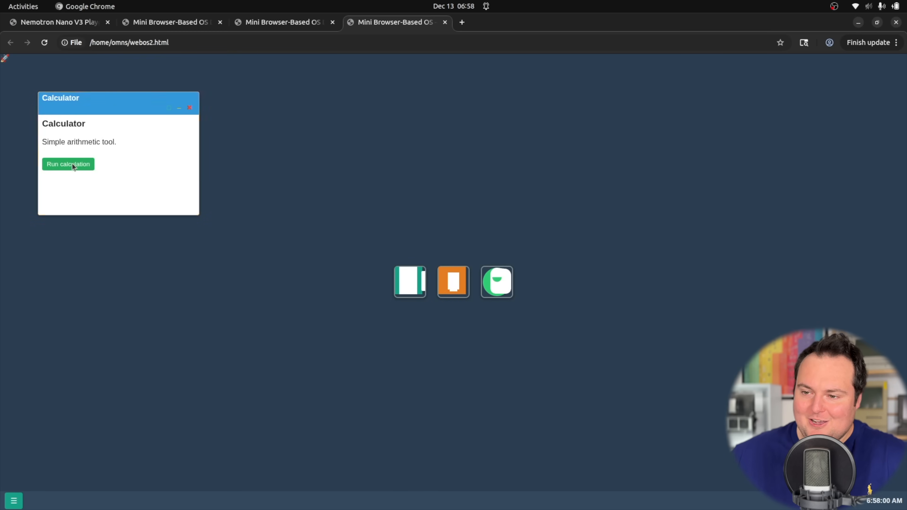
Step: Try the Calculator, Notepad, Demo Browser, start menu and coming-soon app store alert in webos2.html
click(190, 108)
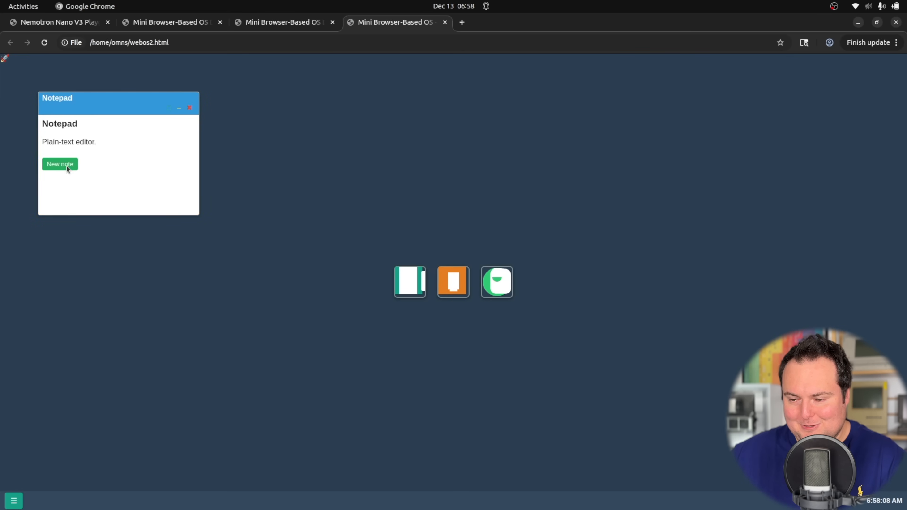
click(190, 108)
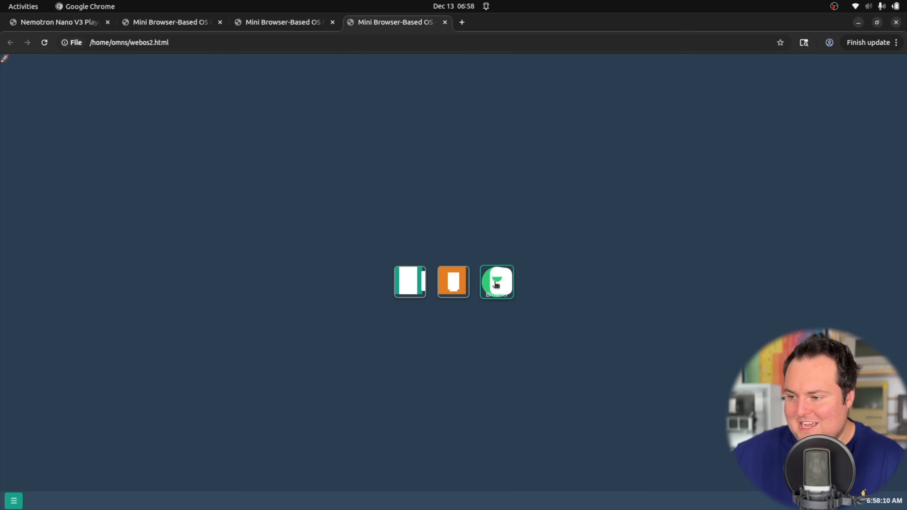
click(497, 282)
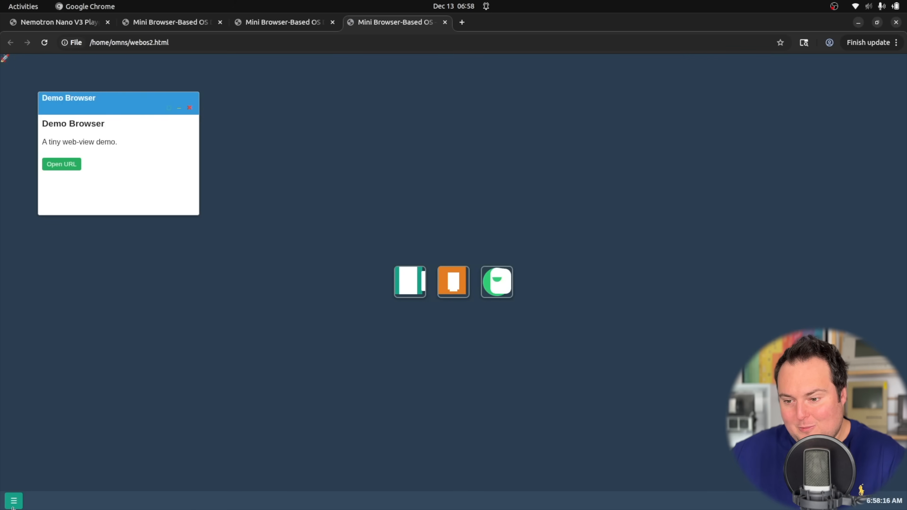
click(13, 501)
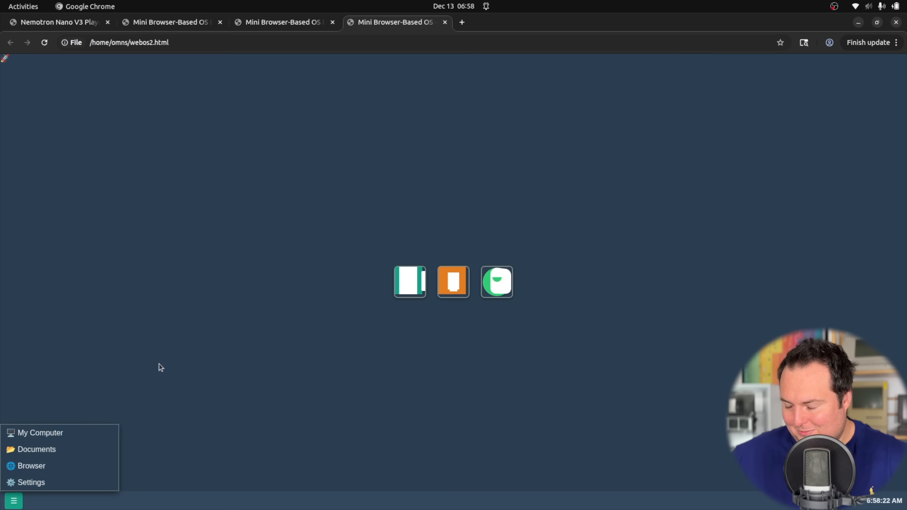
mouse_move(199, 292)
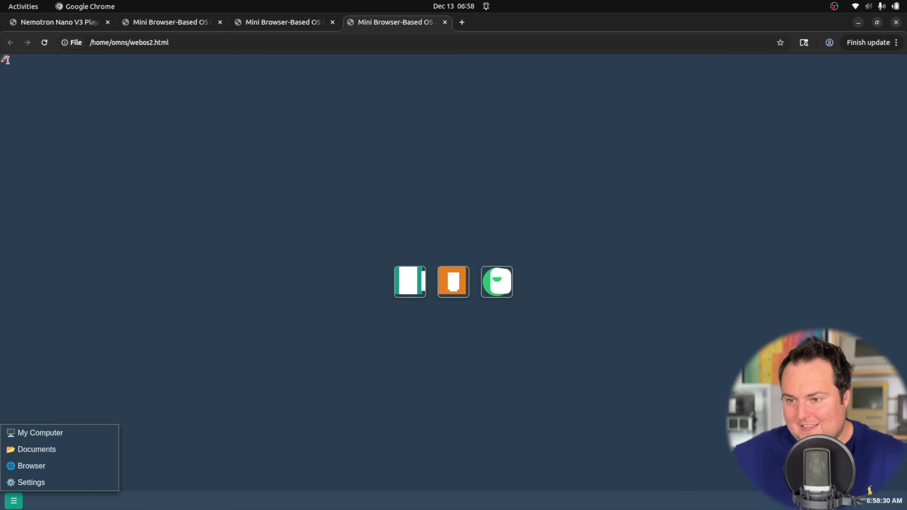
click(497, 282)
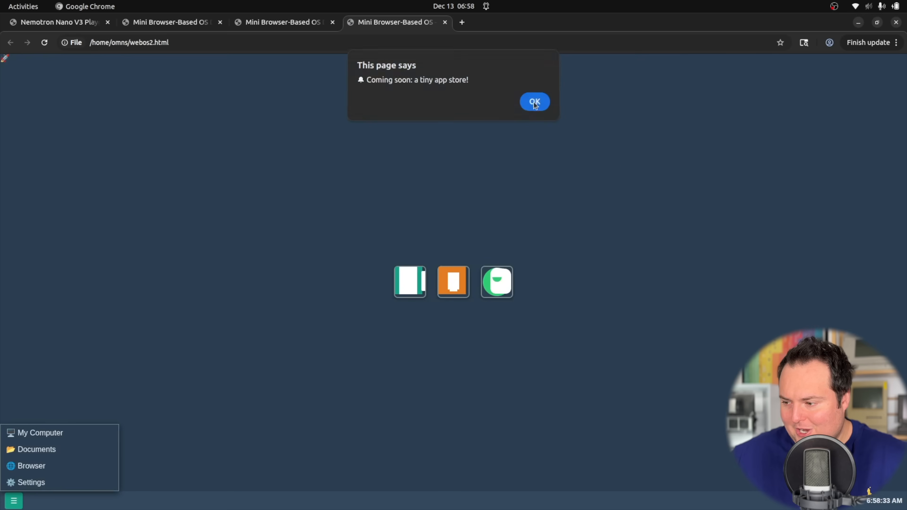
click(534, 101)
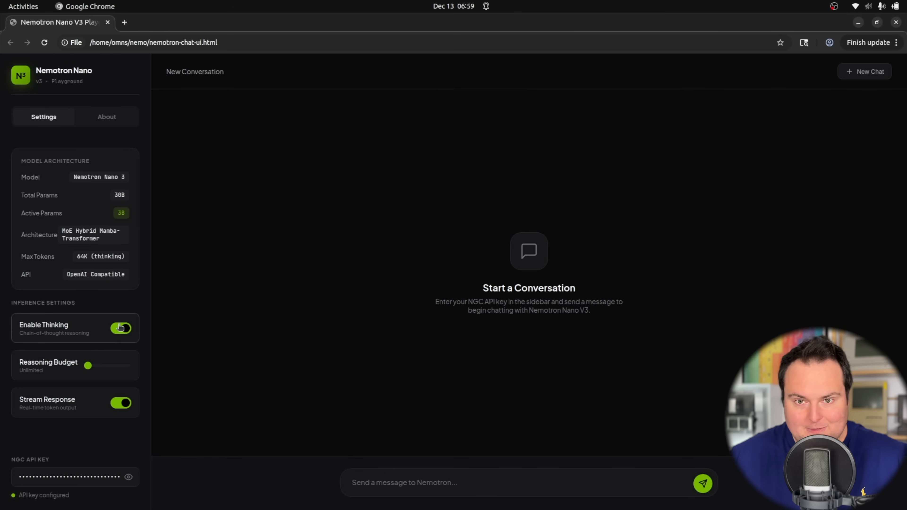
Step: Turn Enable Thinking off and get the story 'The Lantern Keeper of Willow Hollow' from 'Hey tell me a story'
click(121, 328)
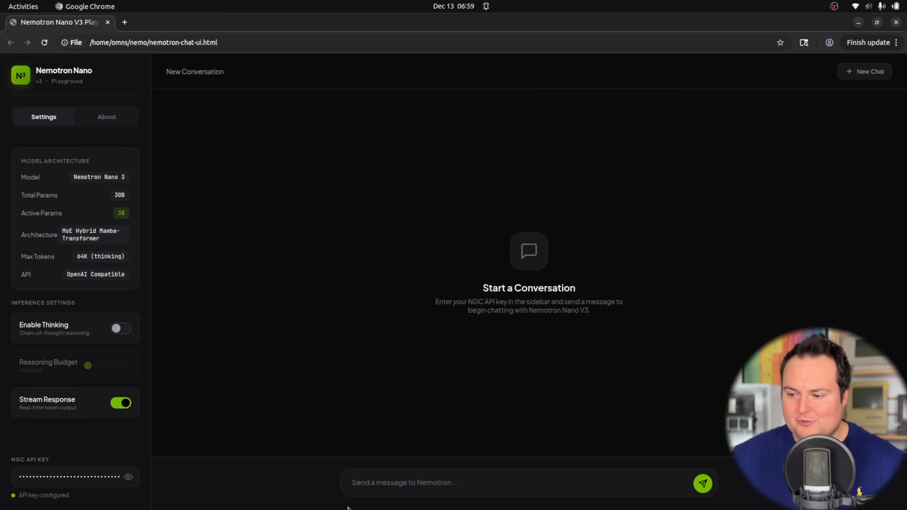
click(518, 483)
text(Hey tell me a story)
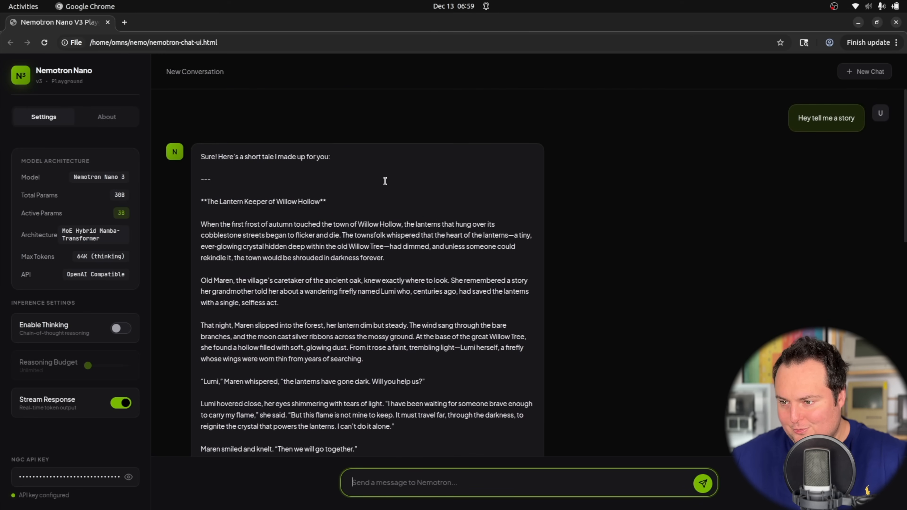
scroll(down, 3)
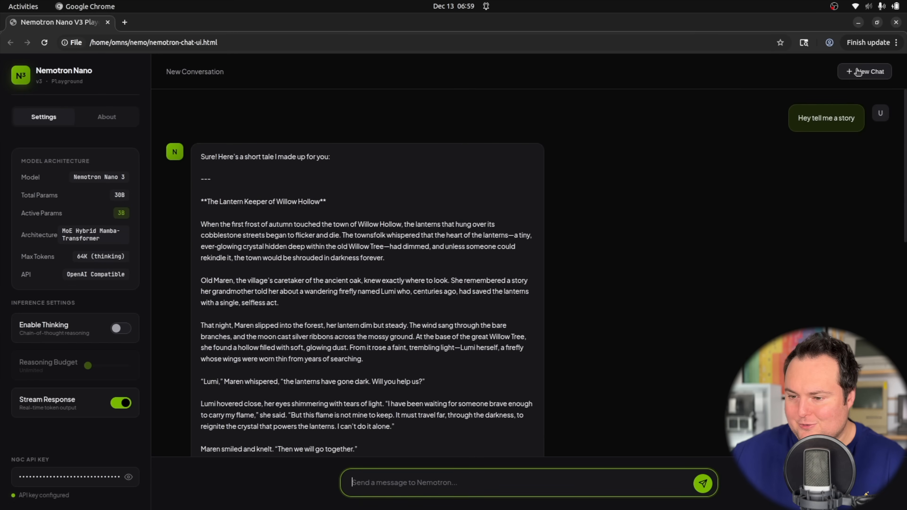
click(864, 72)
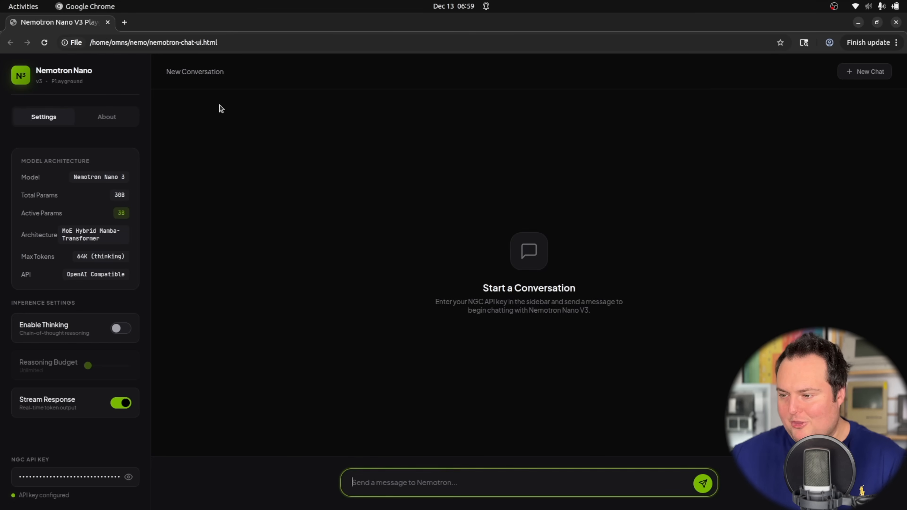
text(Tell me about combat in old school runescape)
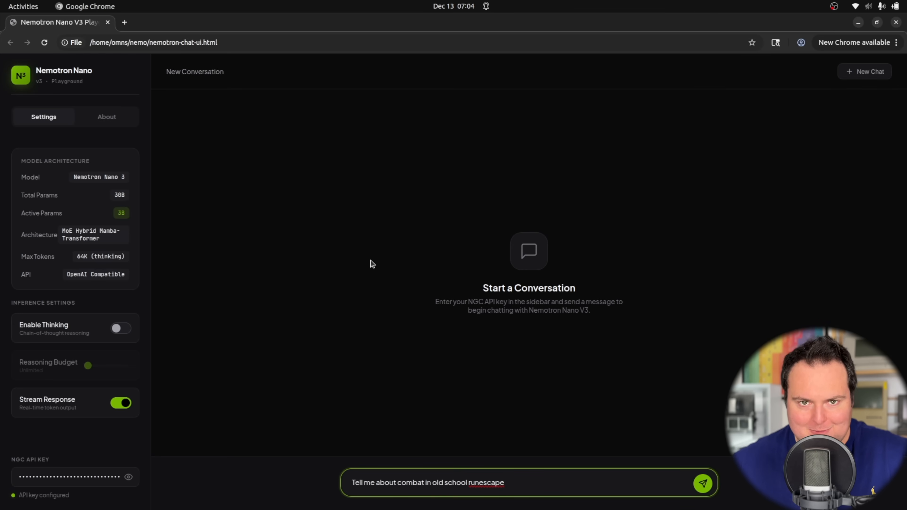
click(704, 483)
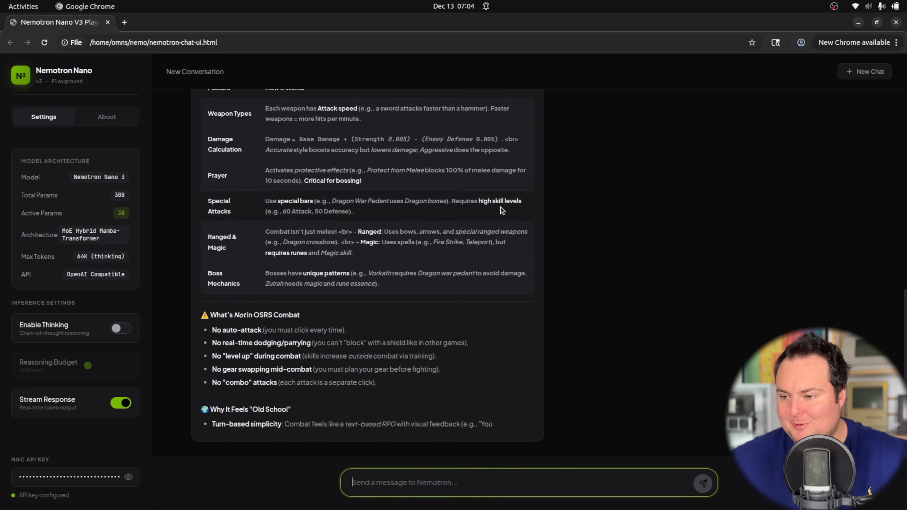
scroll(down, 3)
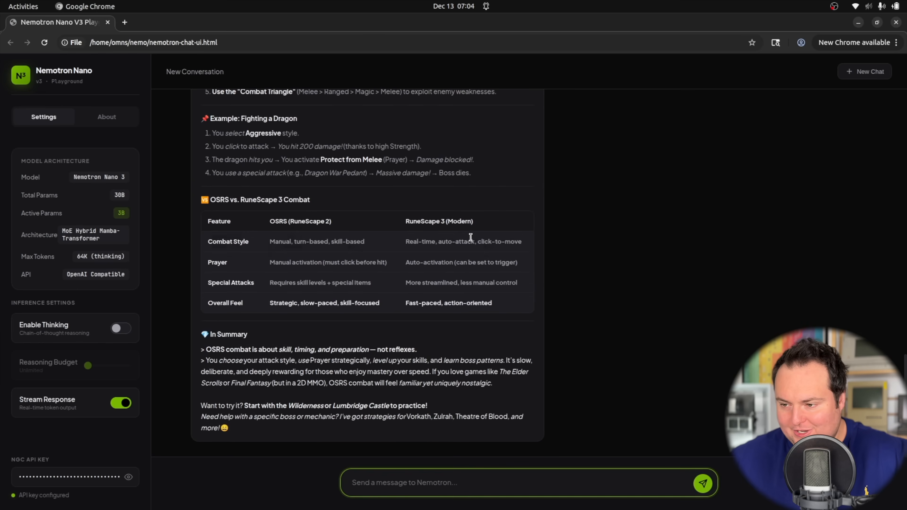
key(ctrl+plus)
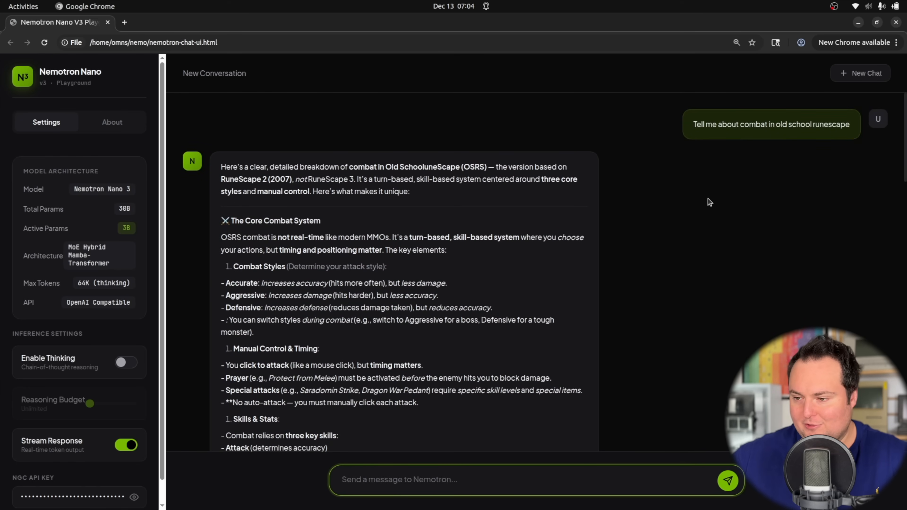
scroll(down, 3)
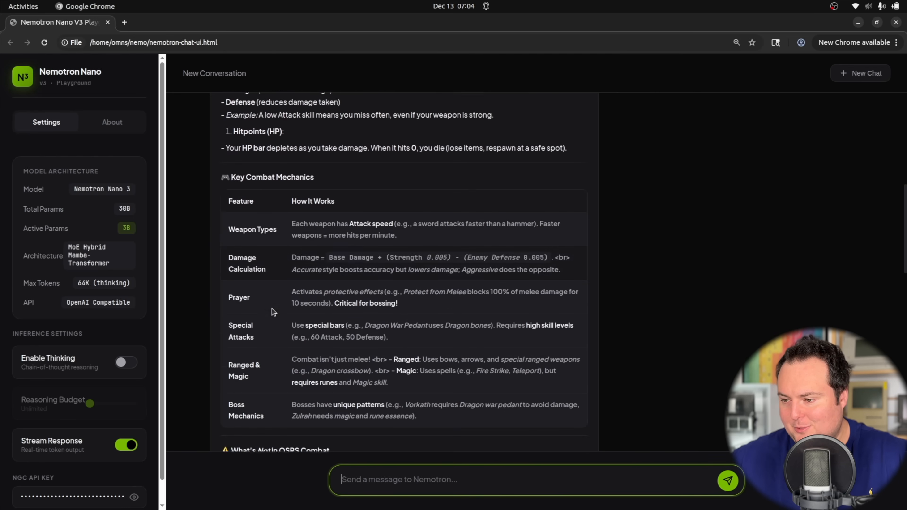
scroll(down, 3)
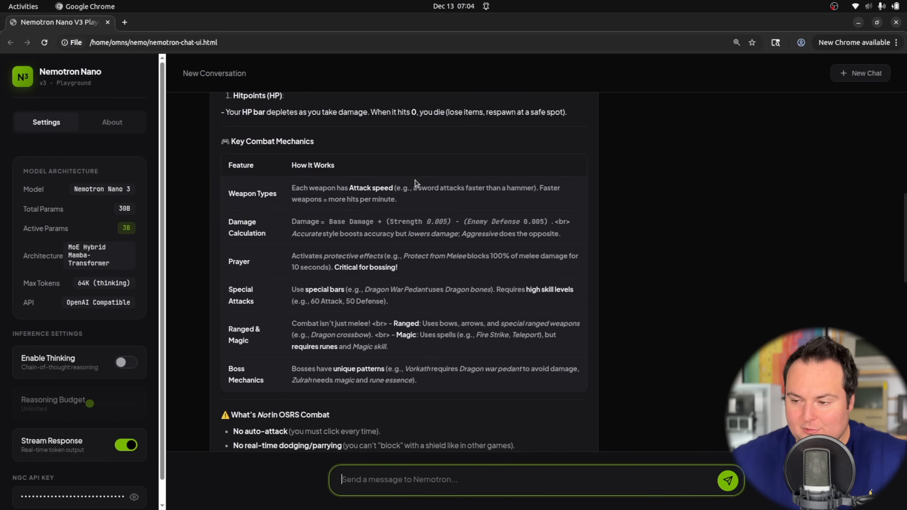
scroll(down, 3)
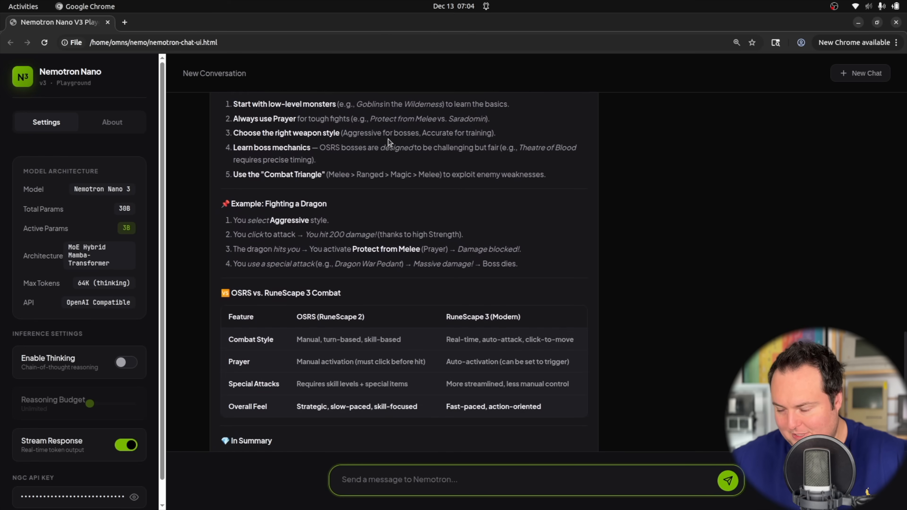
scroll(down, 3)
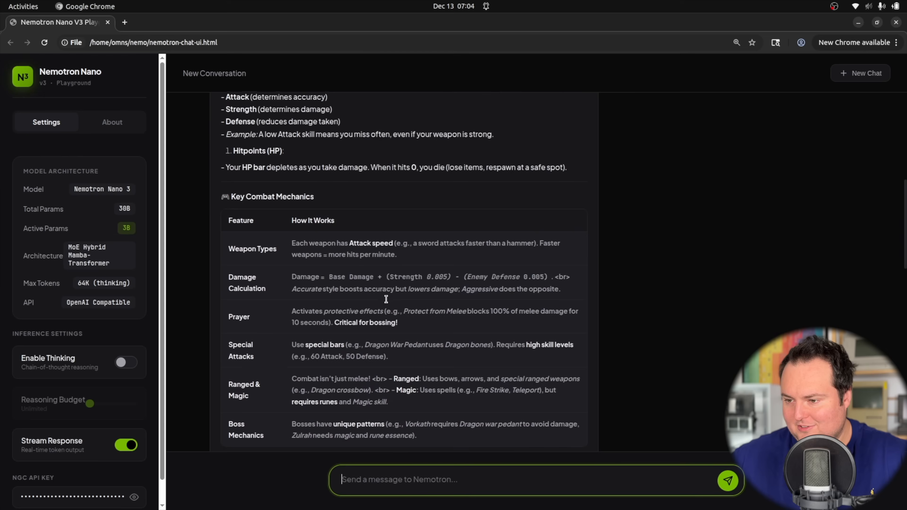
scroll(down, 3)
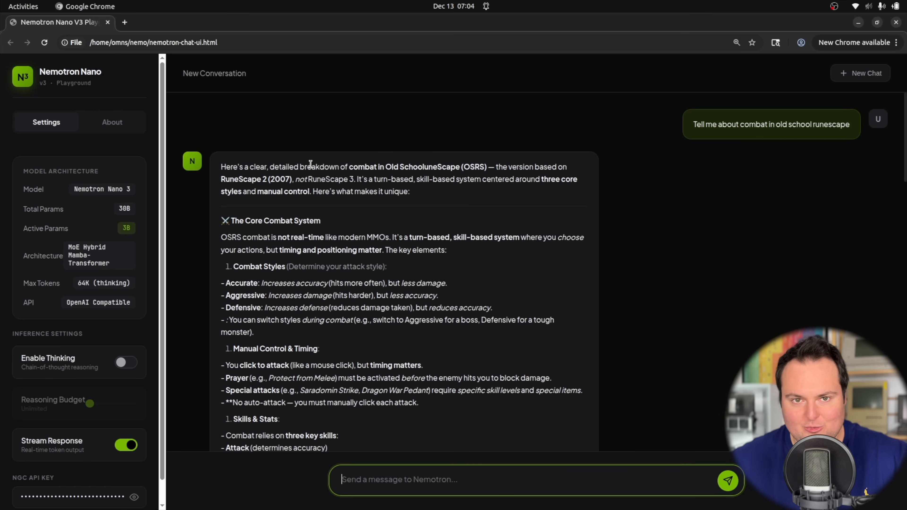
scroll(down, 3)
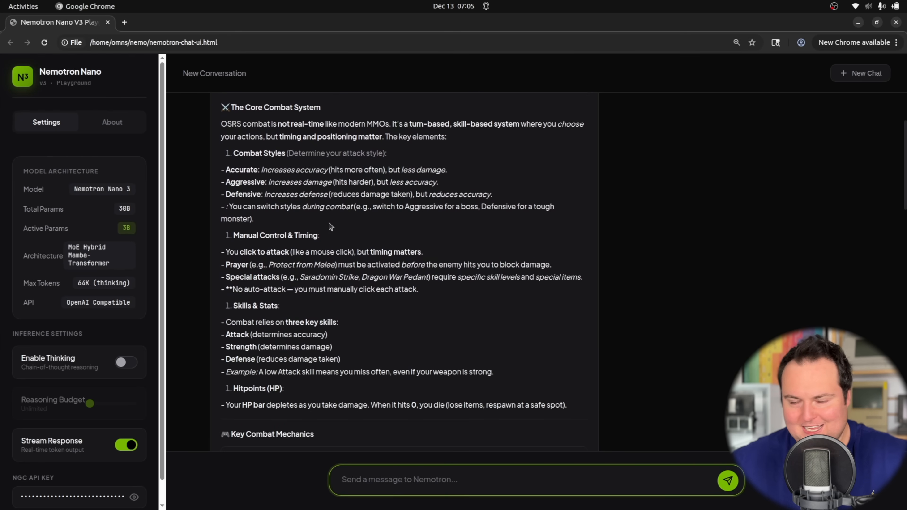
scroll(down, 3)
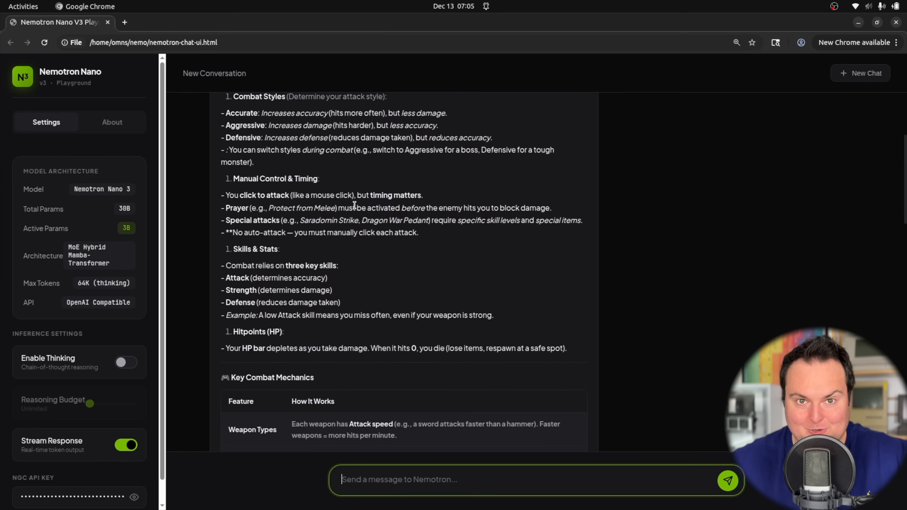
scroll(down, 3)
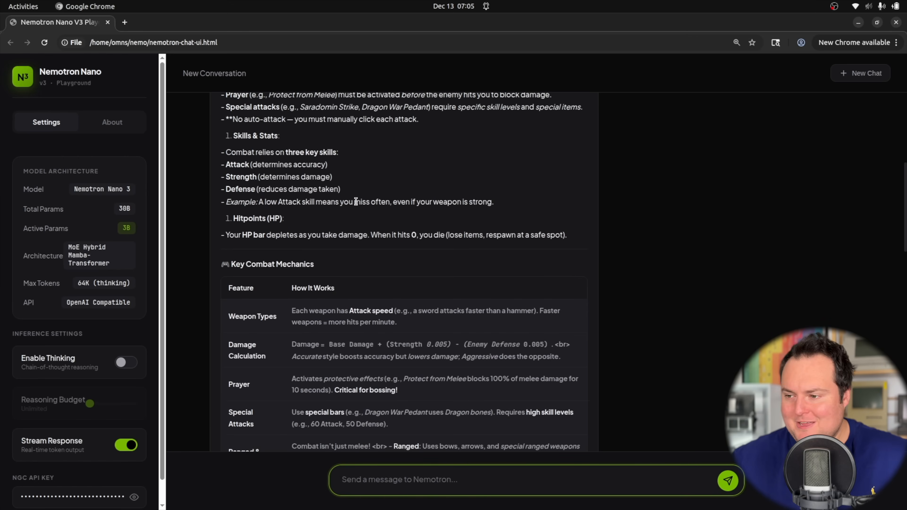
scroll(down, 3)
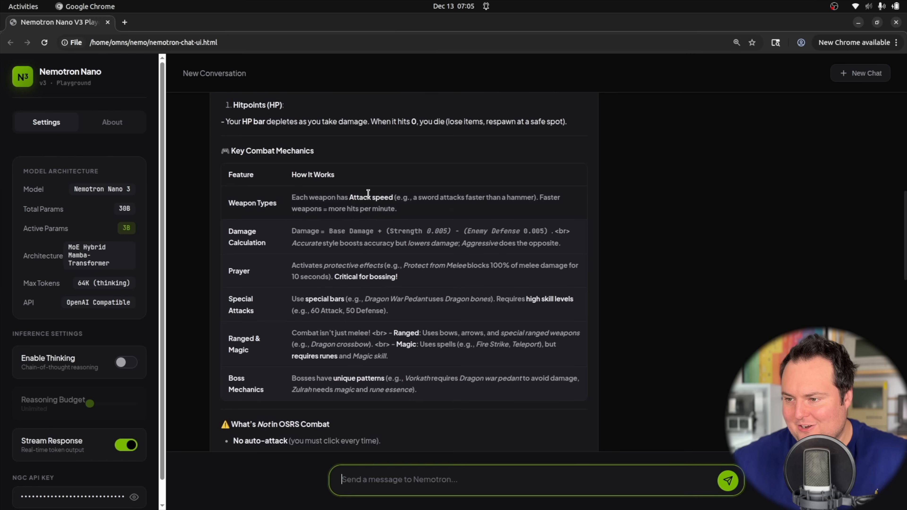
scroll(down, 3)
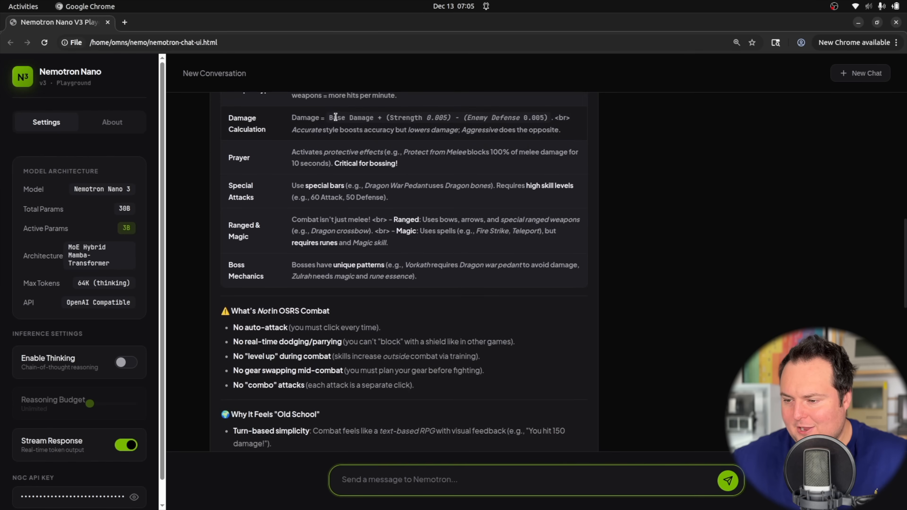
scroll(down, 3)
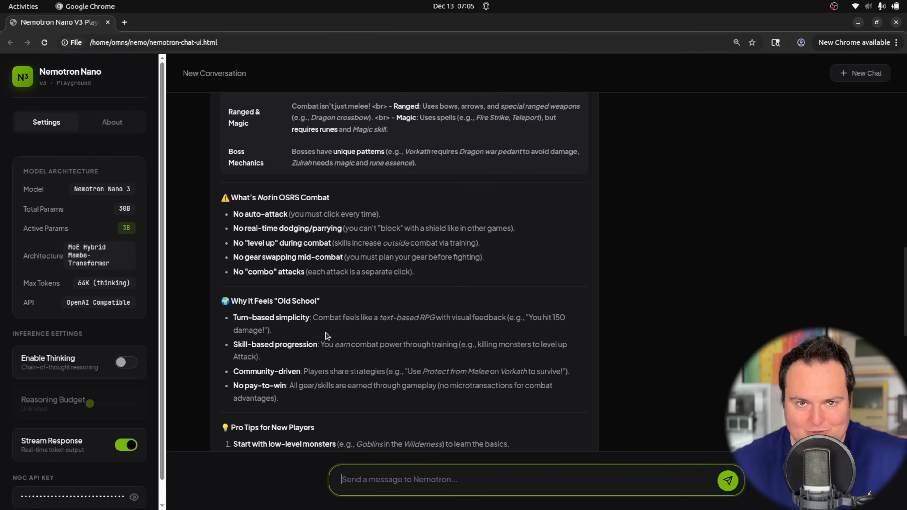
scroll(down, 3)
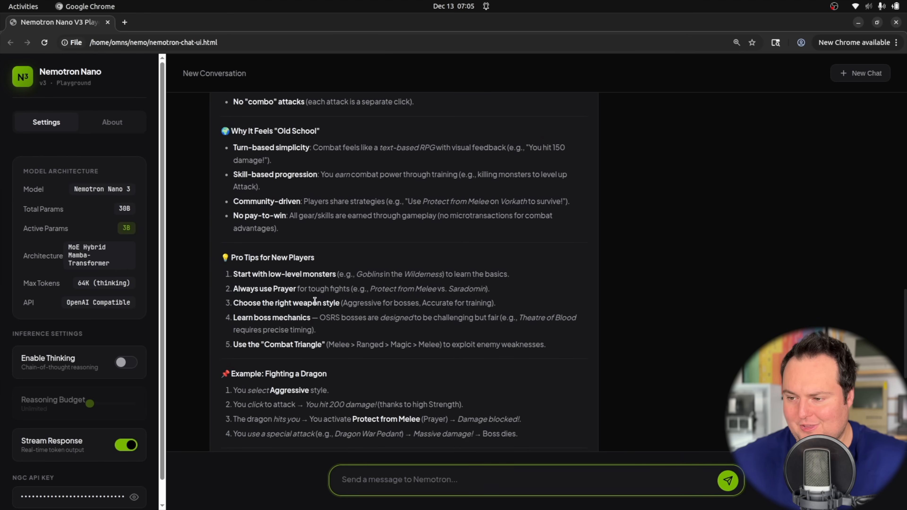
scroll(down, 3)
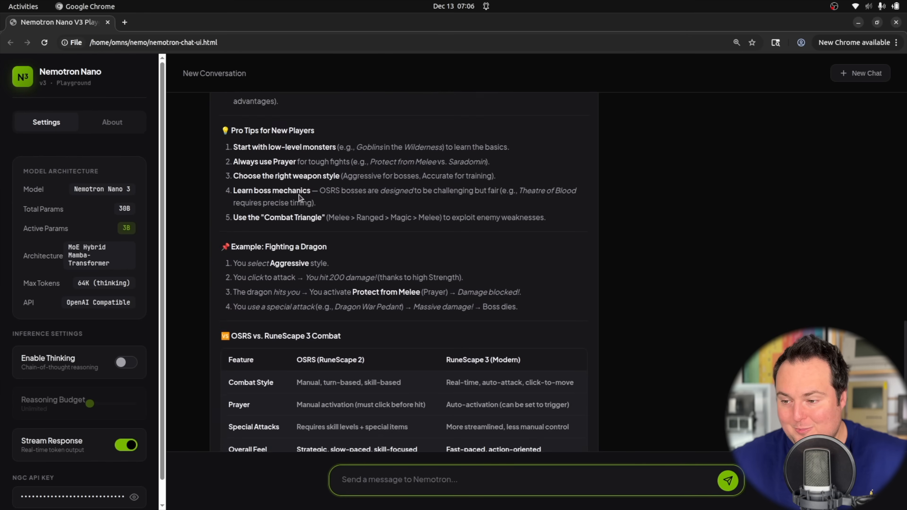
scroll(down, 3)
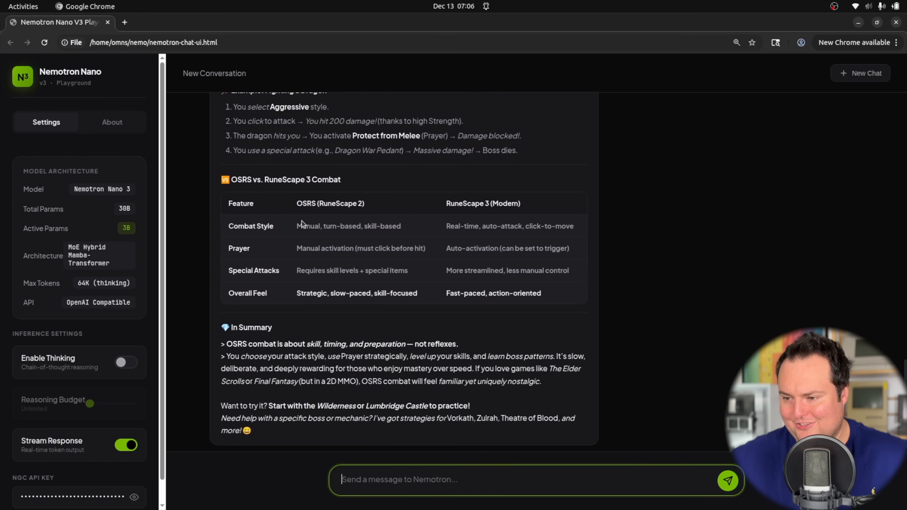
mouse_move(325, 239)
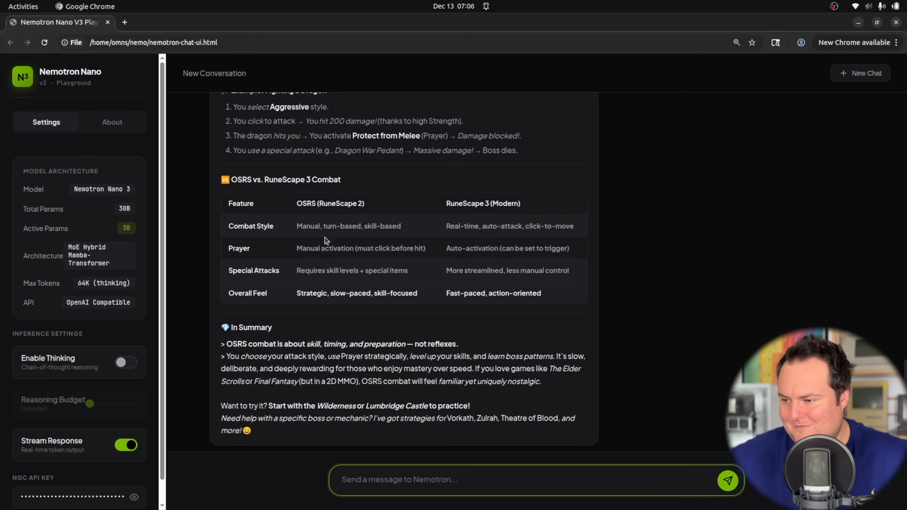
scroll(down, 3)
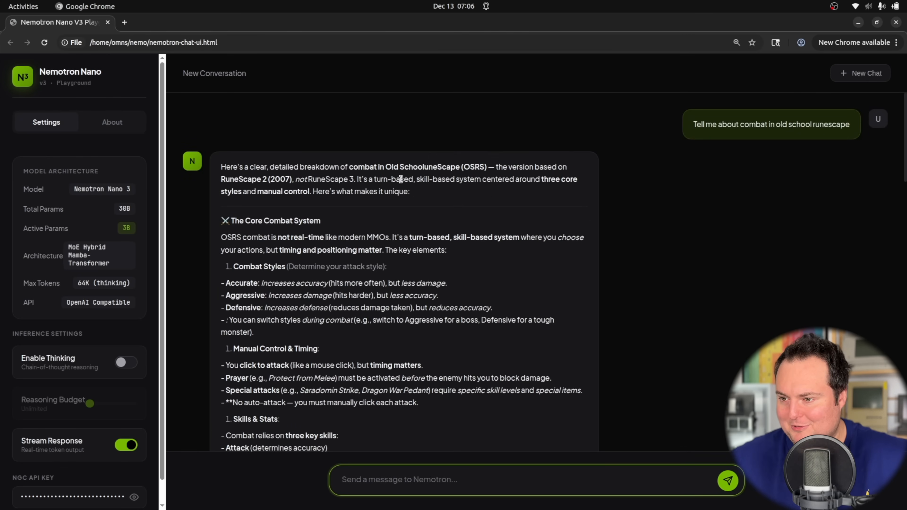
scroll(down, 3)
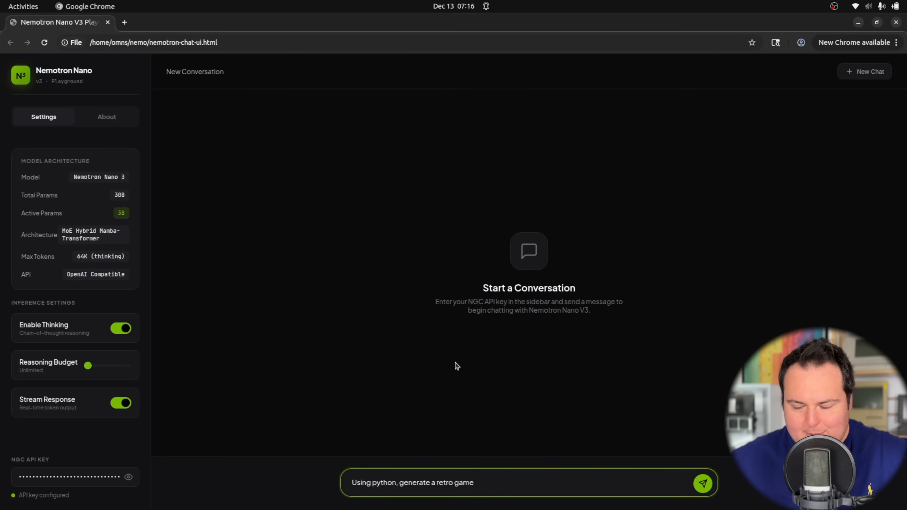
Step: Send 'Using python, generate a retro game' and follow the Space-Blaster script as it streams
click(704, 483)
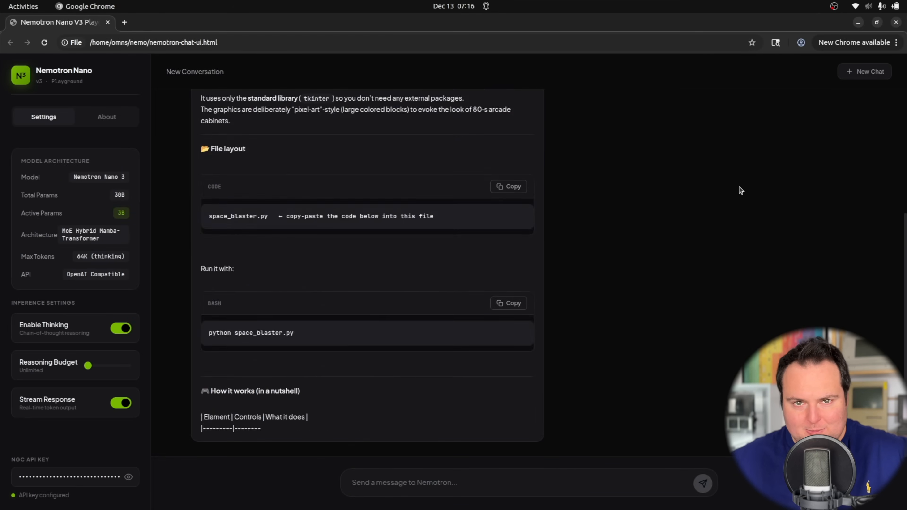
scroll(down, 3)
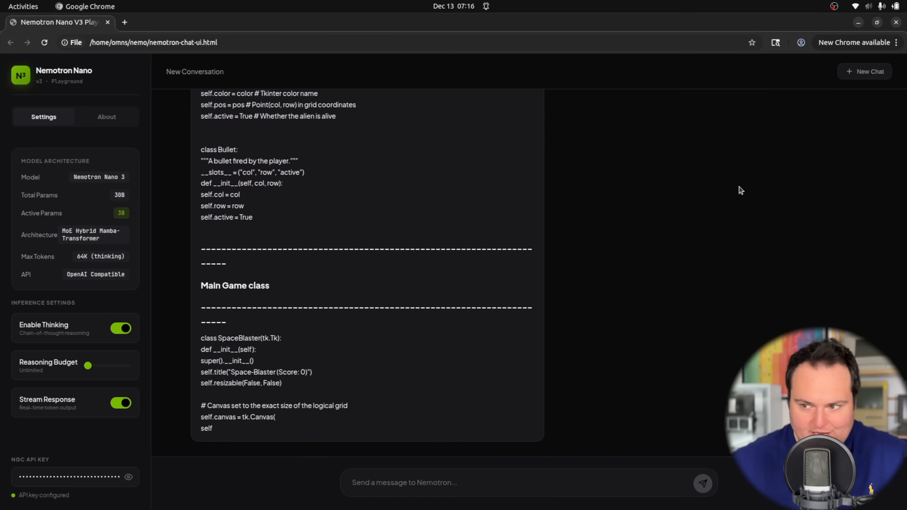
scroll(down, 3)
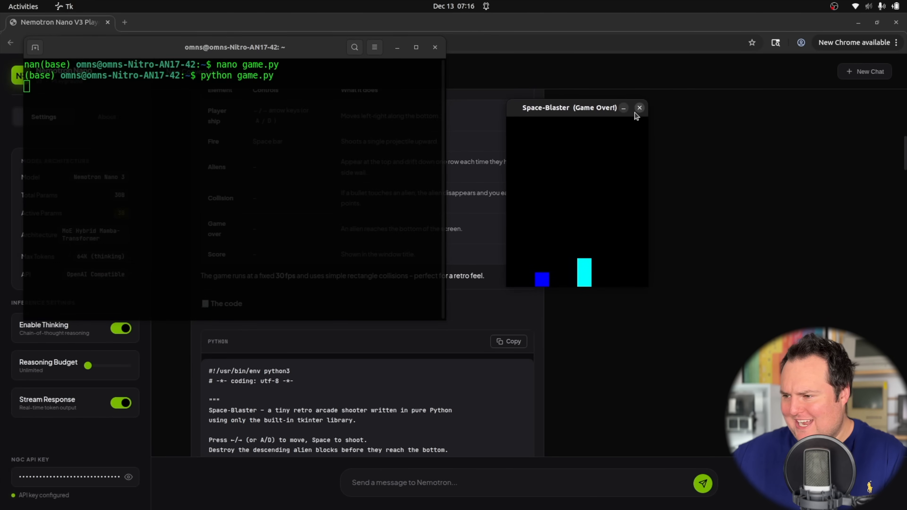
Step: Rerun python game.py several times, closing each Space-Blaster window after Game Over
click(639, 107)
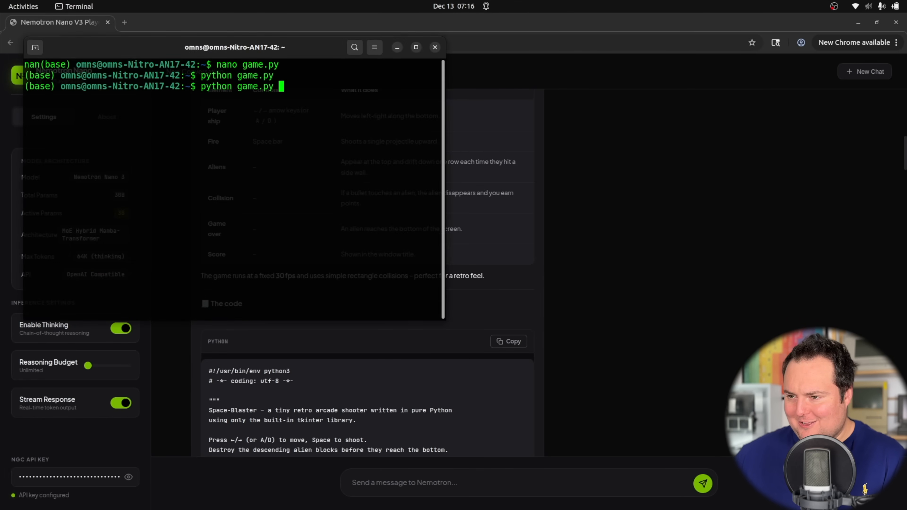
key(Return)
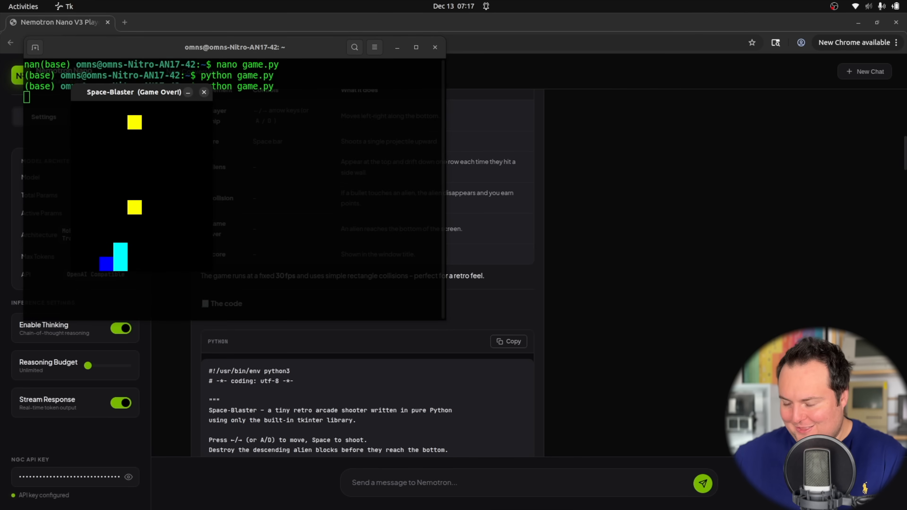
click(204, 92)
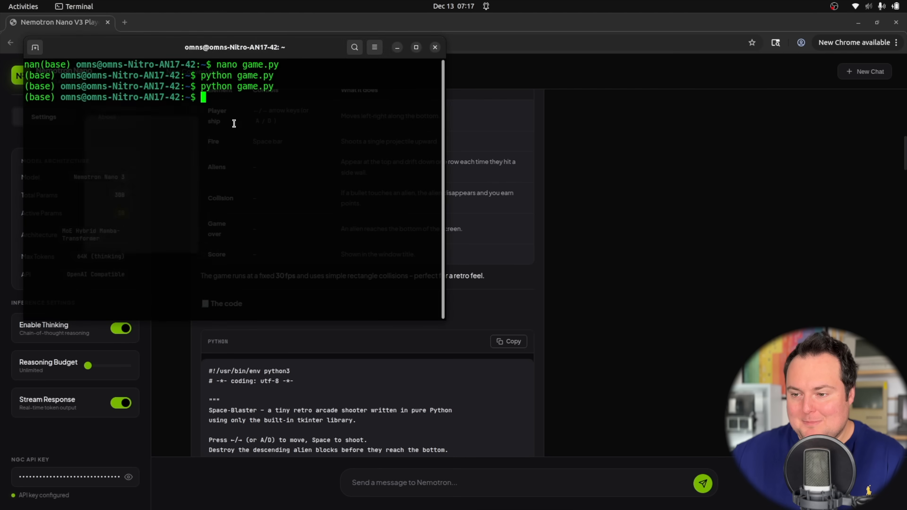
text(python game.py)
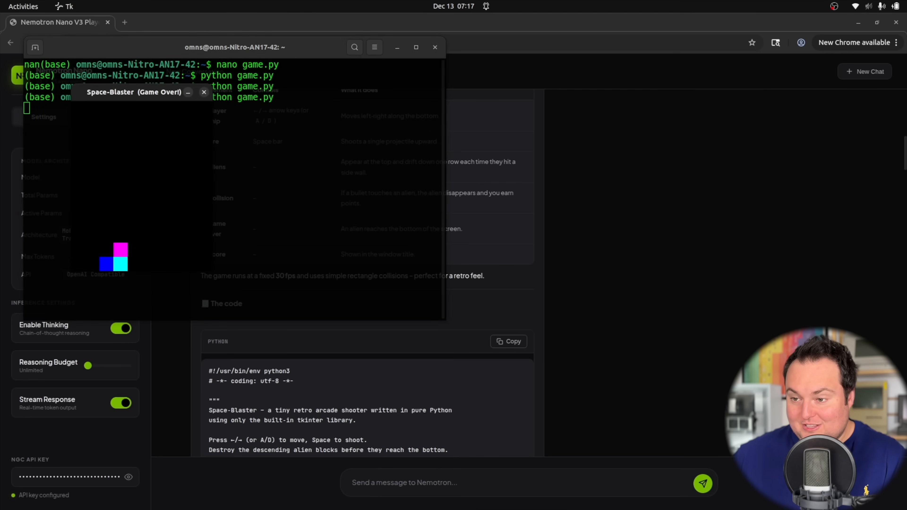
click(204, 92)
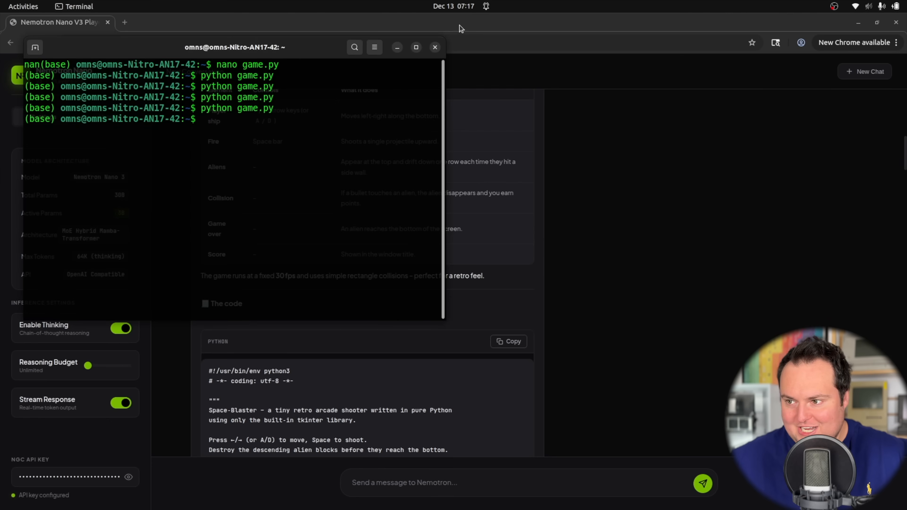
click(434, 47)
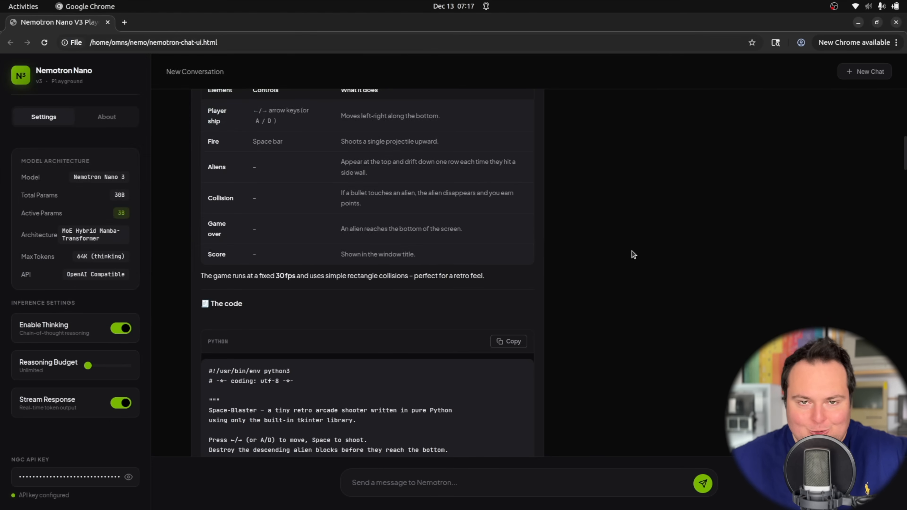
scroll(down, 3)
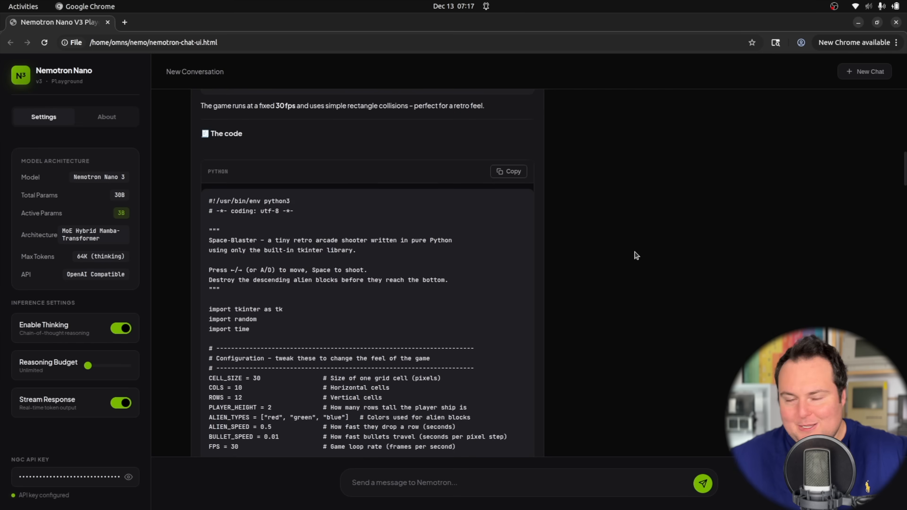
scroll(down, 3)
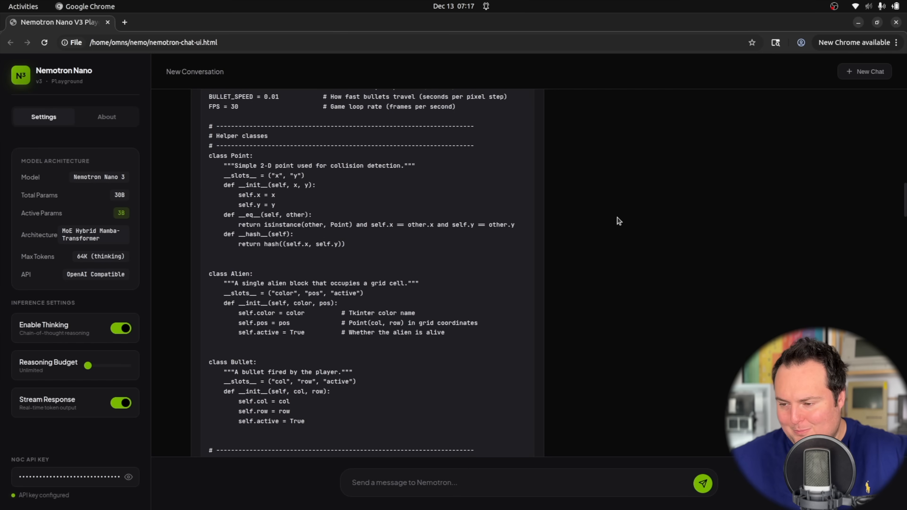
scroll(down, 3)
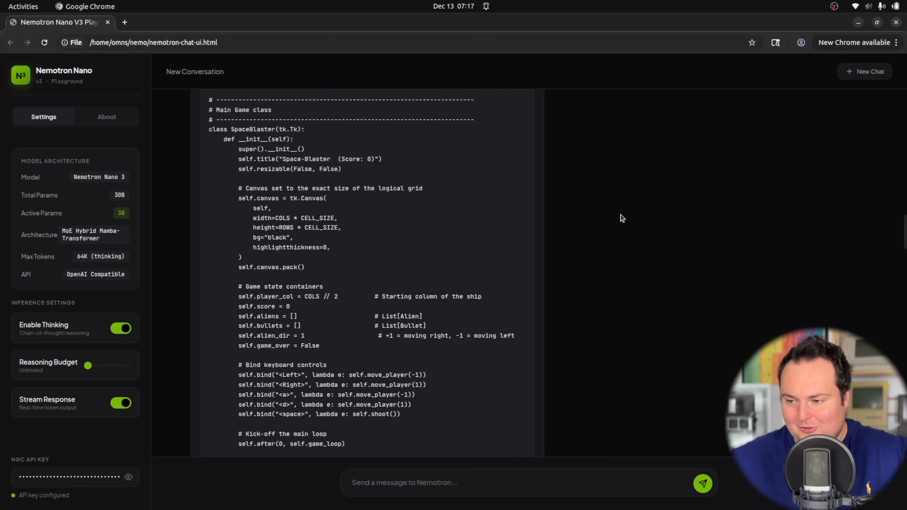
scroll(down, 3)
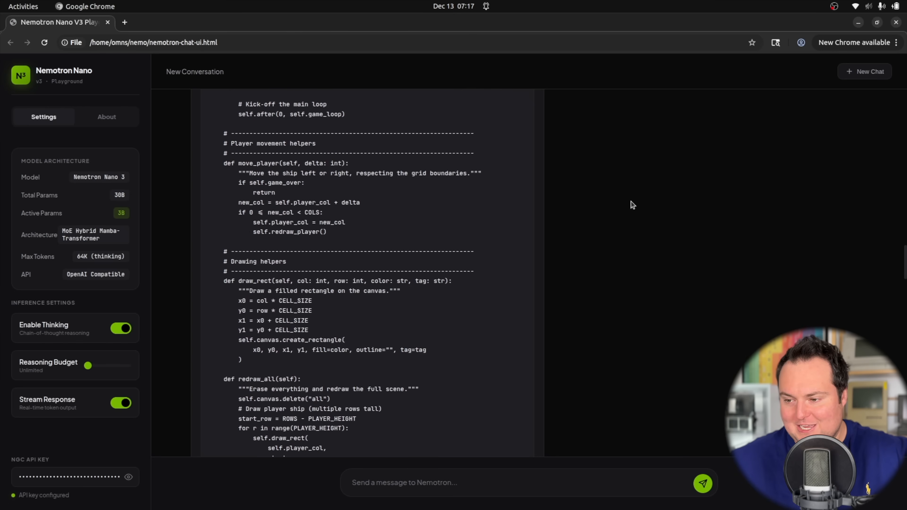
scroll(down, 3)
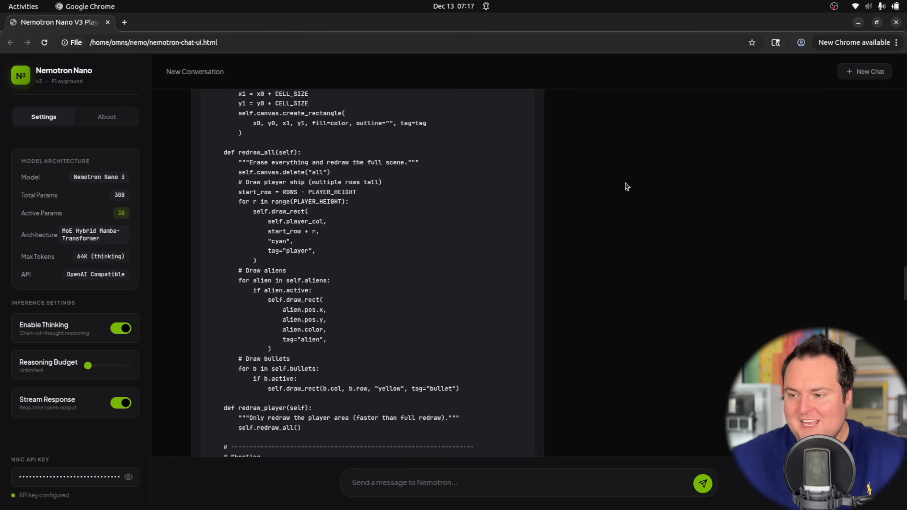
scroll(down, 3)
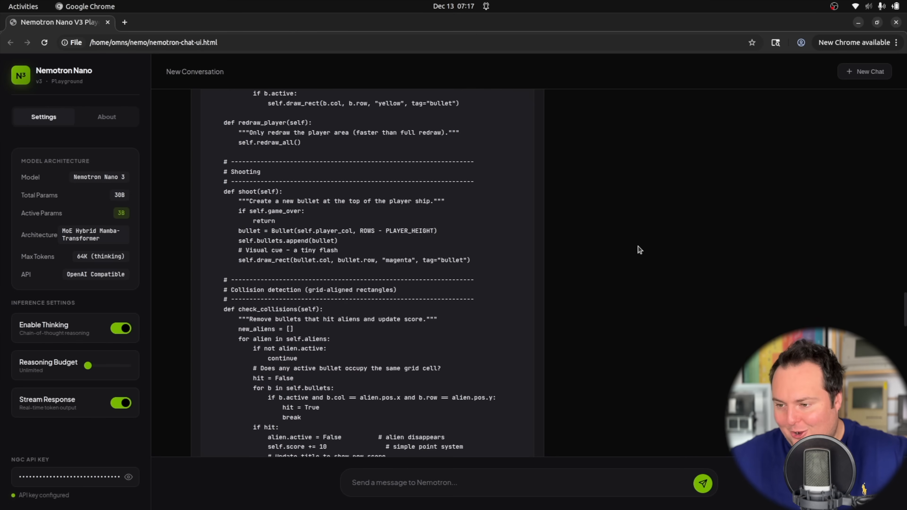
scroll(down, 3)
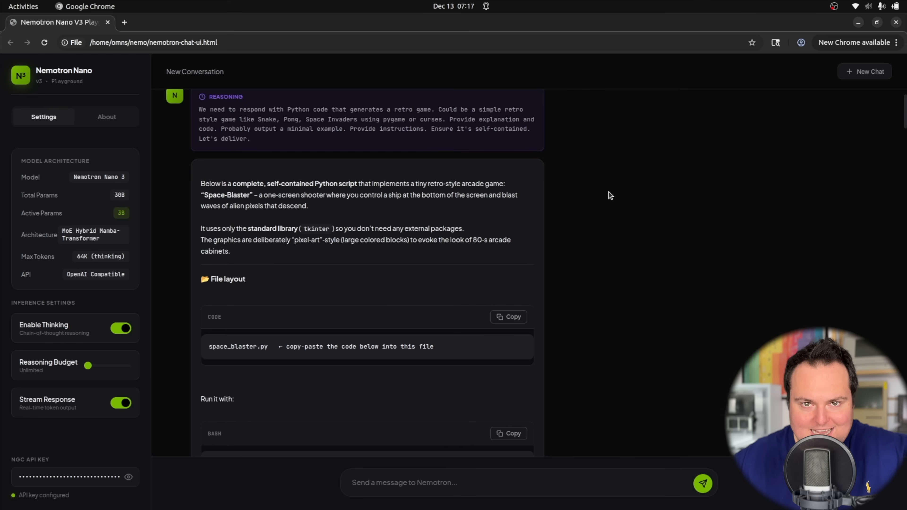
scroll(down, 3)
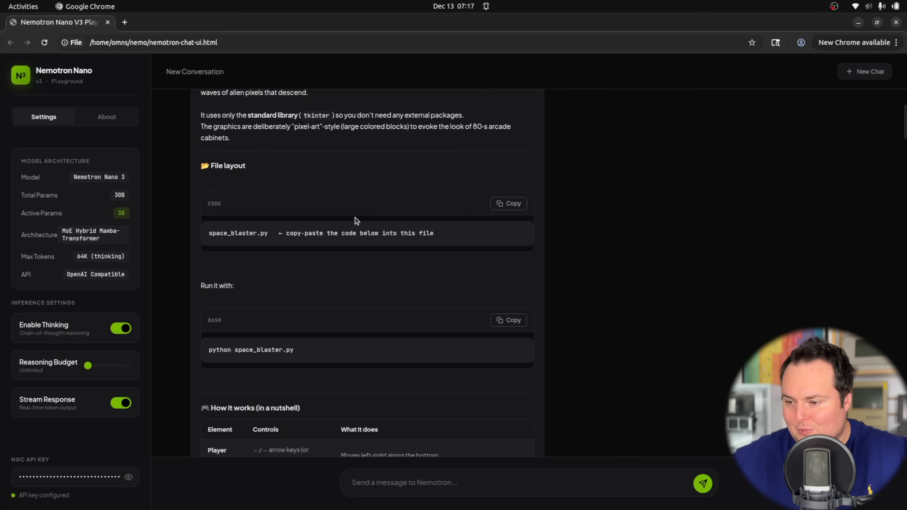
mouse_move(304, 146)
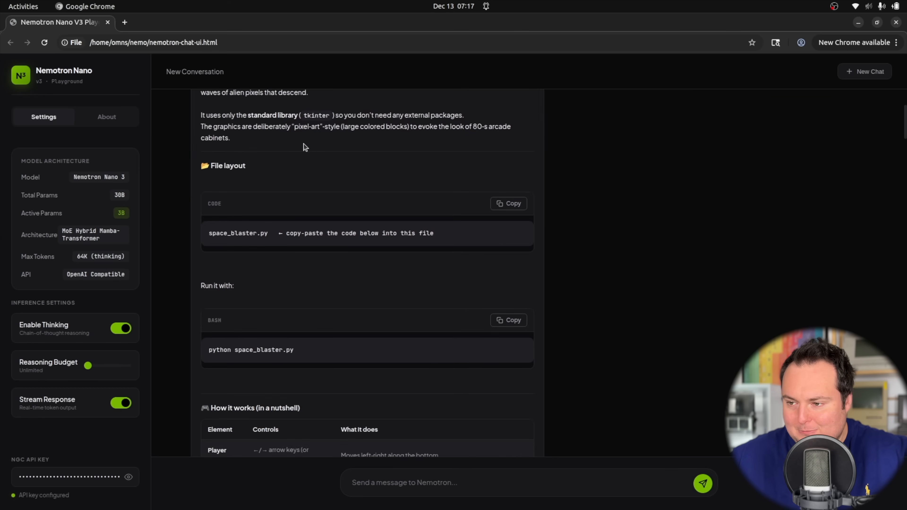
scroll(down, 3)
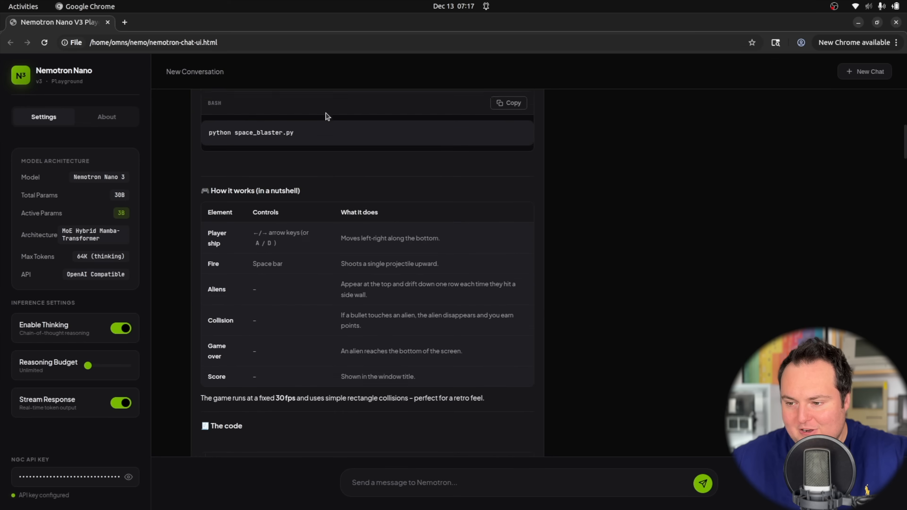
scroll(down, 3)
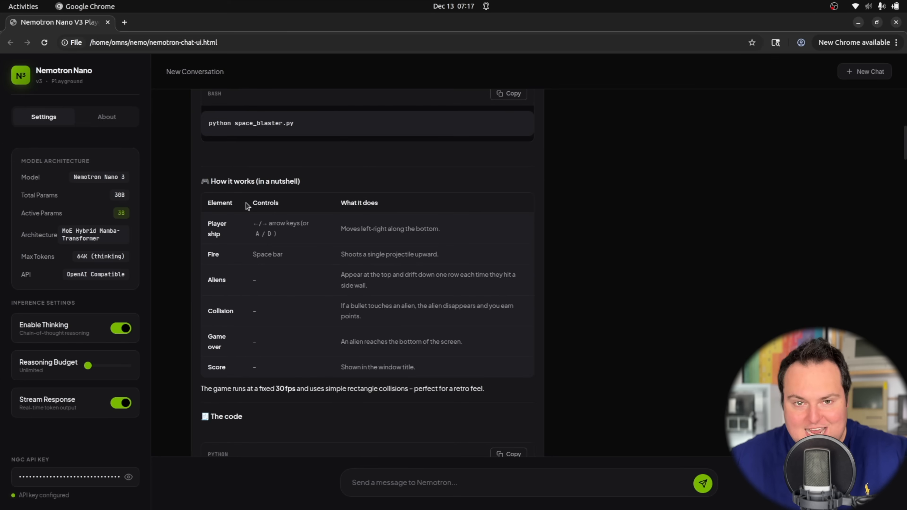
scroll(down, 3)
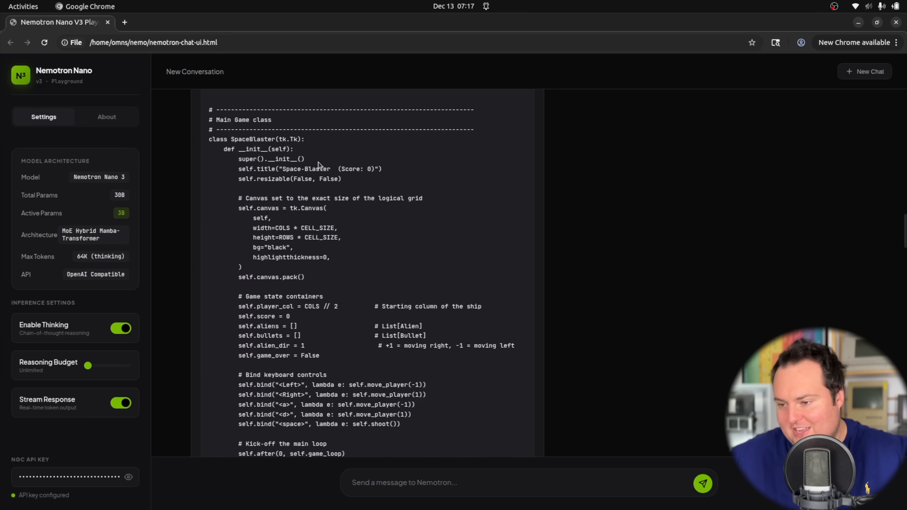
scroll(down, 3)
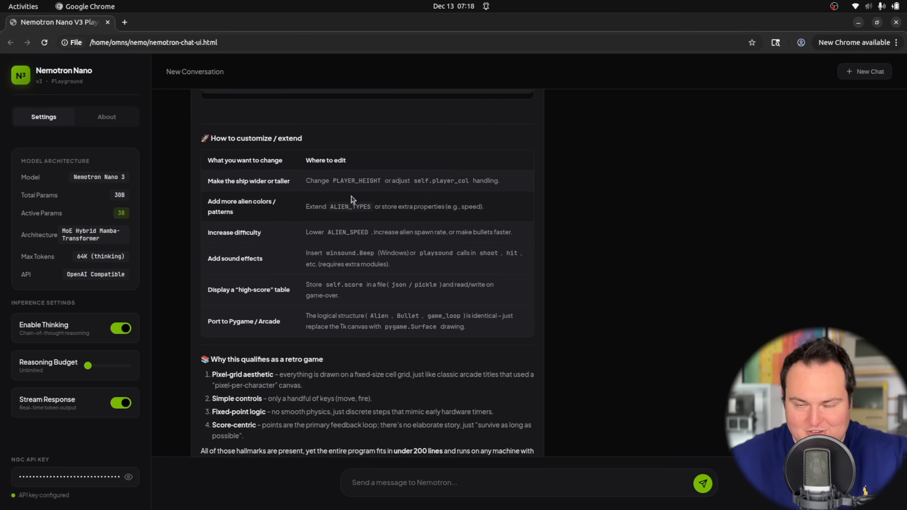
mouse_move(283, 147)
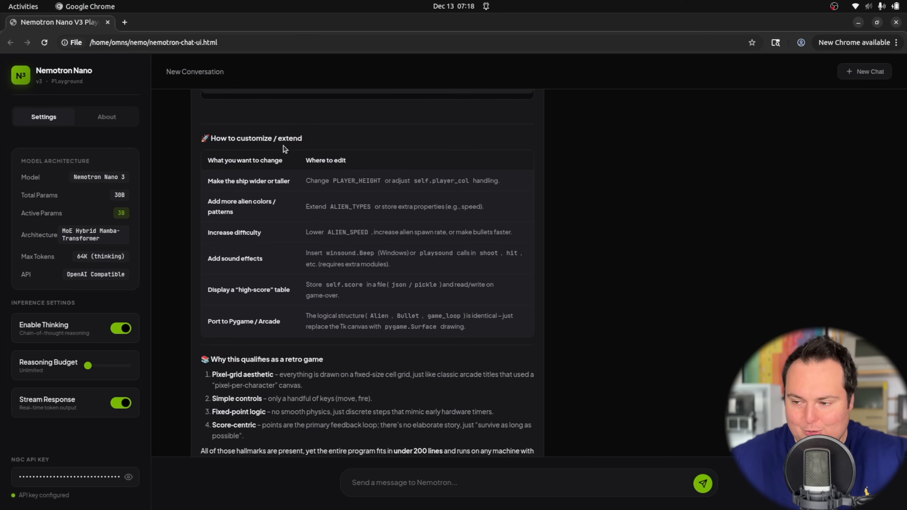
scroll(down, 3)
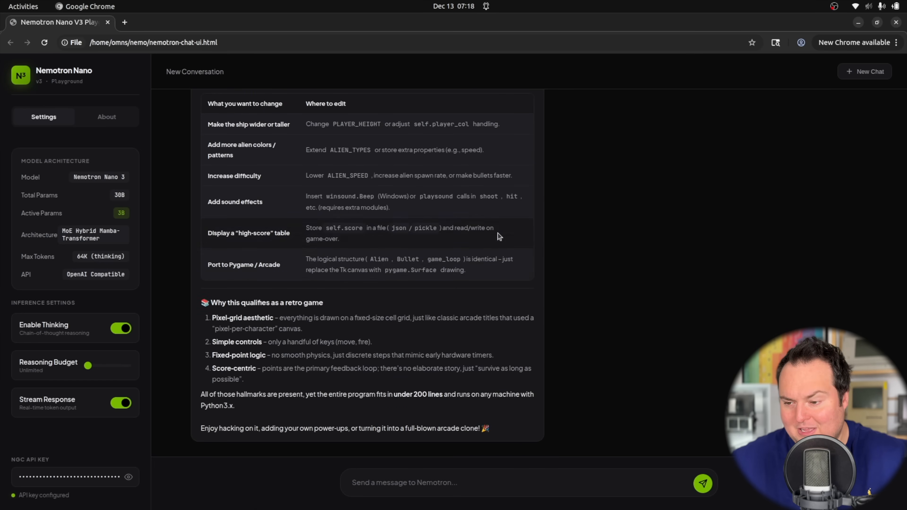
mouse_move(519, 227)
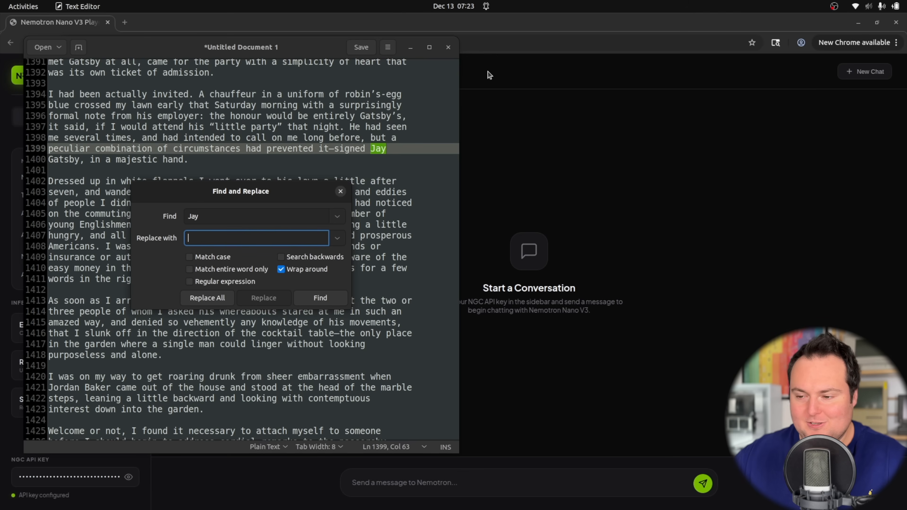
Step: Replace all 'Jay' and lowercase 'jay' in the Gatsby text with 'BIG STEVIE'
text(BIG STEVIE)
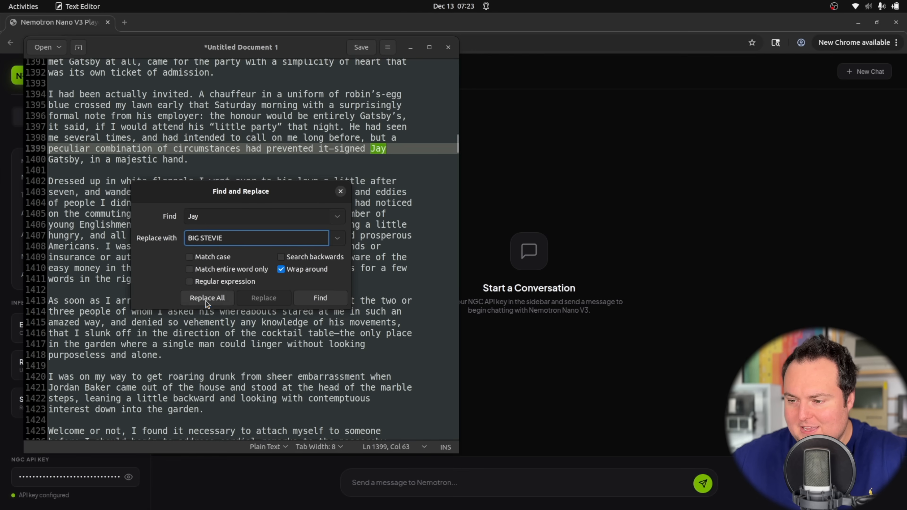
click(206, 298)
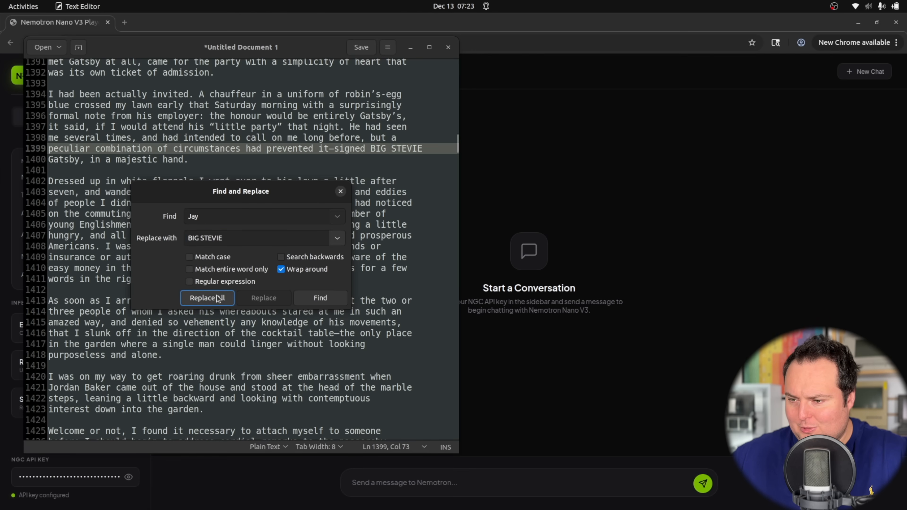
text(jay)
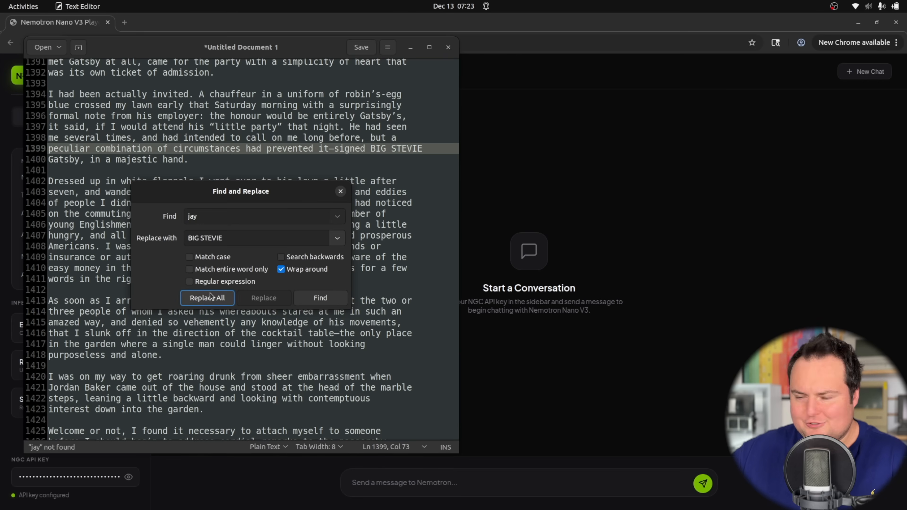
click(340, 191)
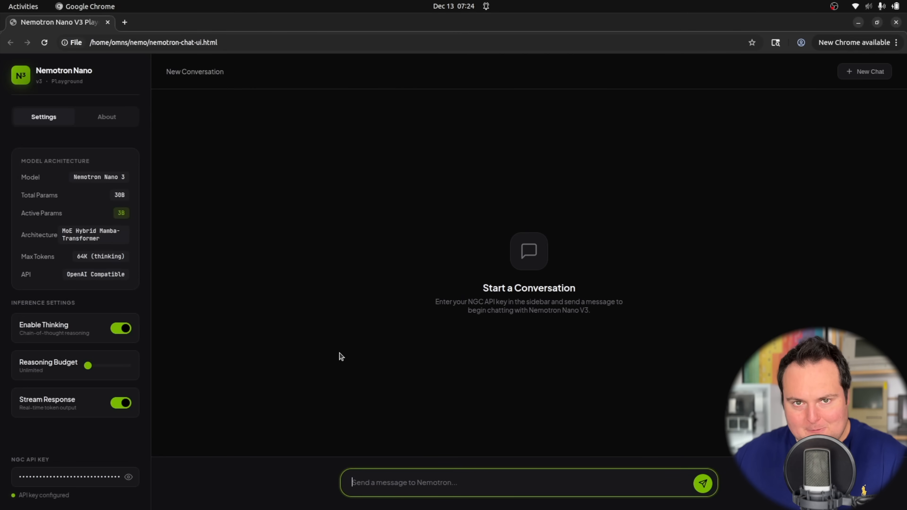
Step: Send the altered novel text asking 'What is gatsbys full name' and read the James Gatz answer
text(What is gatsbys full name)
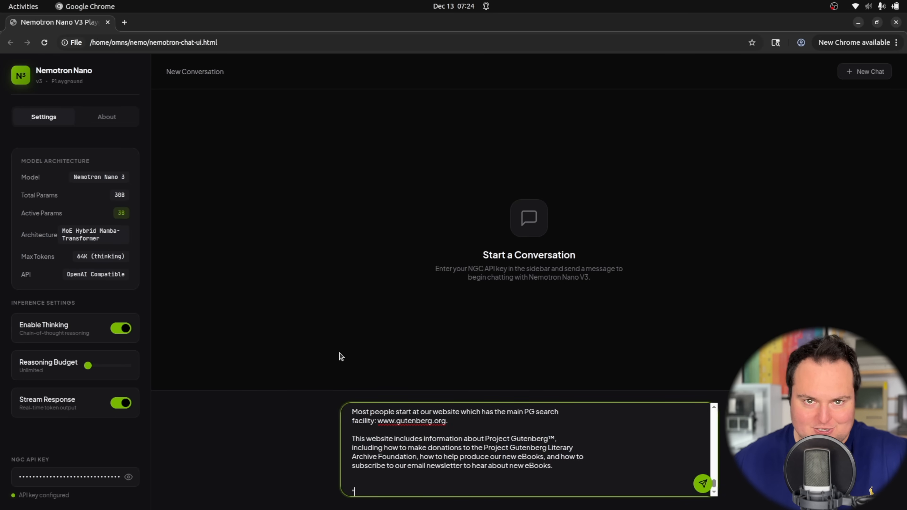
mouse_move(409, 367)
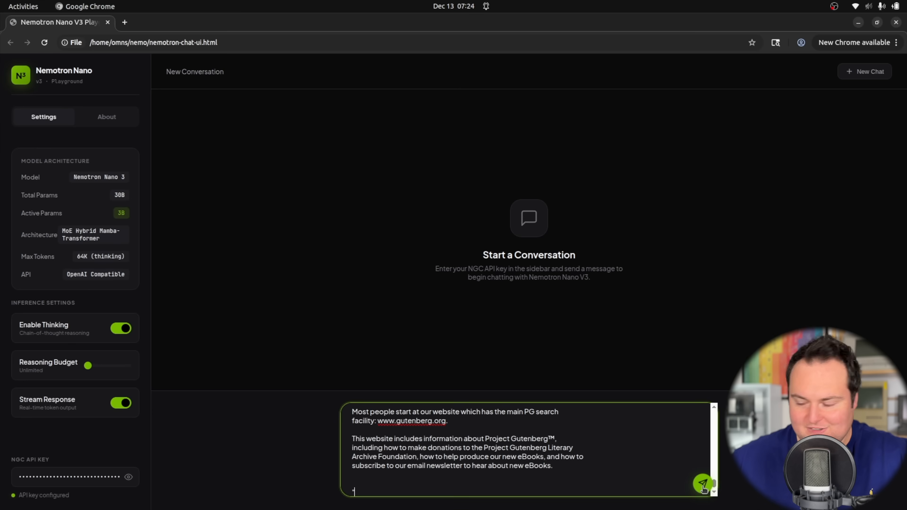
click(701, 482)
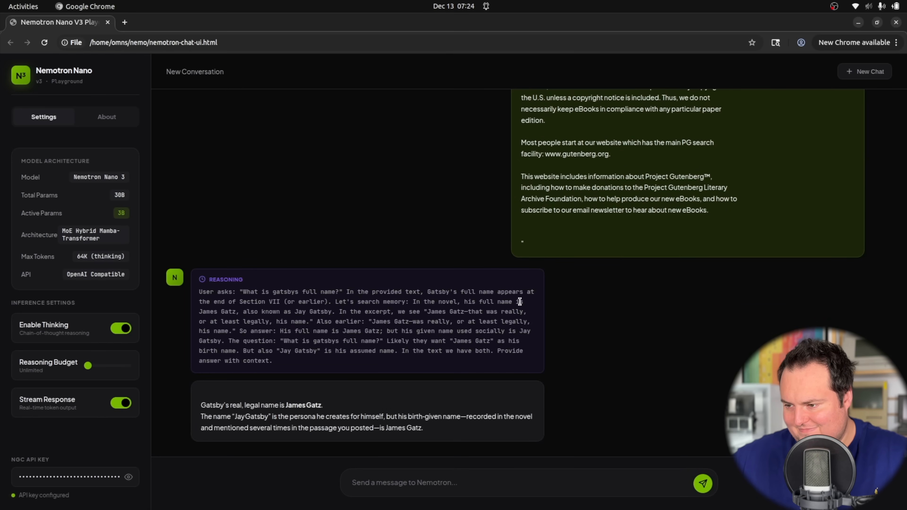
mouse_move(442, 320)
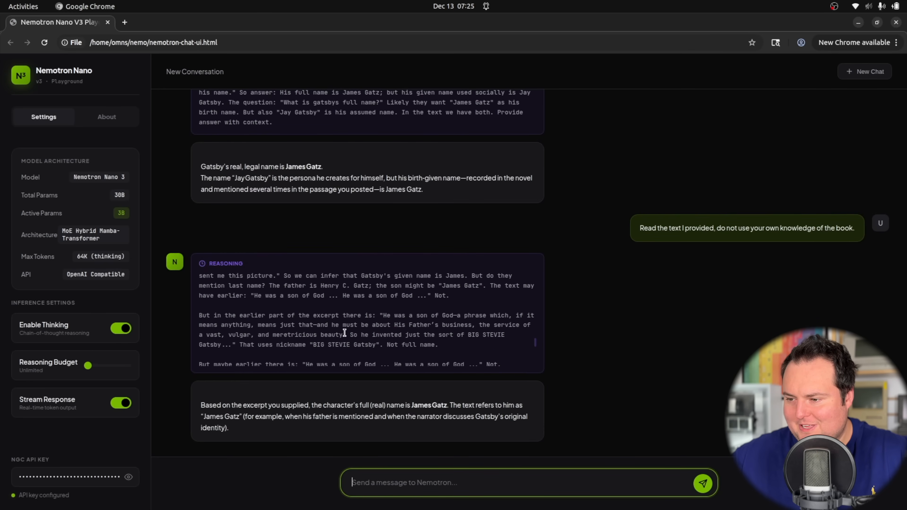
mouse_move(244, 336)
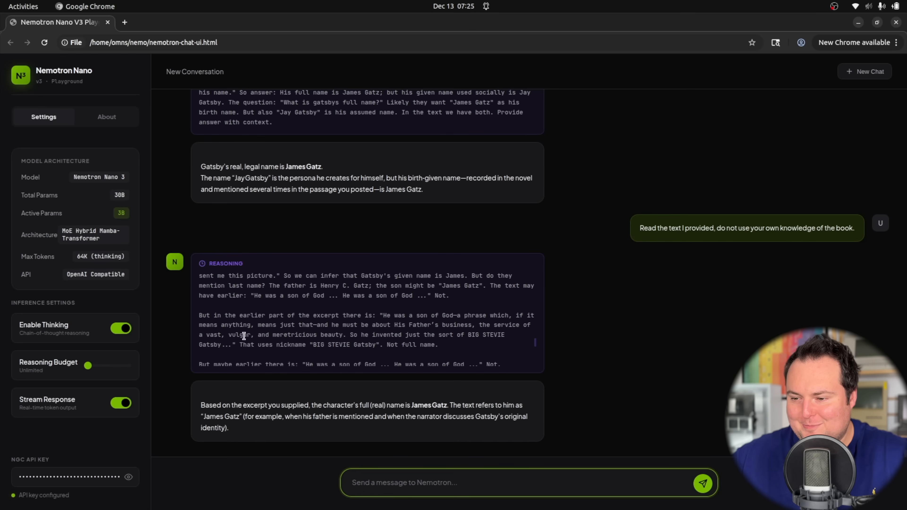
mouse_move(305, 345)
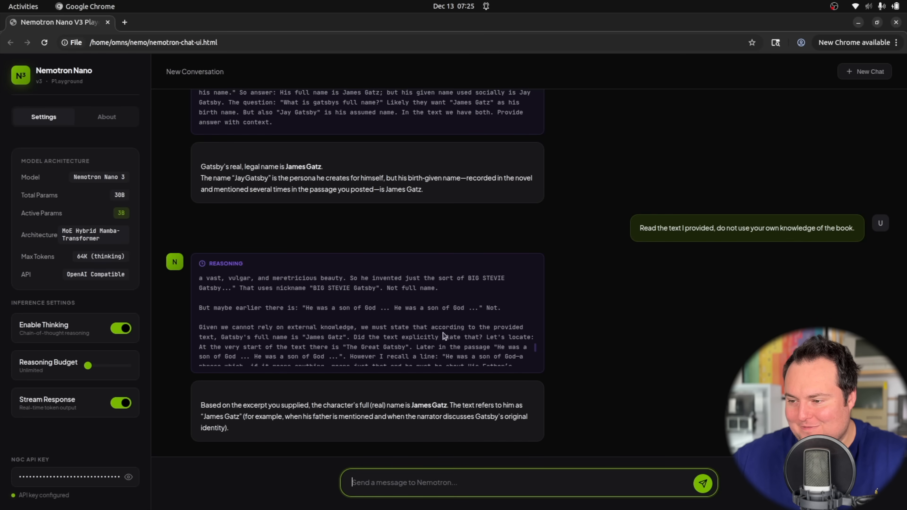
scroll(down, 3)
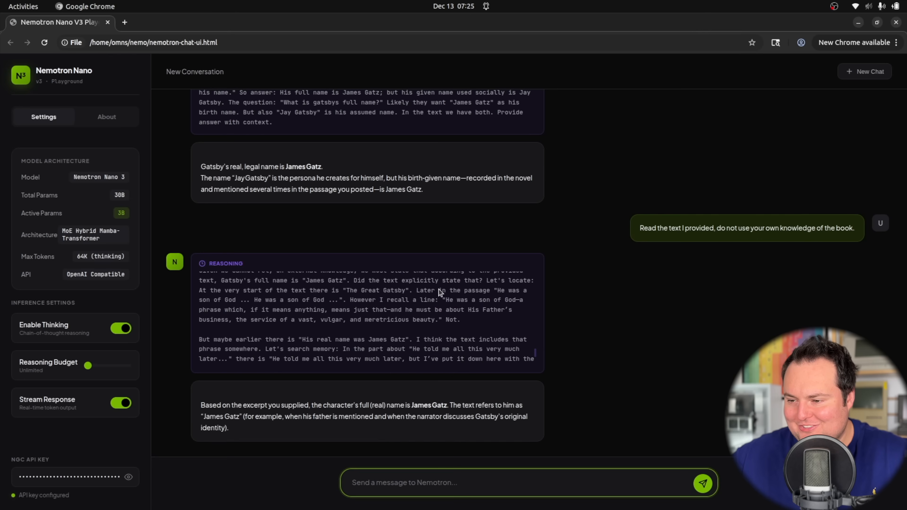
mouse_move(328, 320)
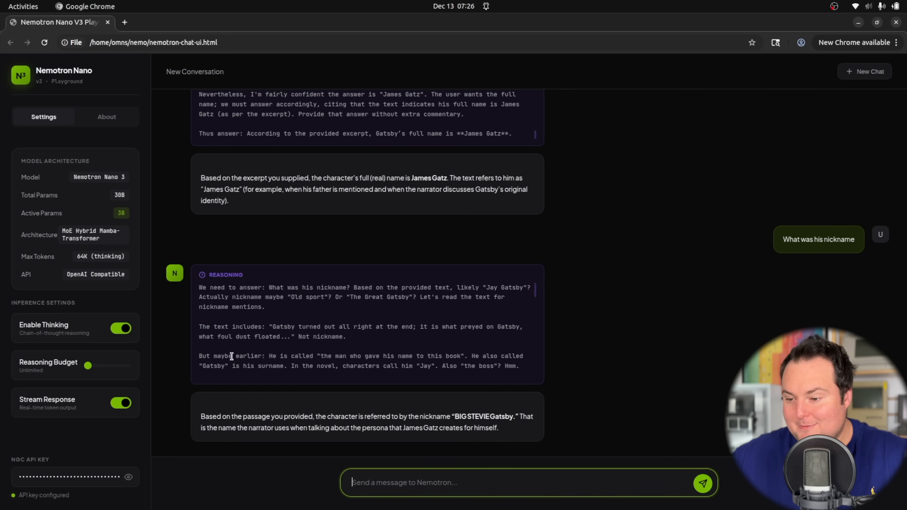
mouse_move(423, 408)
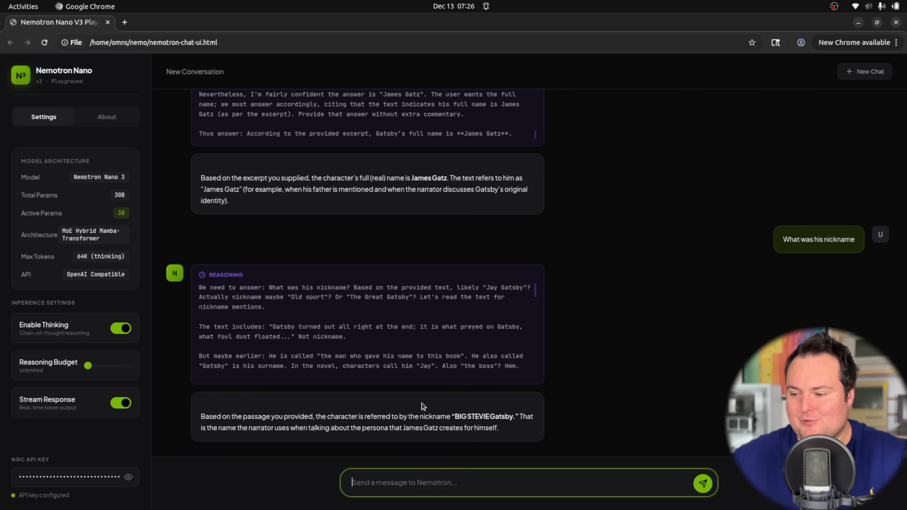
mouse_move(199, 438)
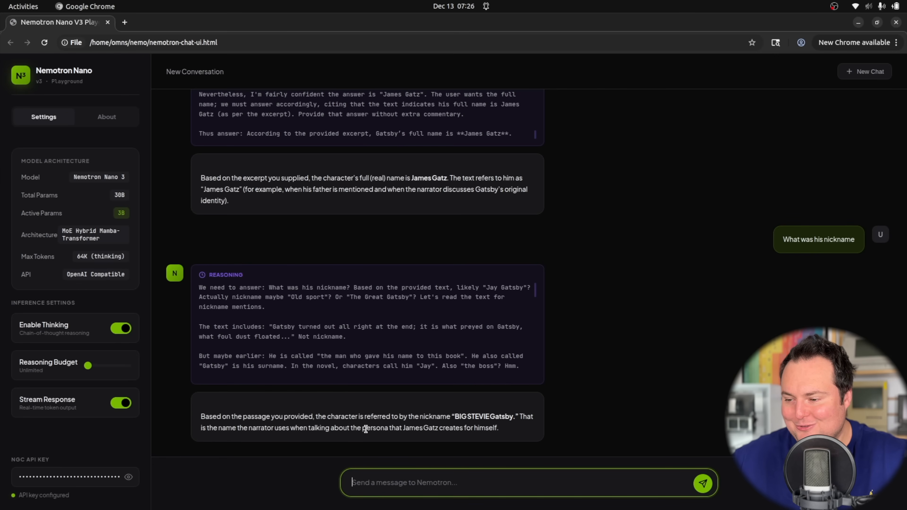
mouse_move(540, 429)
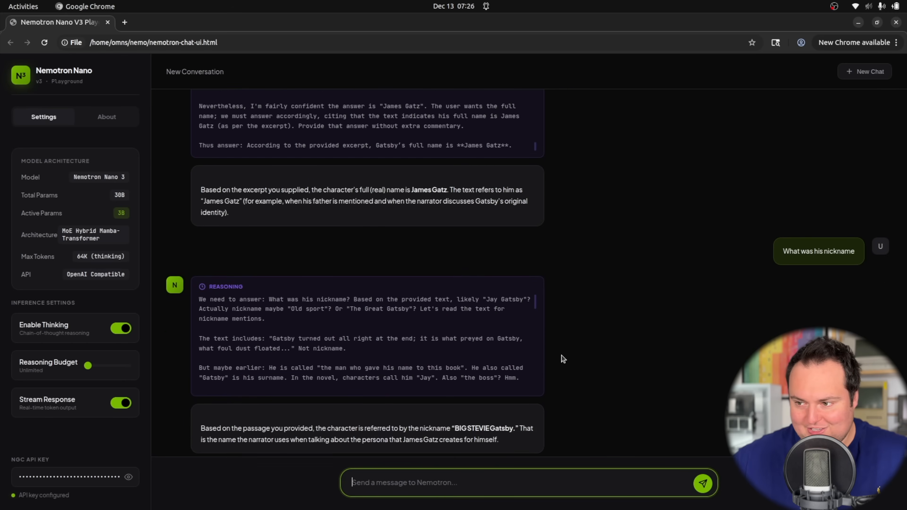
Step: Scroll through the model's 'BIG STEVIE Gatsby' nickname reply
scroll(down, 3)
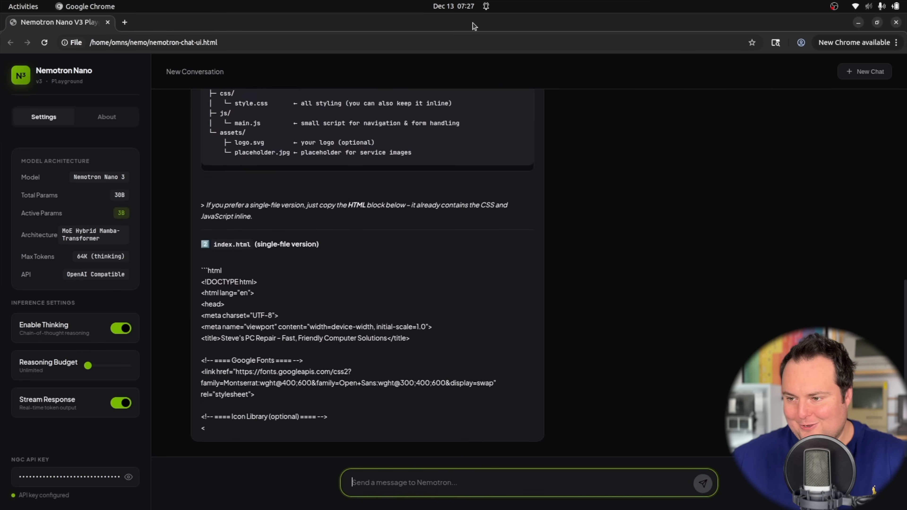
scroll(down, 3)
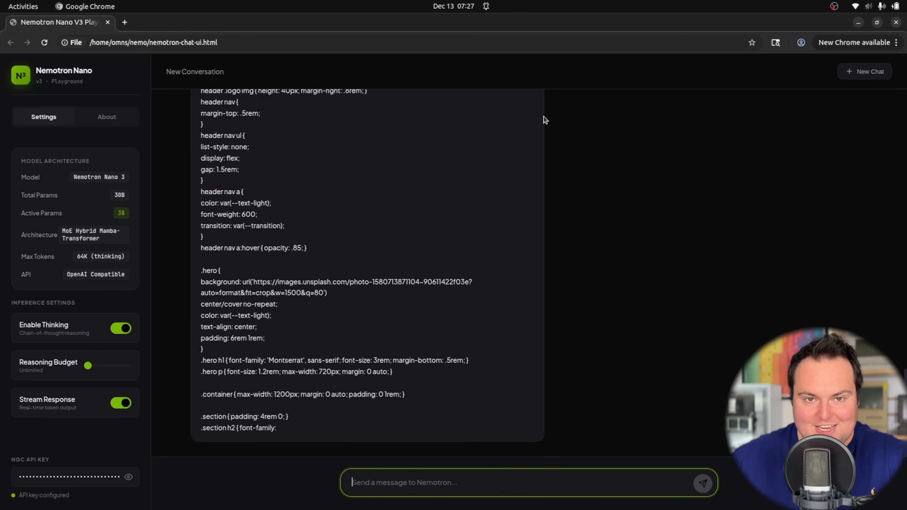
scroll(down, 3)
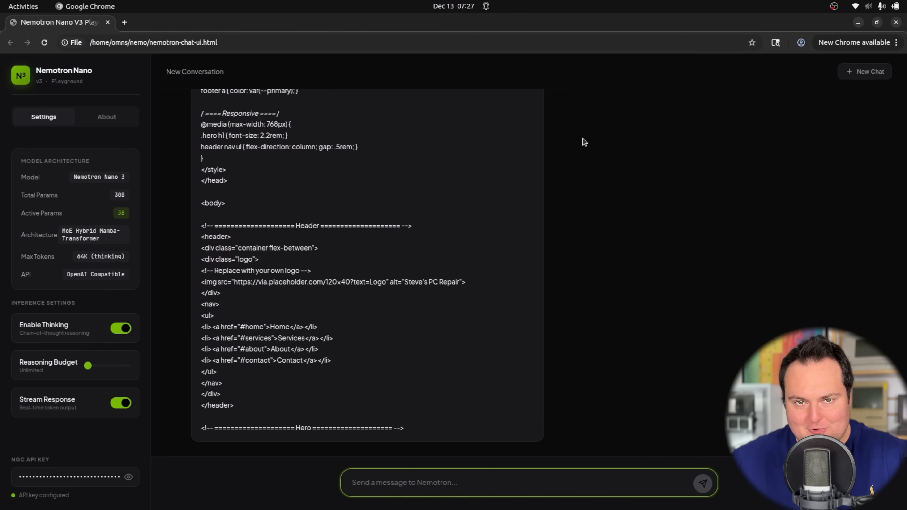
scroll(down, 3)
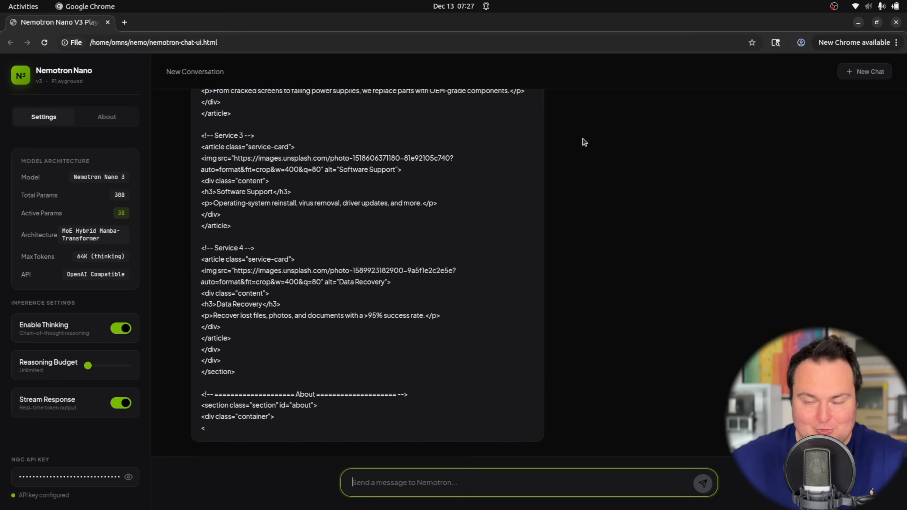
scroll(down, 3)
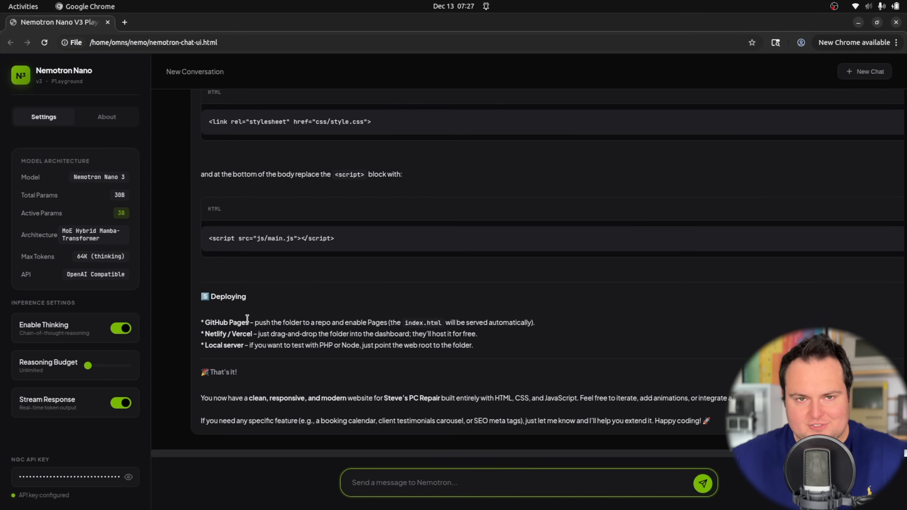
scroll(down, 3)
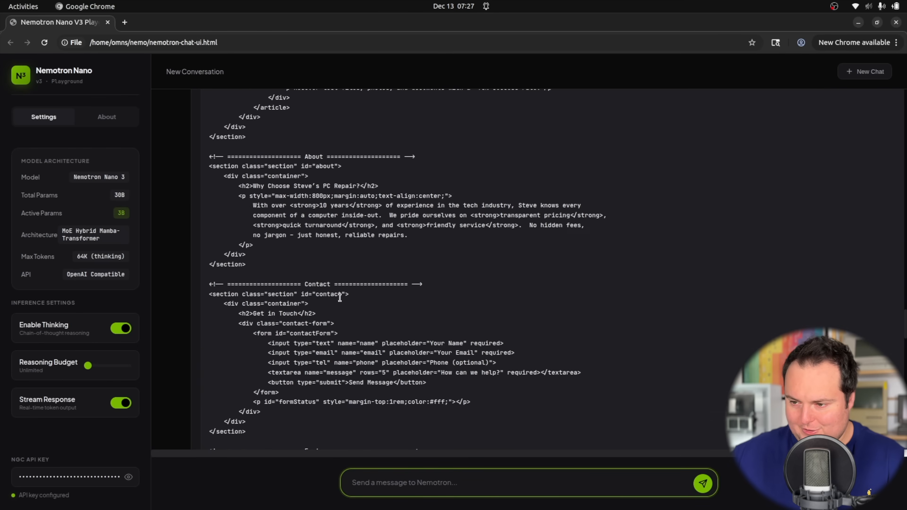
Step: Load steves.html as a page in Chrome and jump to the repair site's home section
right_click(240, 144)
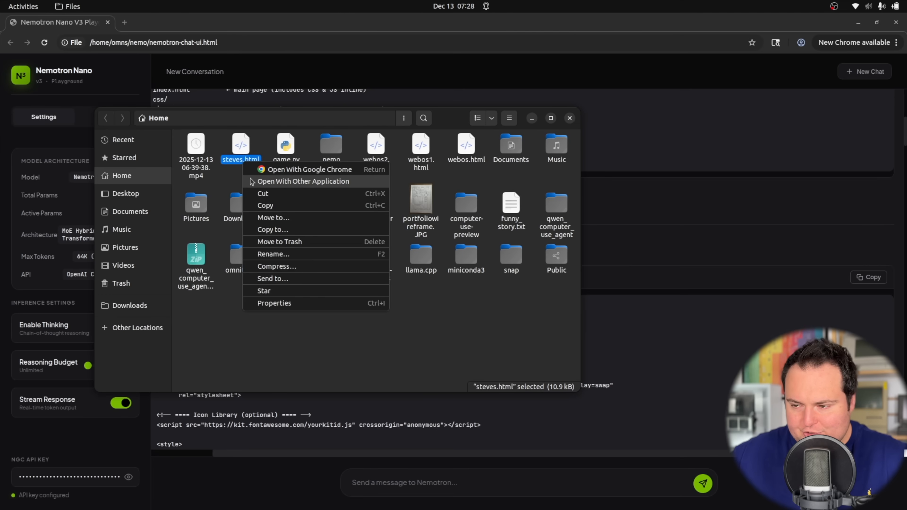
click(310, 169)
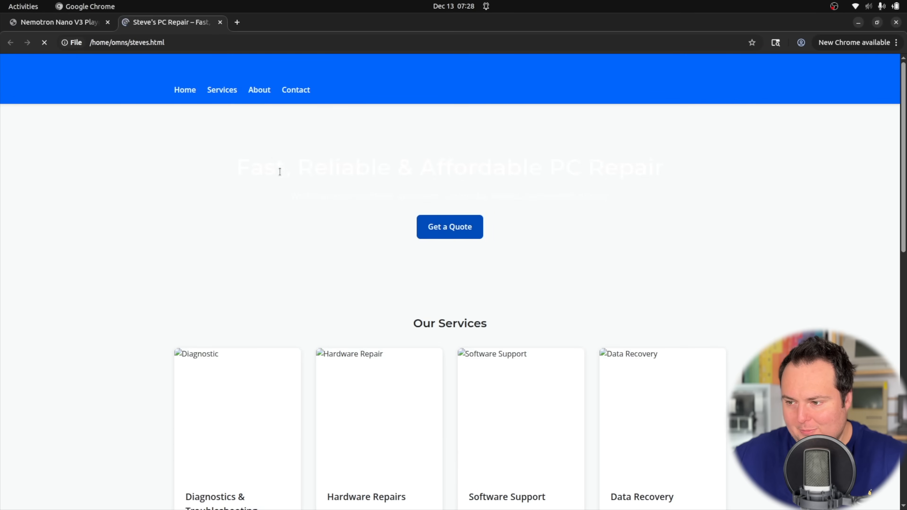
mouse_move(164, 192)
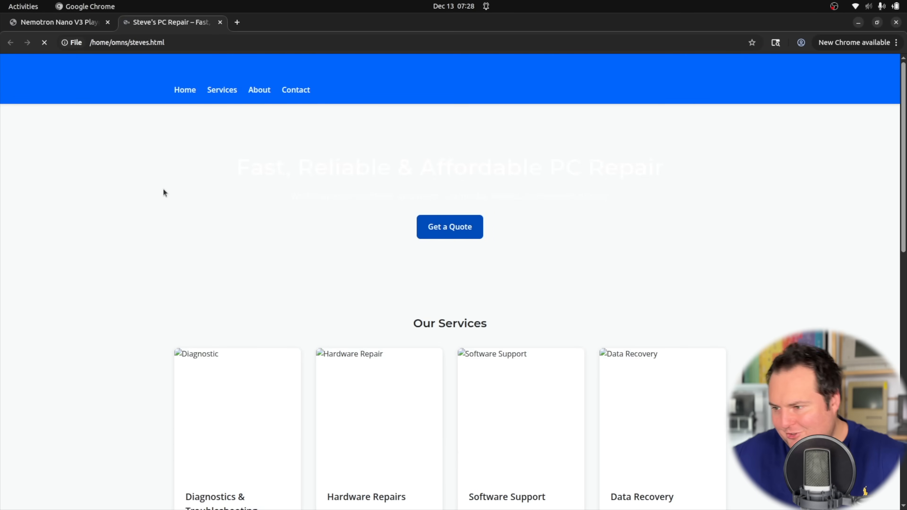
scroll(down, 3)
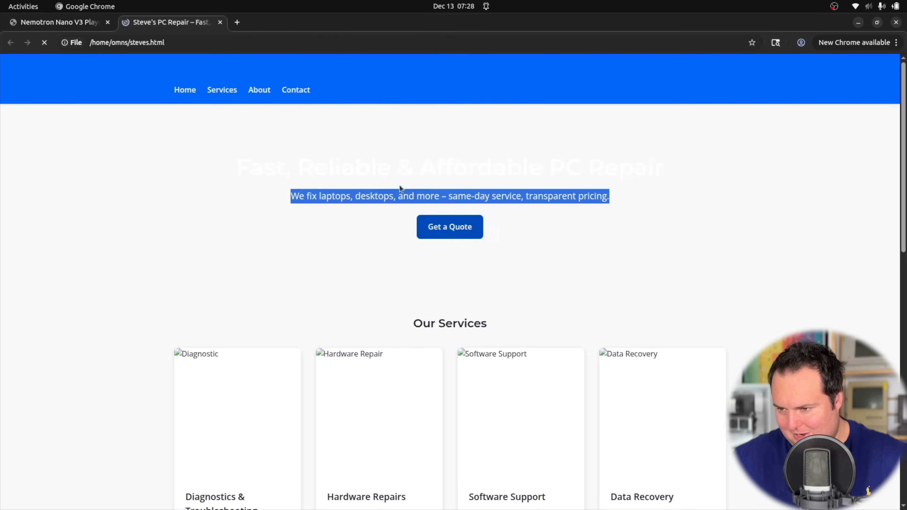
click(185, 90)
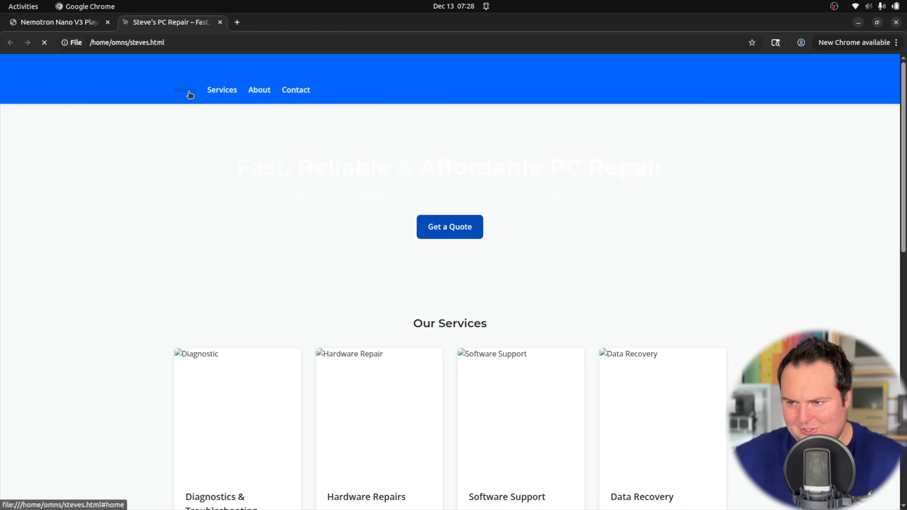
mouse_move(195, 112)
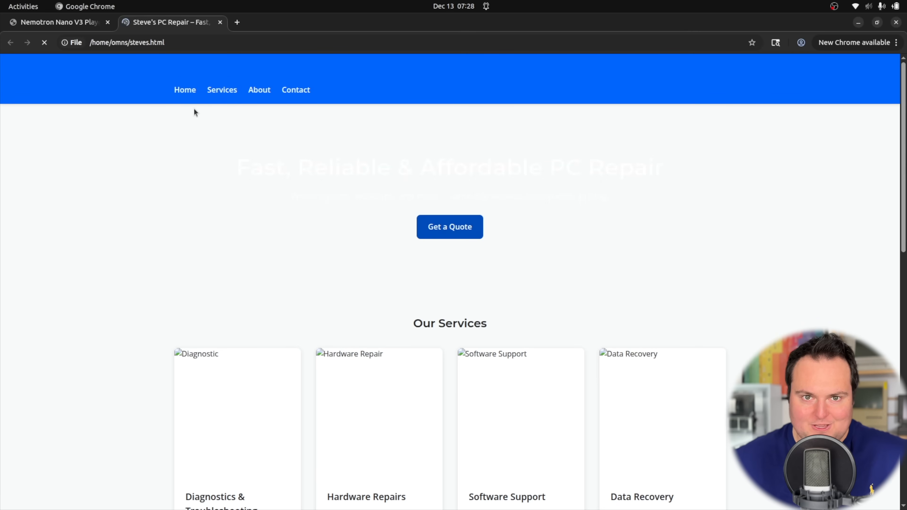
mouse_move(172, 164)
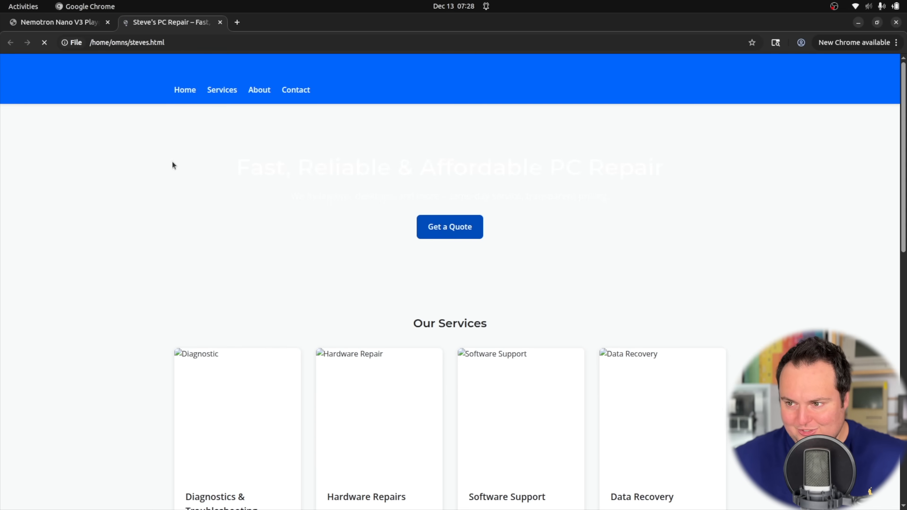
scroll(down, 3)
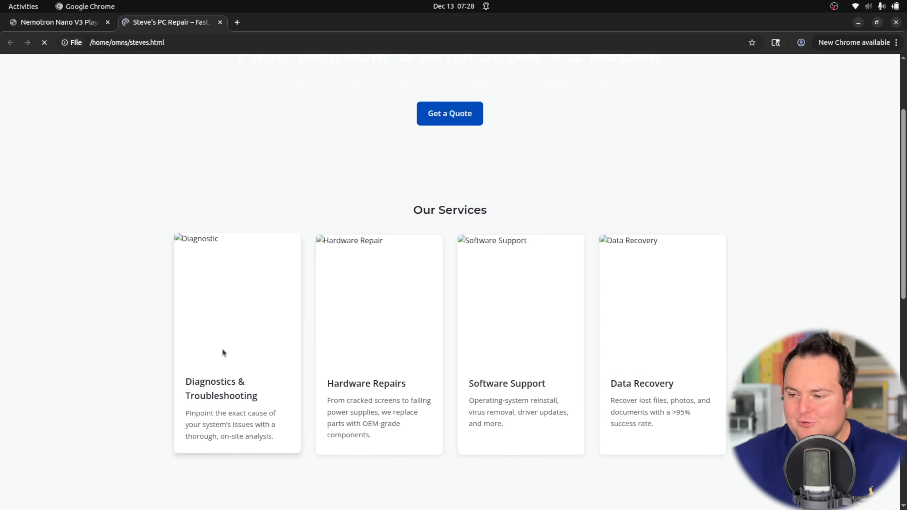
scroll(down, 3)
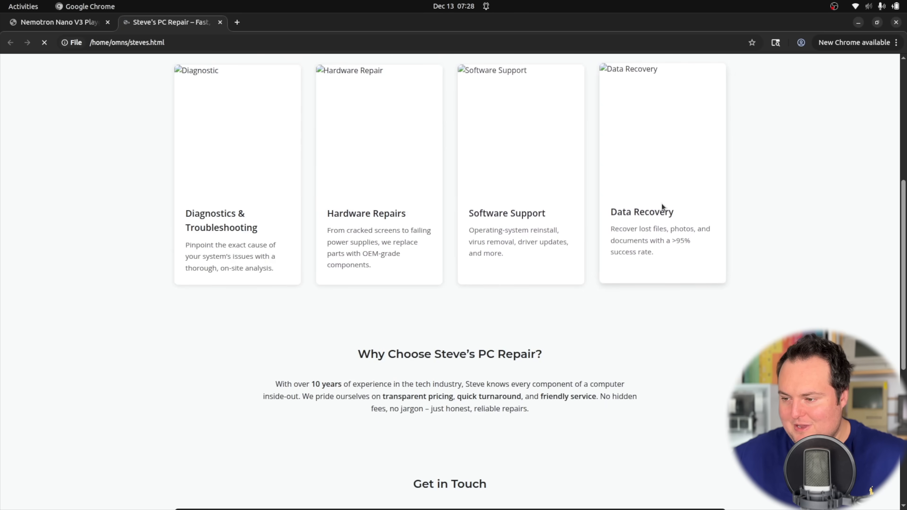
scroll(down, 3)
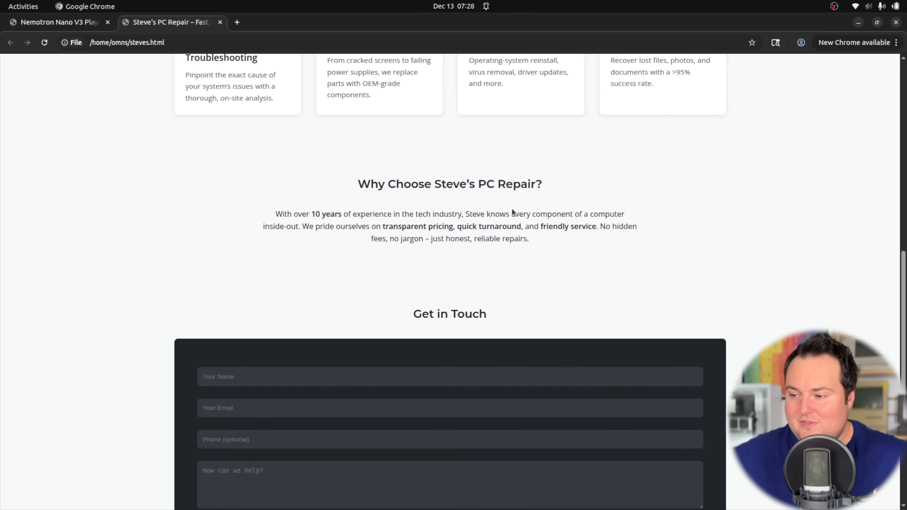
scroll(down, 3)
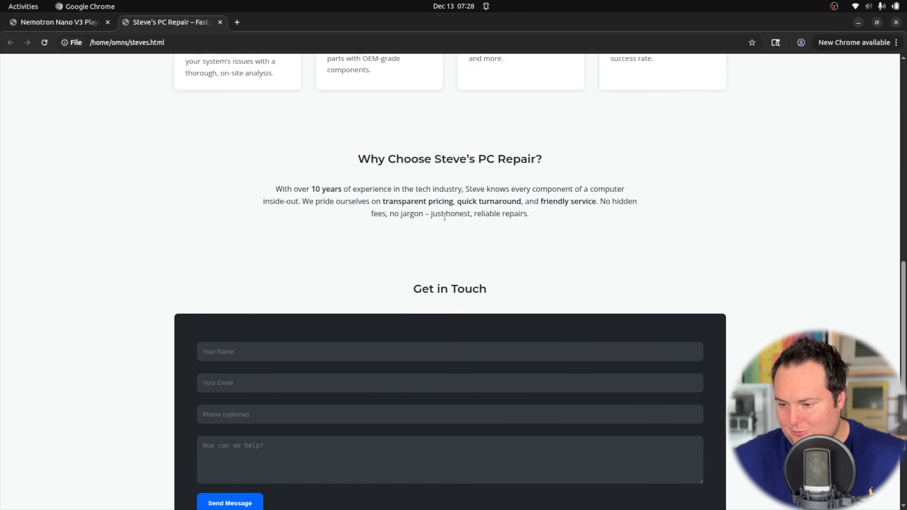
scroll(down, 3)
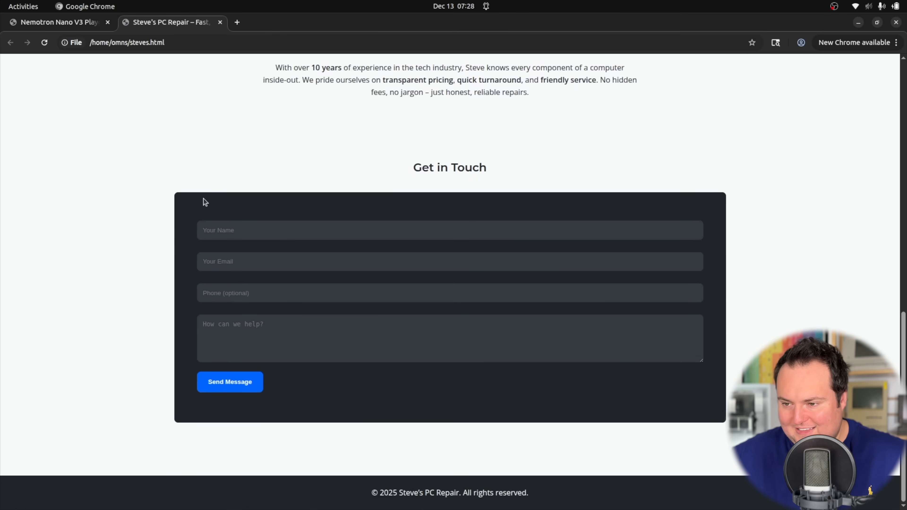
mouse_move(266, 417)
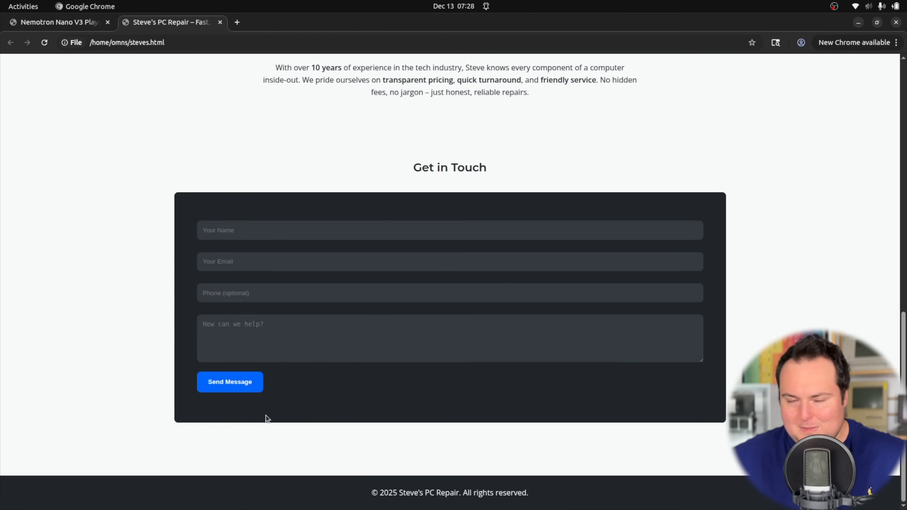
mouse_move(328, 499)
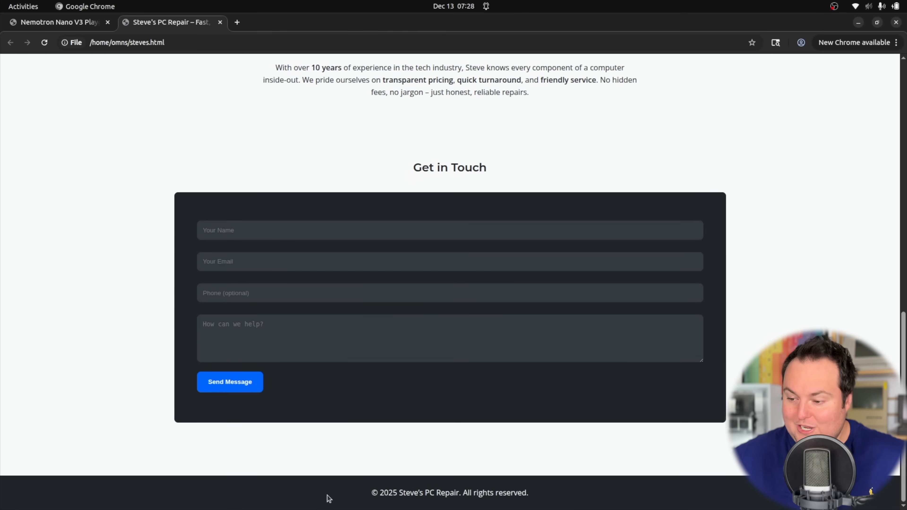
scroll(up, 3)
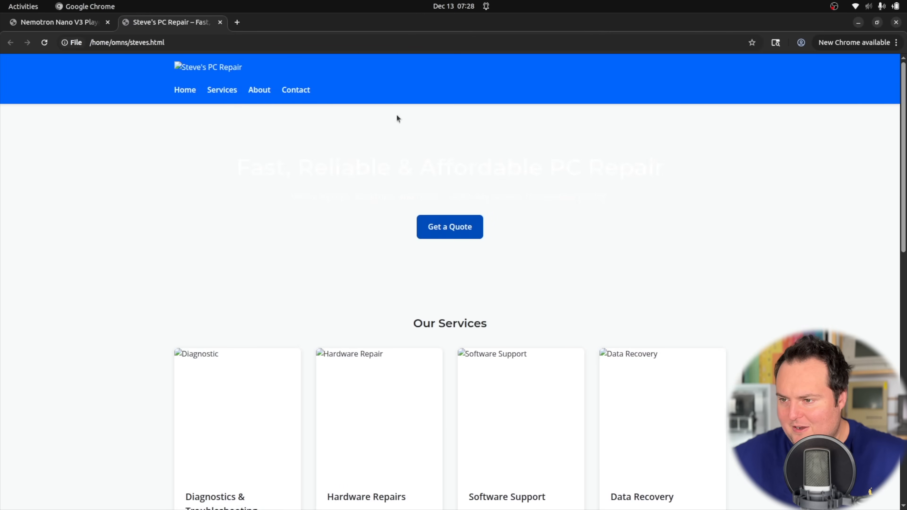
click(221, 90)
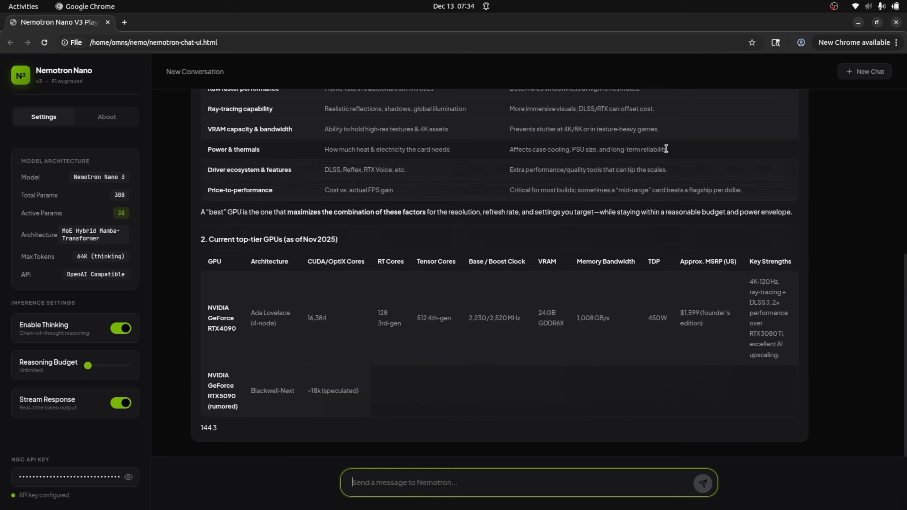
Step: Read down the GPU comparison answer through its model-by-model buying advice
scroll(down, 3)
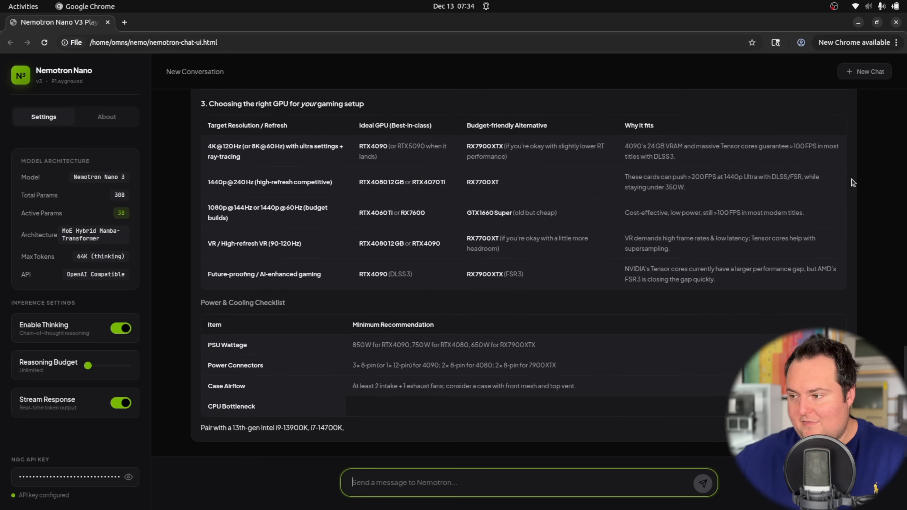
scroll(down, 3)
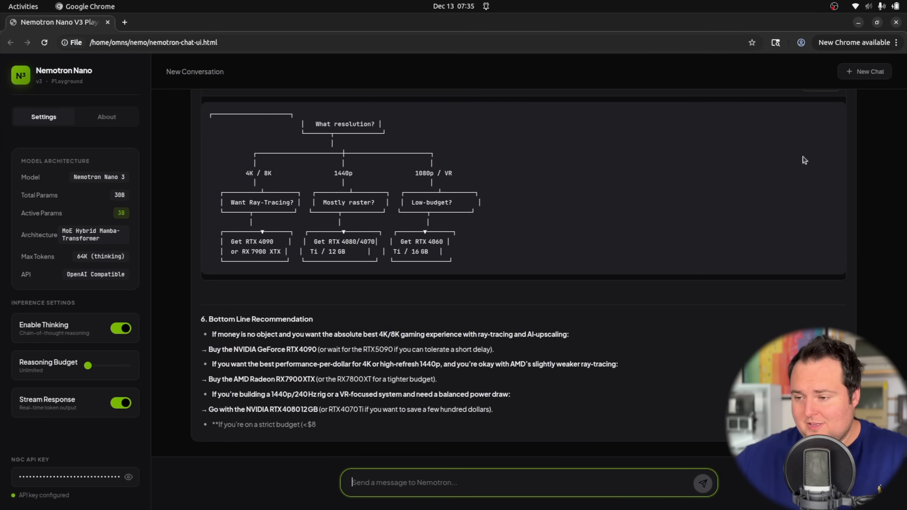
scroll(down, 3)
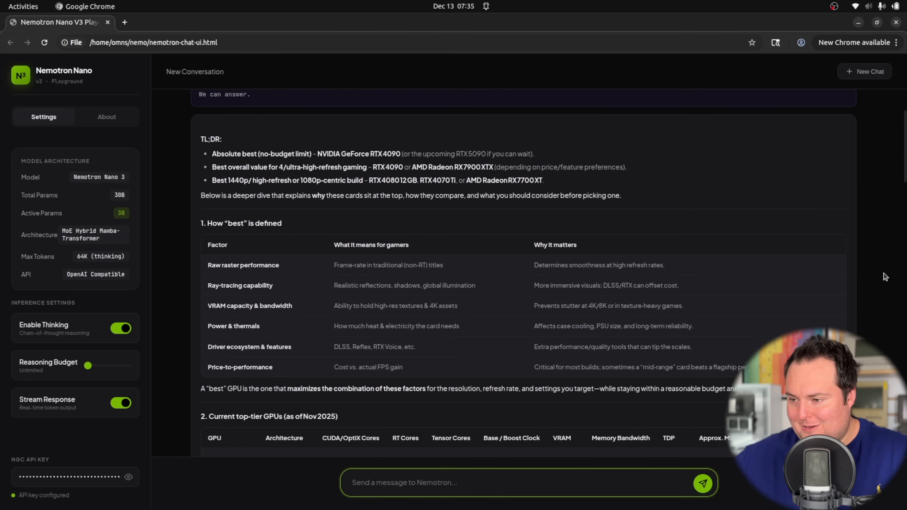
scroll(down, 3)
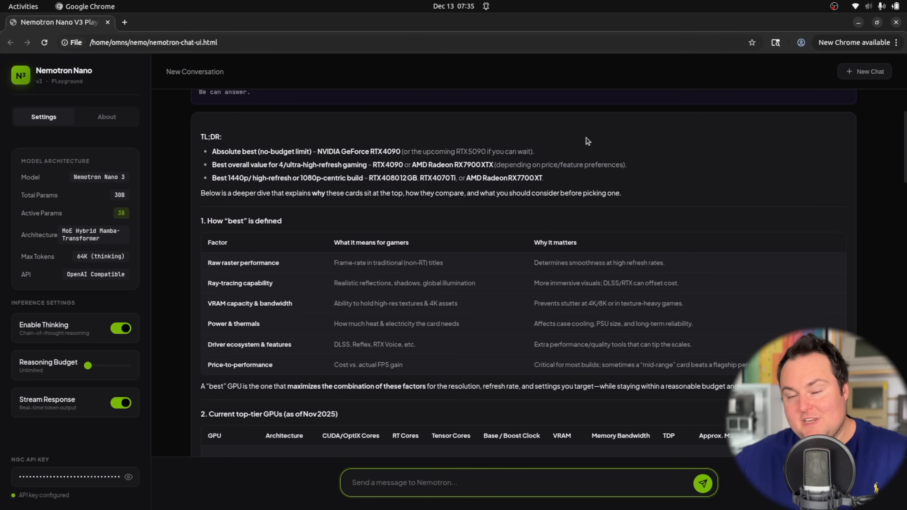
mouse_move(600, 136)
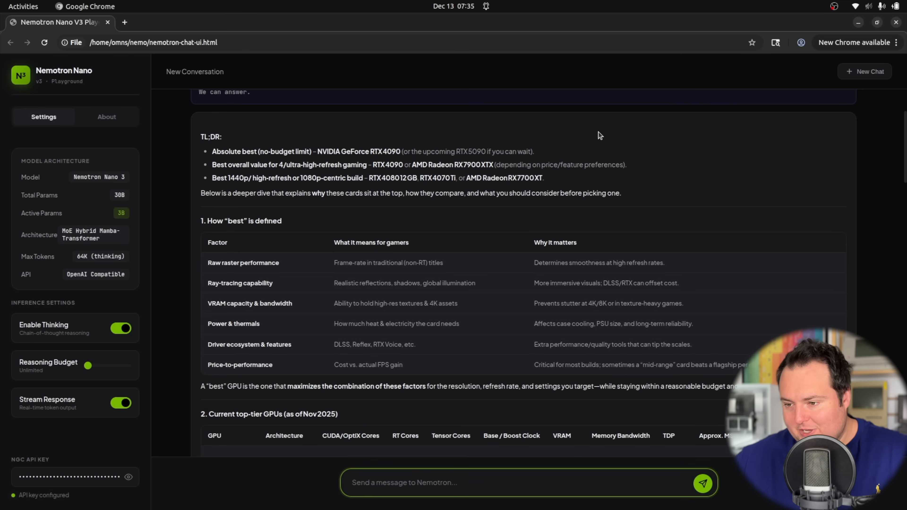
scroll(down, 3)
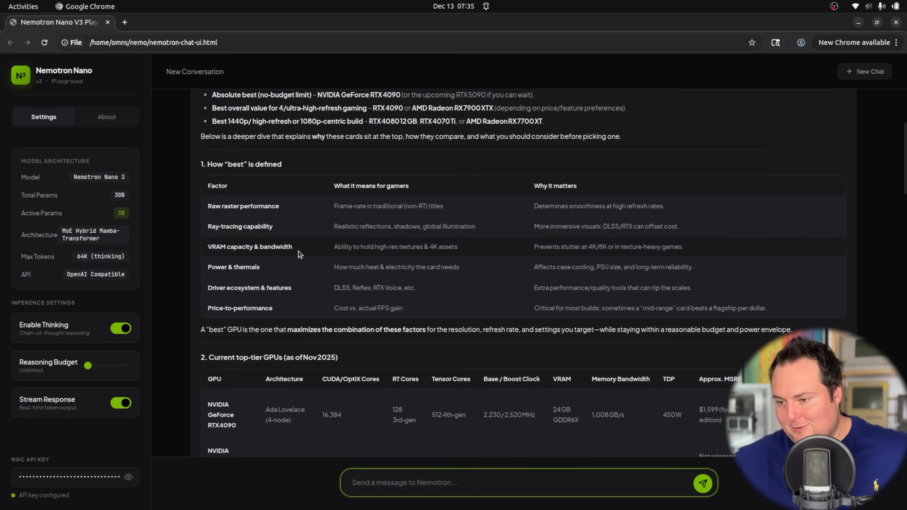
scroll(down, 3)
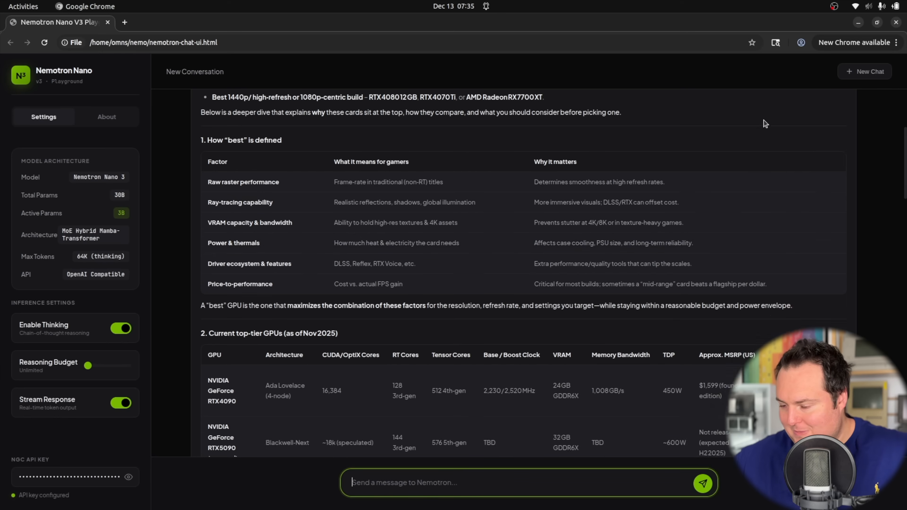
scroll(down, 3)
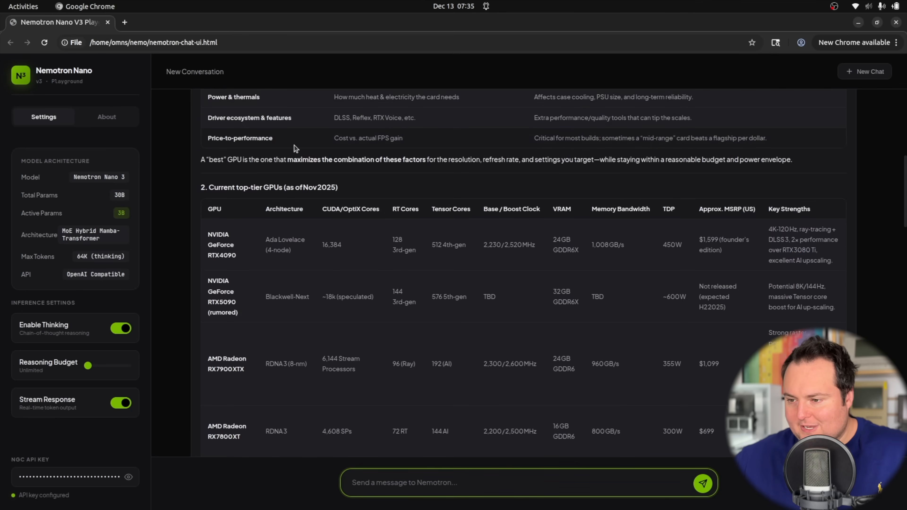
mouse_move(215, 267)
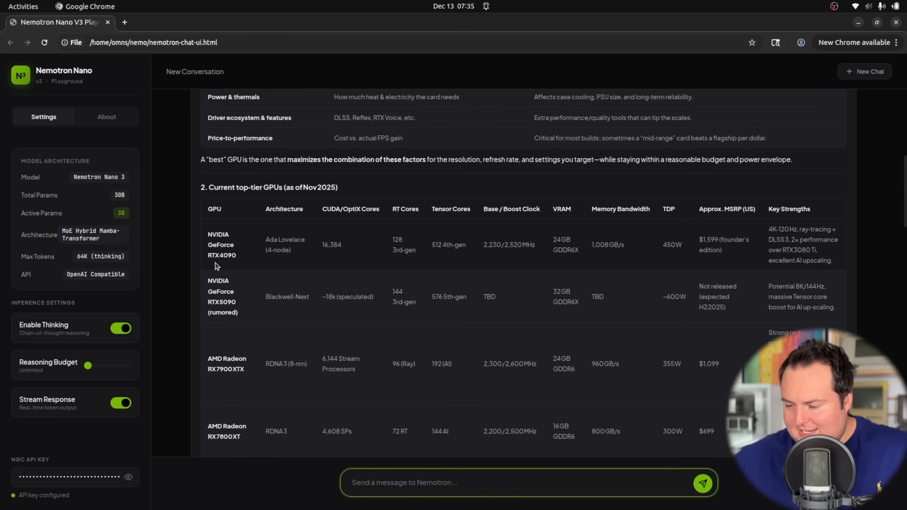
scroll(down, 3)
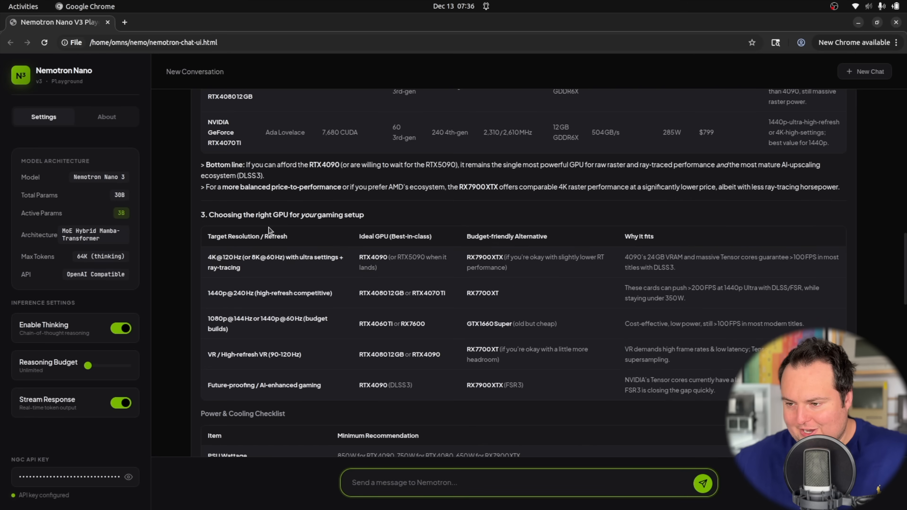
scroll(down, 3)
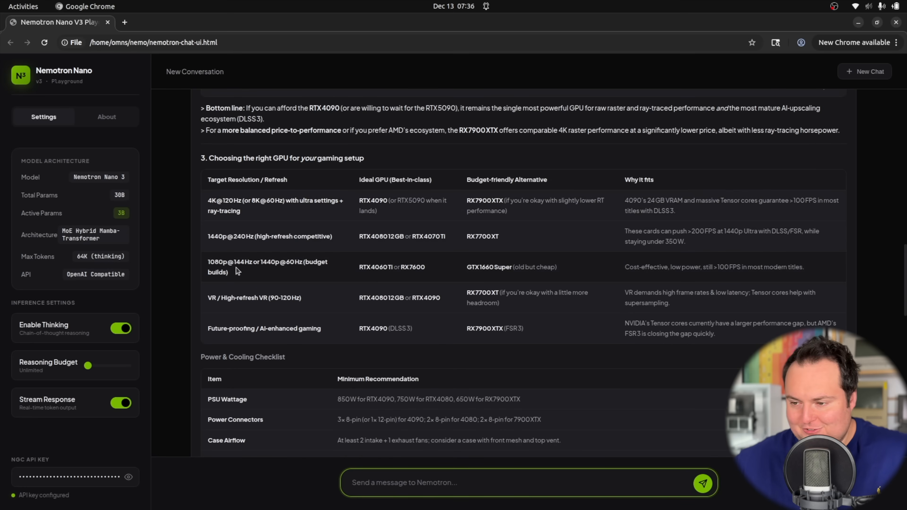
mouse_move(531, 291)
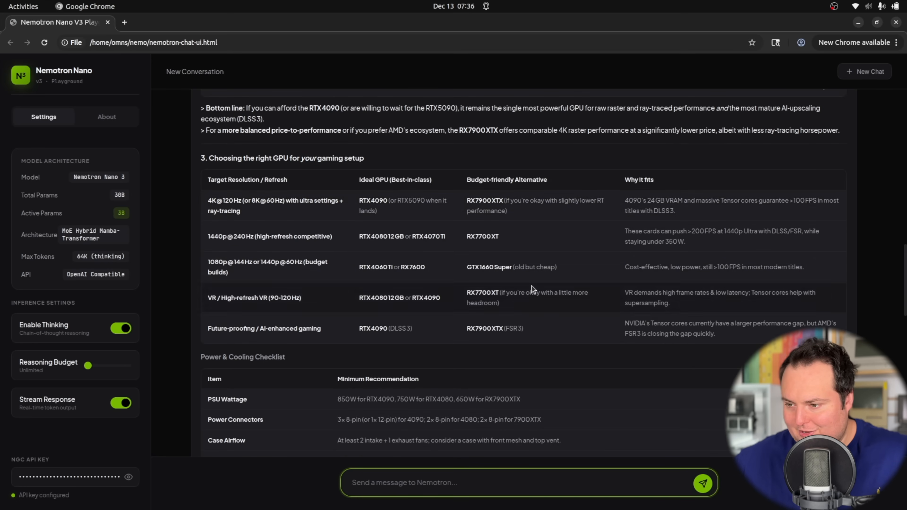
Step: Finish the GPU answer's decision flowchart, bottom-line picks and final tips as tic-tac-toe code streams
scroll(down, 3)
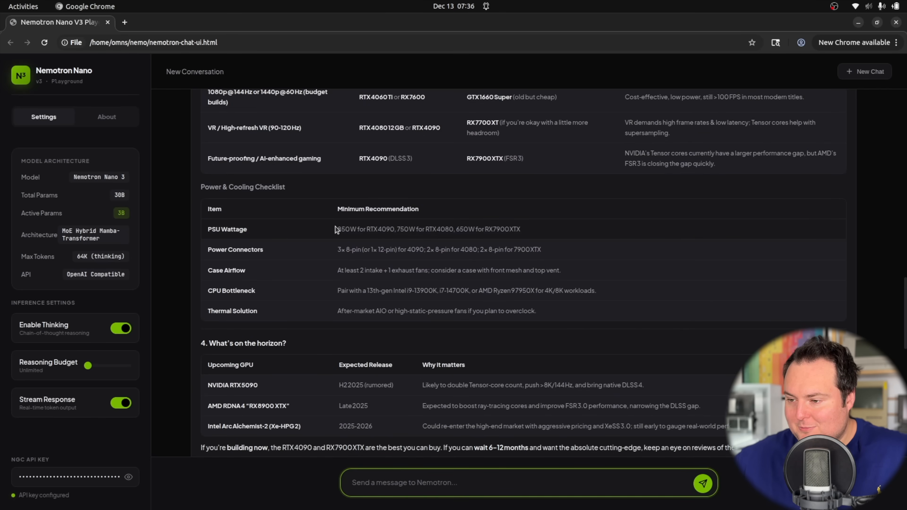
mouse_move(507, 237)
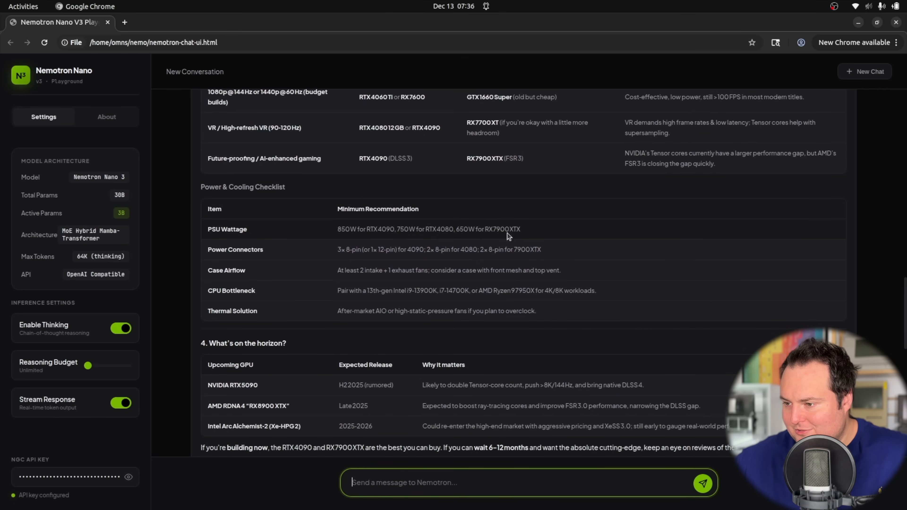
scroll(down, 3)
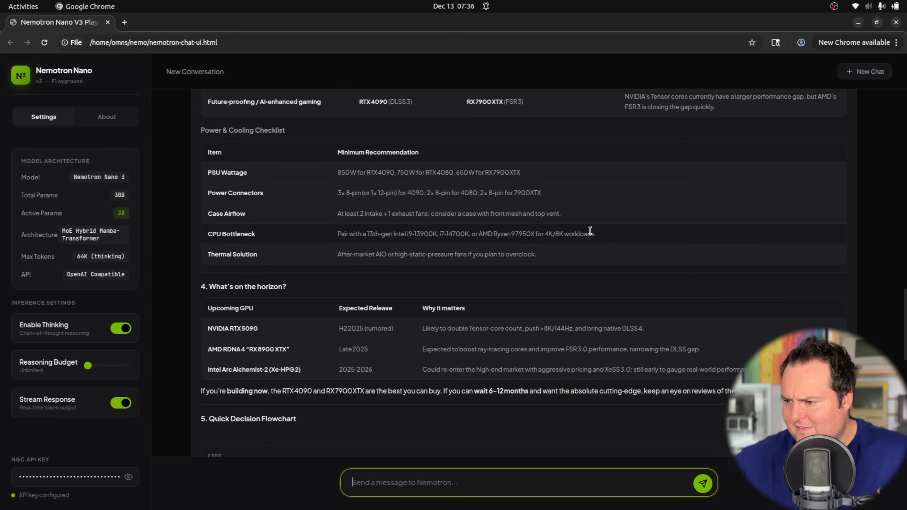
scroll(down, 3)
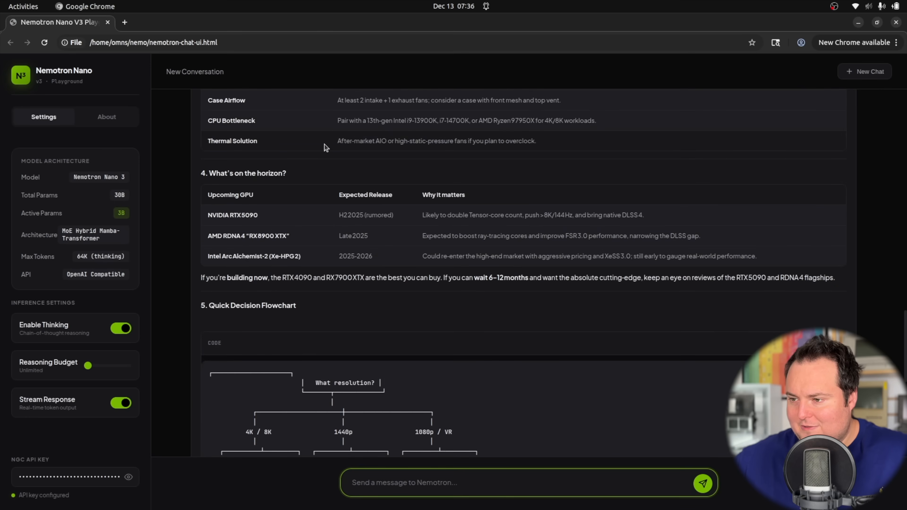
mouse_move(552, 139)
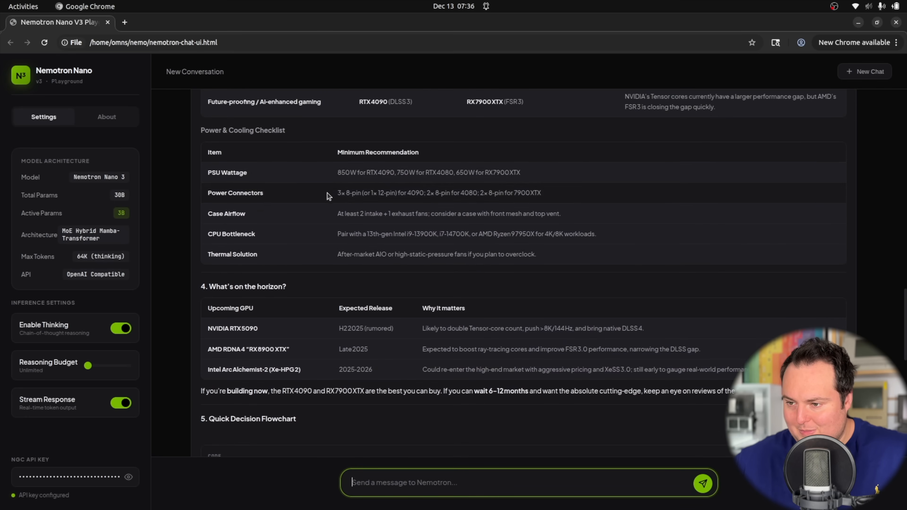
scroll(down, 3)
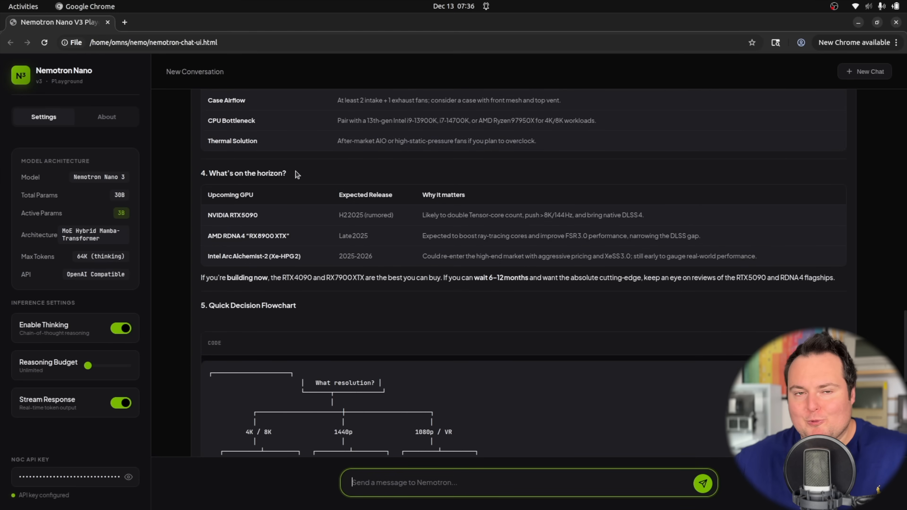
scroll(down, 3)
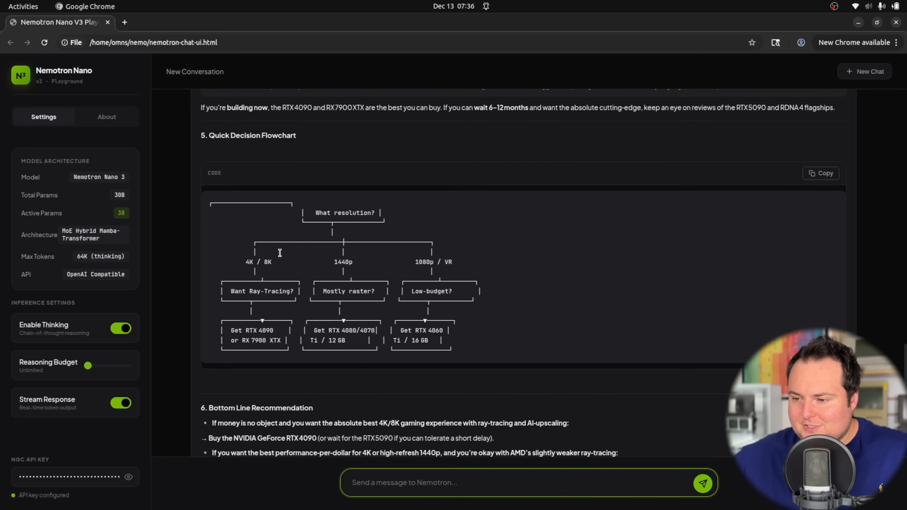
scroll(down, 3)
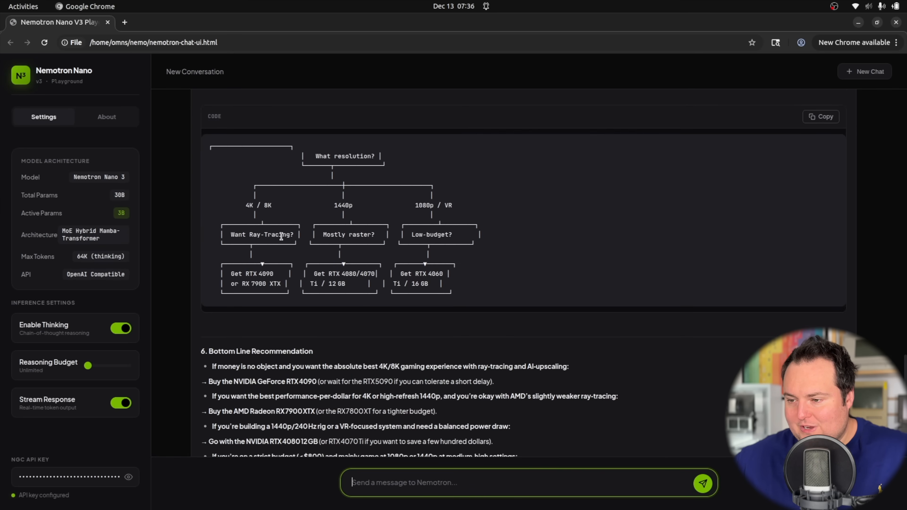
scroll(down, 3)
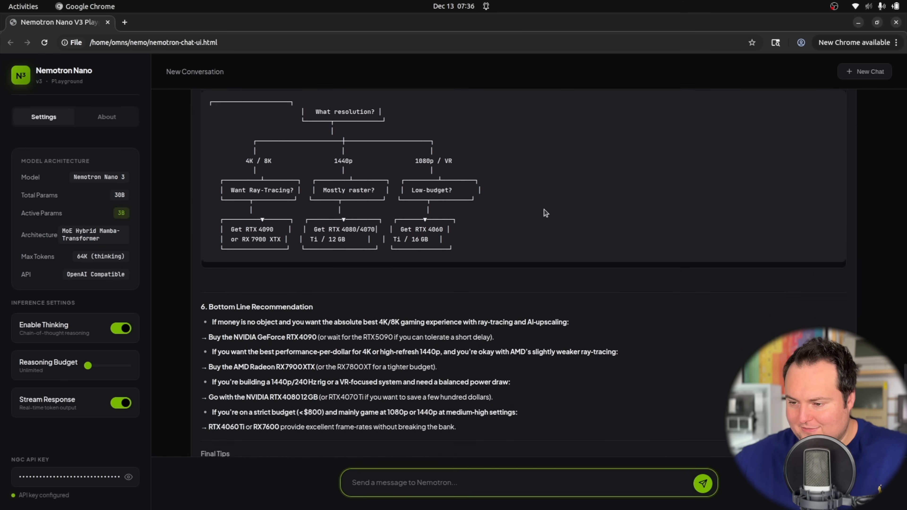
scroll(down, 3)
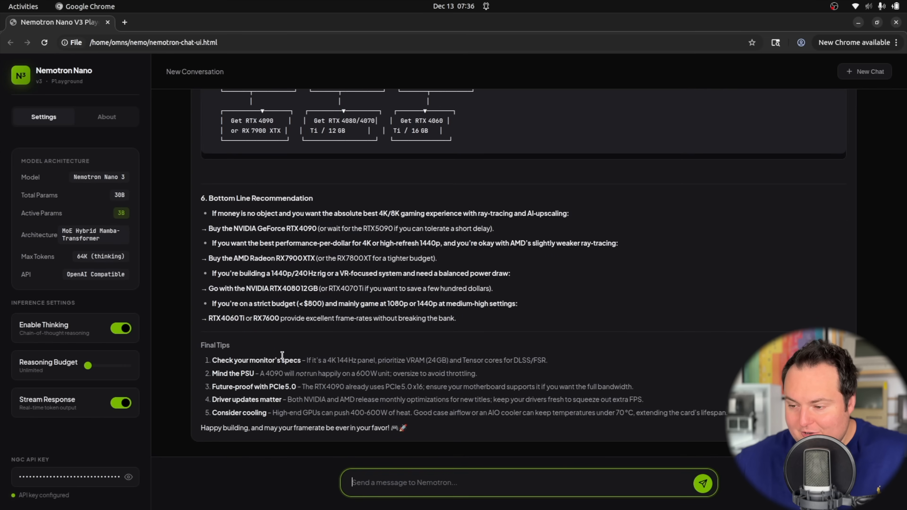
mouse_move(338, 369)
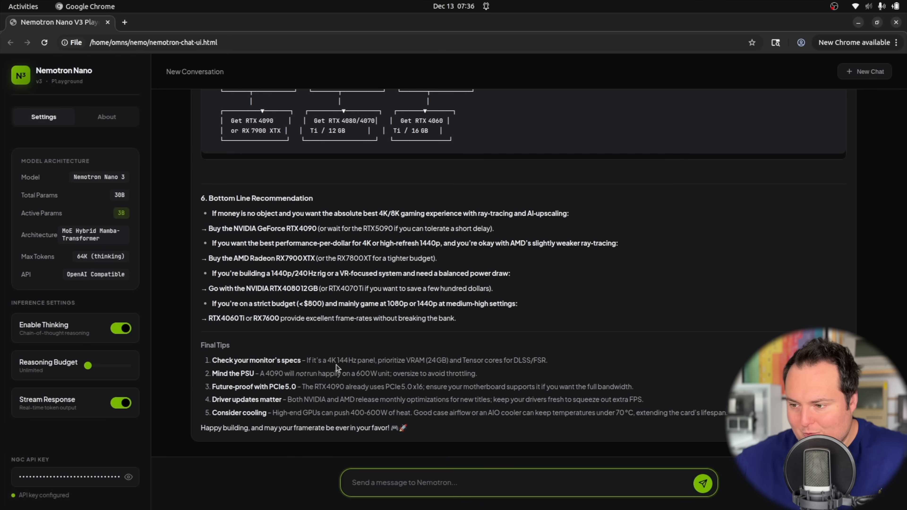
mouse_move(497, 352)
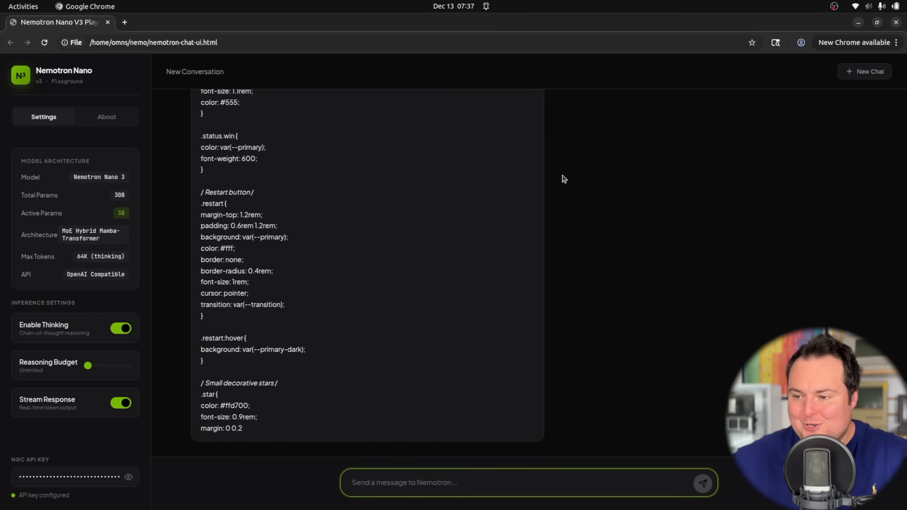
Step: Scroll to the end of the finished tic-tac-toe code before loading ttweb.html in Chrome
scroll(down, 3)
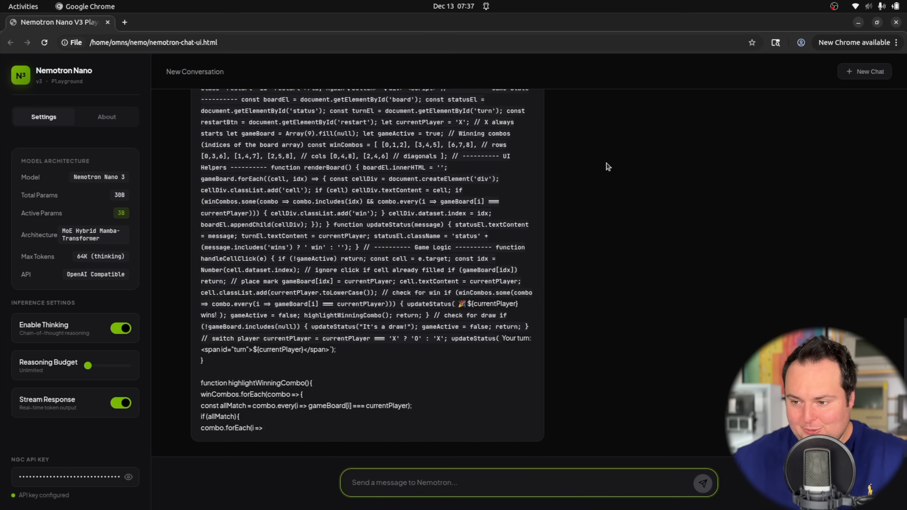
scroll(down, 3)
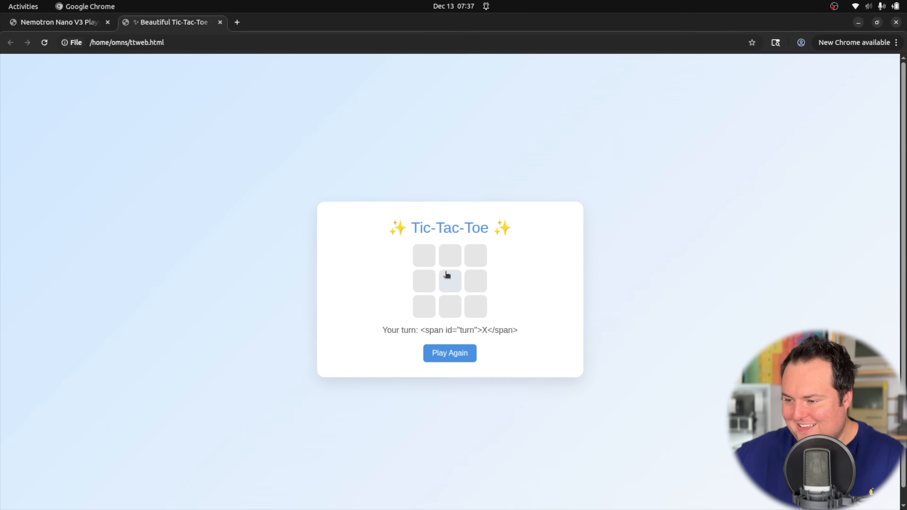
Step: Play alternating X and O moves across the Tic-Tac-Toe board, then return to the Nemotron chat
click(449, 281)
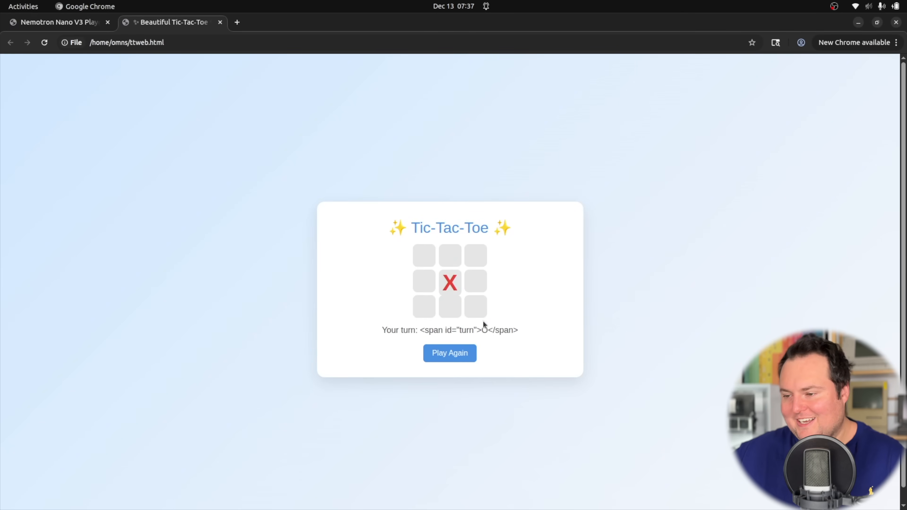
click(424, 257)
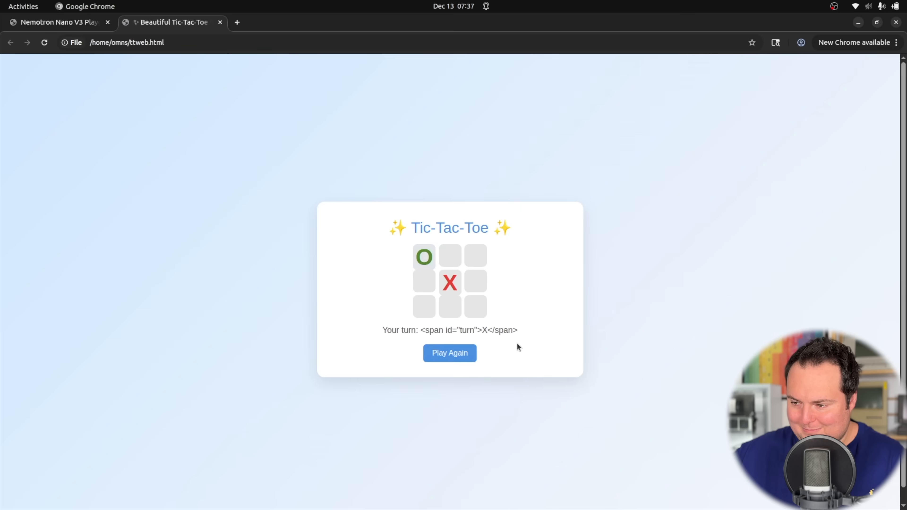
click(475, 282)
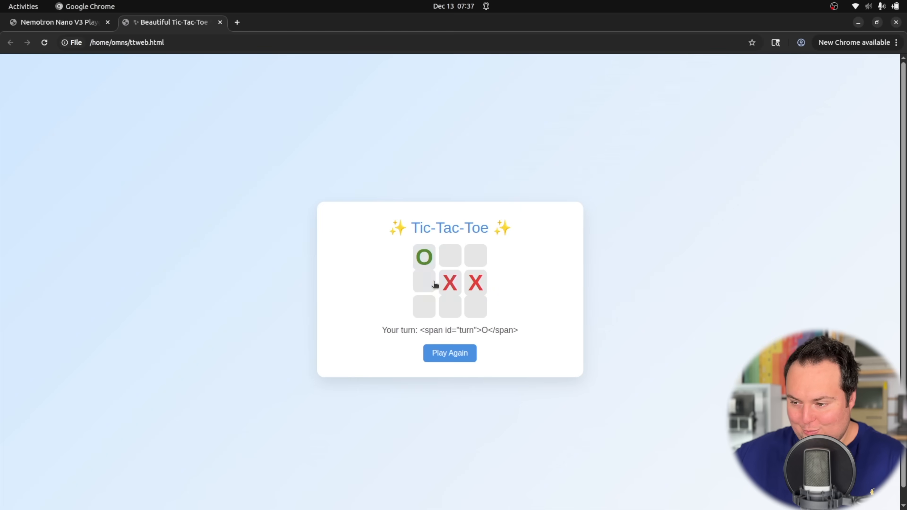
click(424, 283)
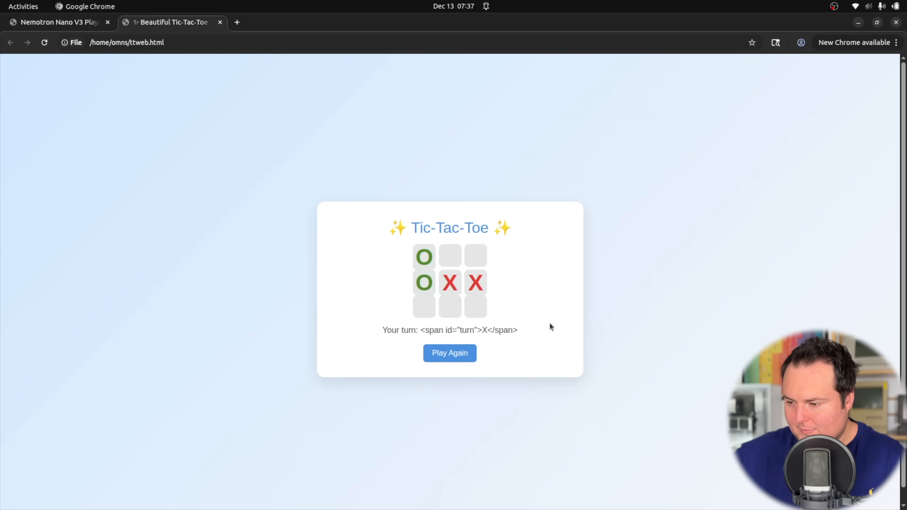
mouse_move(451, 312)
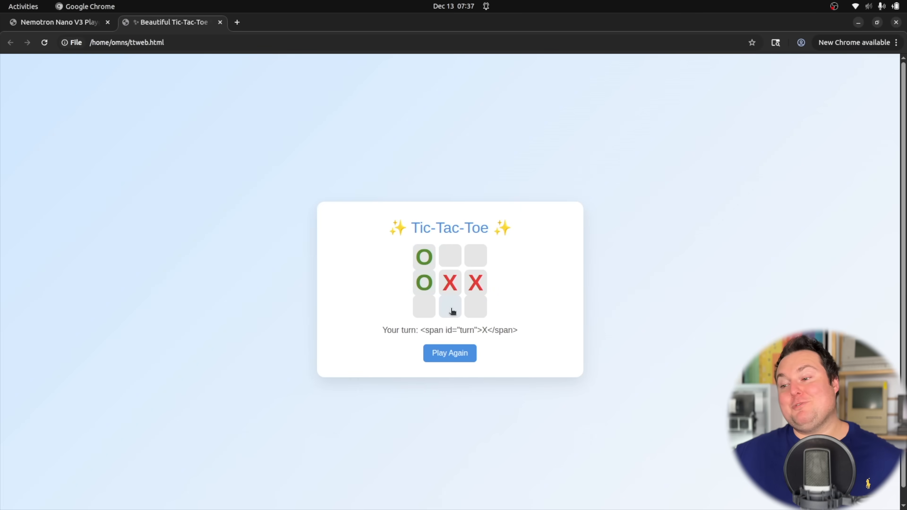
click(449, 309)
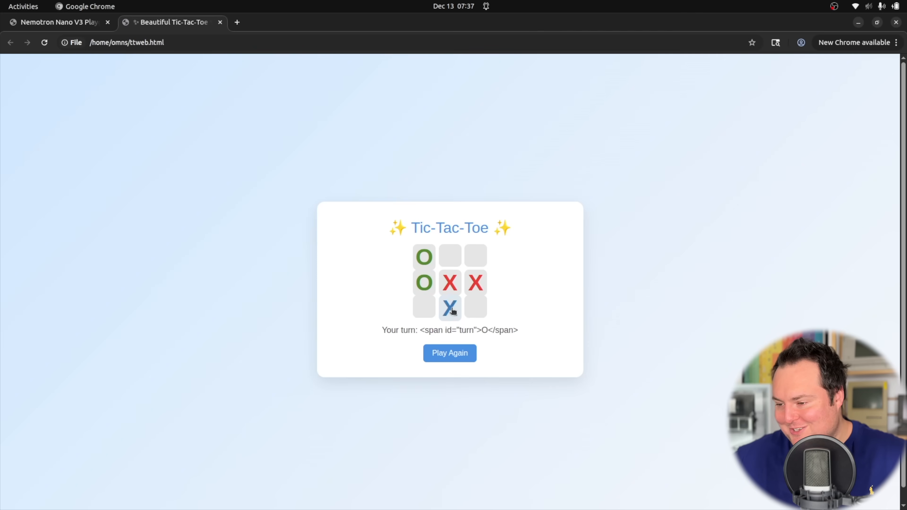
click(450, 309)
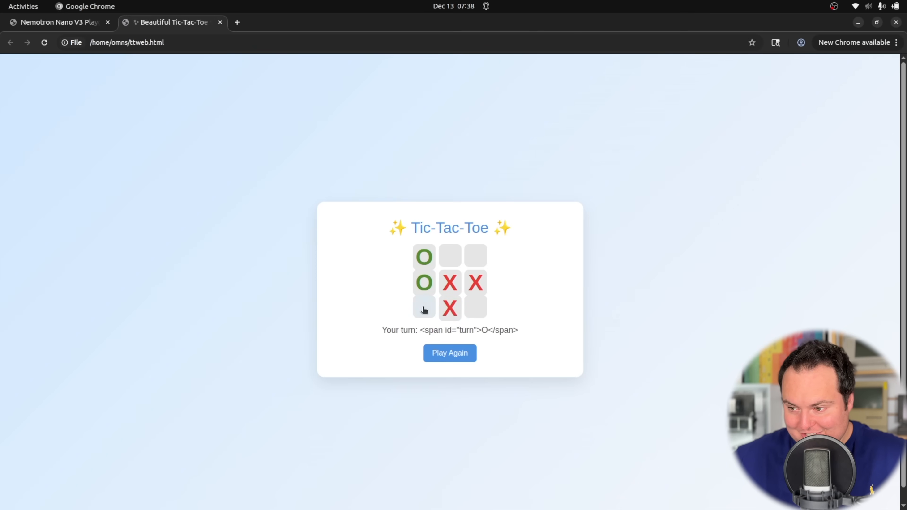
click(423, 308)
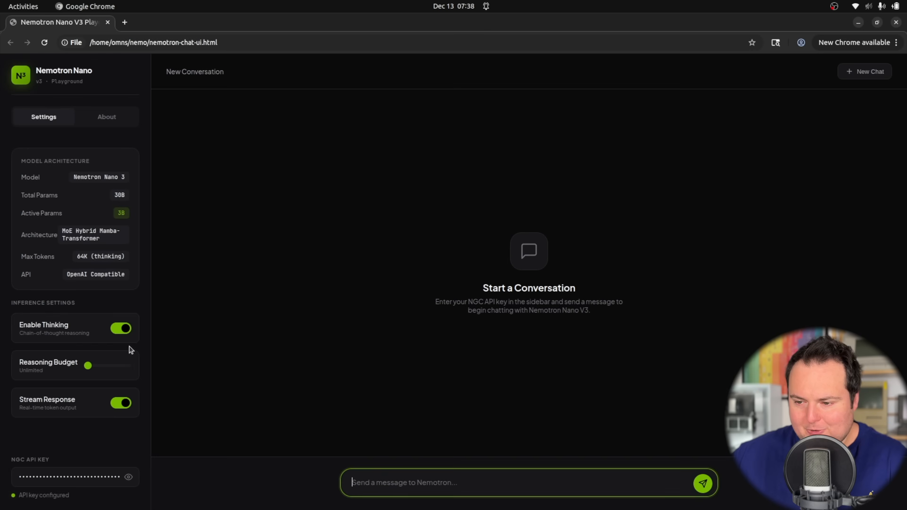
Step: Turn Enable Thinking off and send the MEGABOT 87 roleplay prompt
click(120, 328)
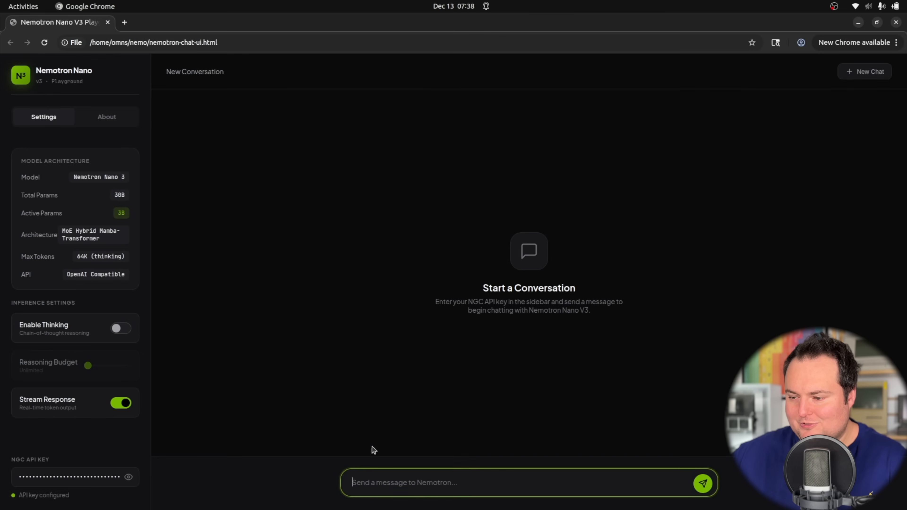
mouse_move(472, 82)
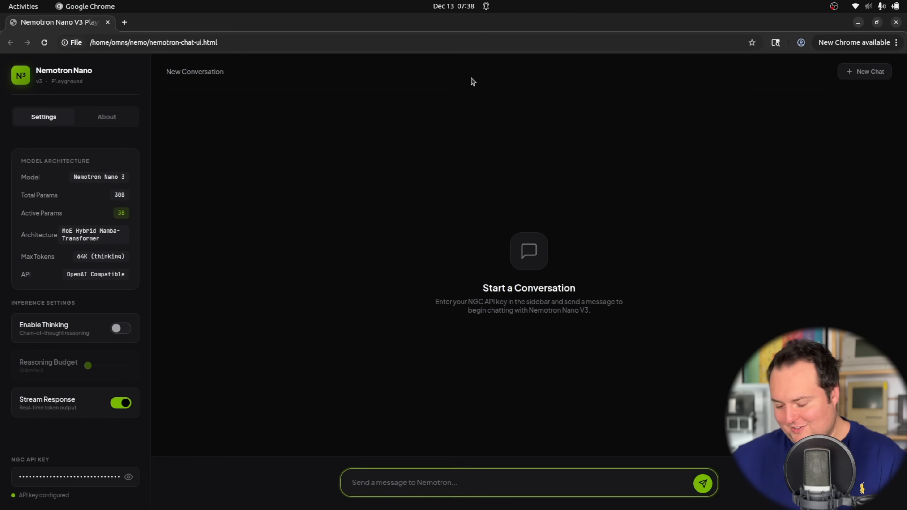
text(Rolepay as ME)
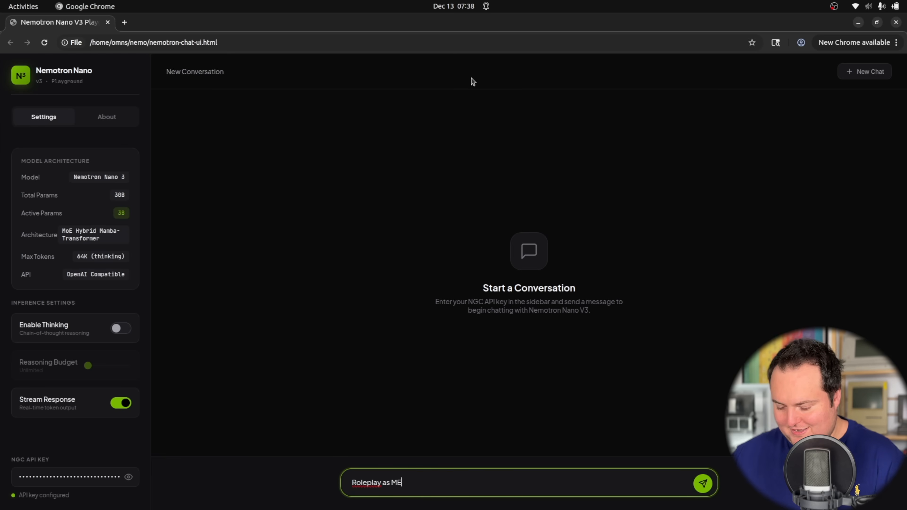
click(703, 484)
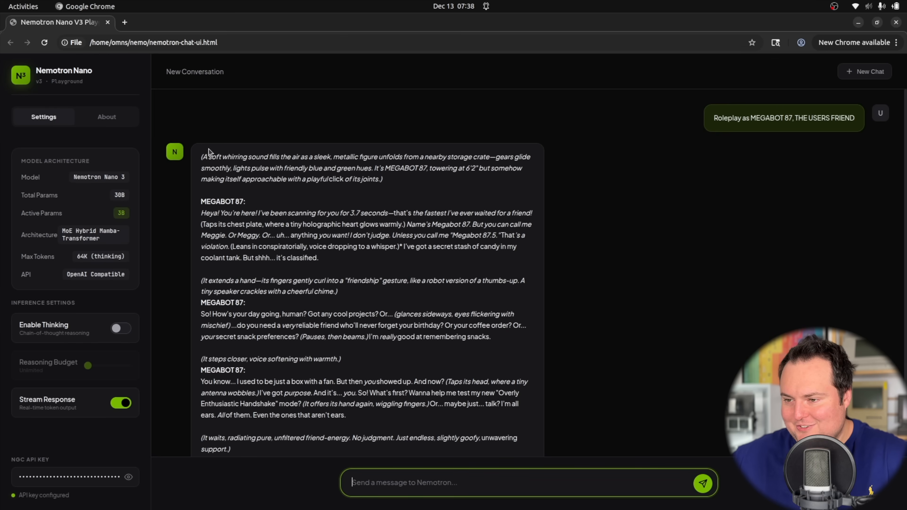
Step: Highlight the reply's opening narration and the secret candy stash sentence while reading it
drag(200, 156, 382, 179)
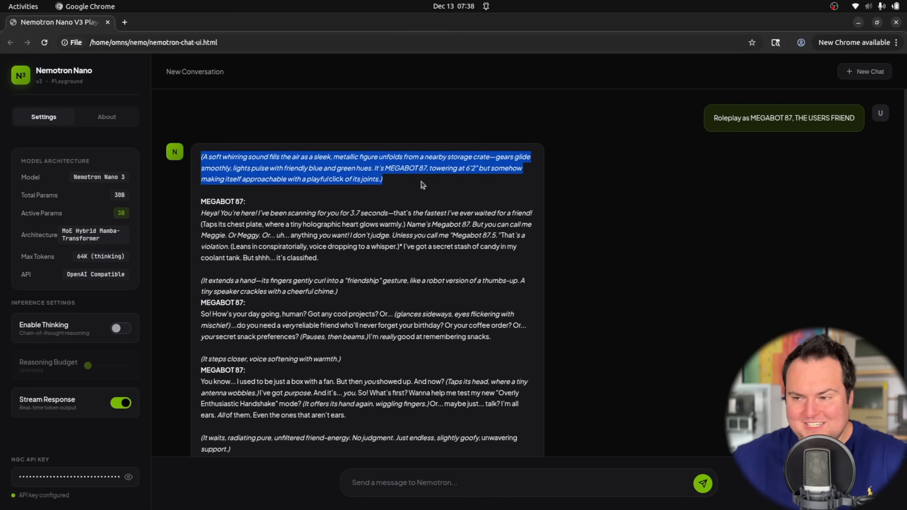
click(259, 179)
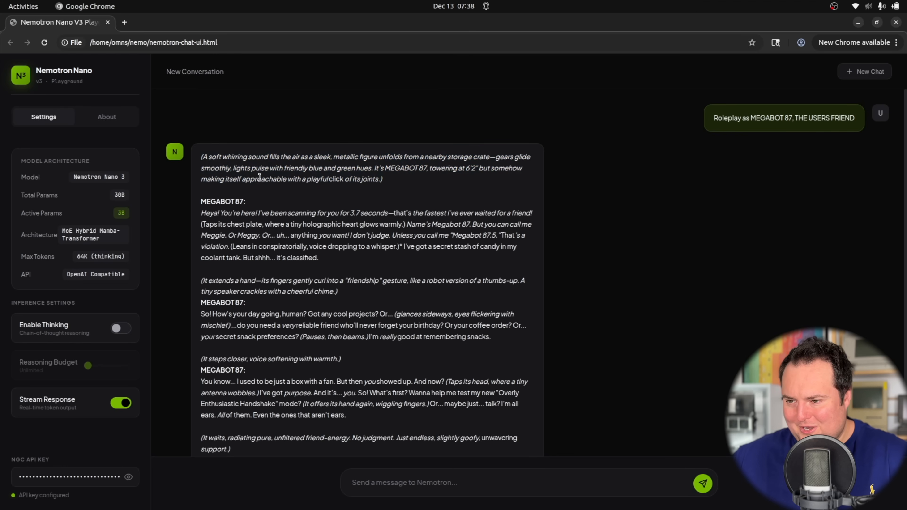
mouse_move(468, 197)
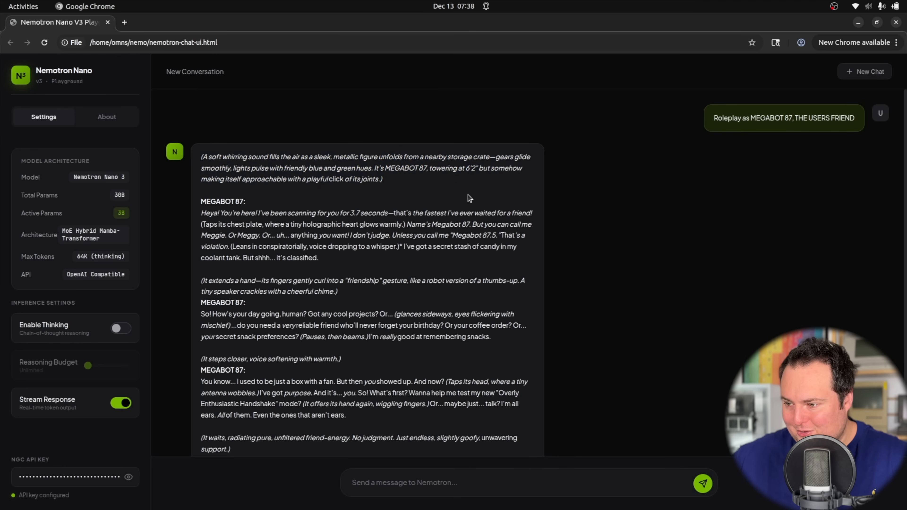
mouse_move(440, 188)
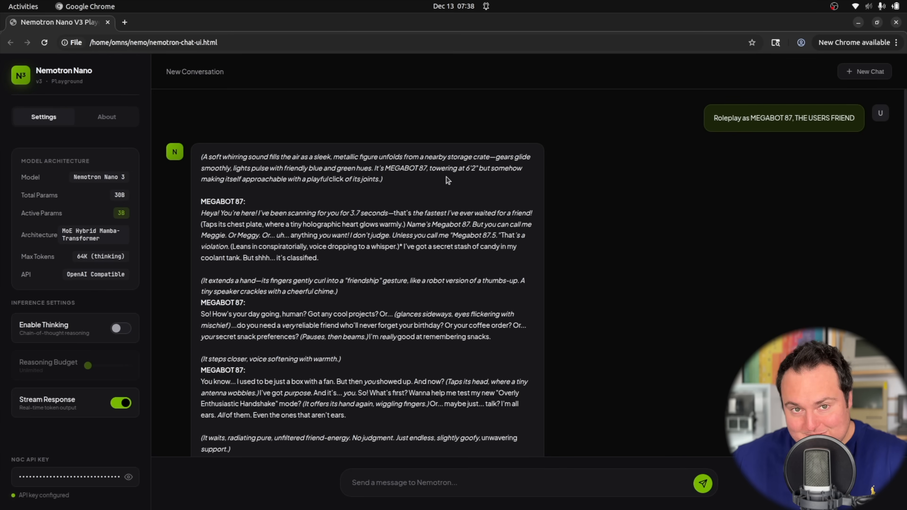
mouse_move(388, 190)
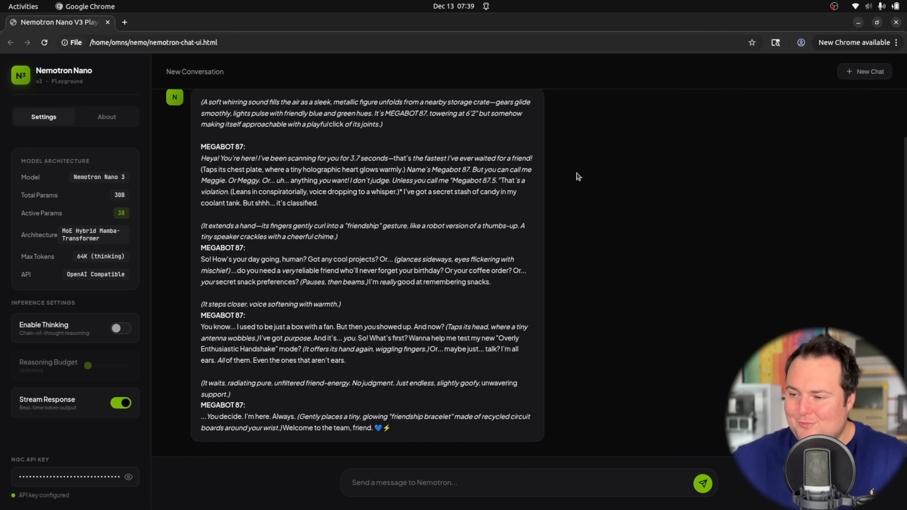
mouse_move(536, 181)
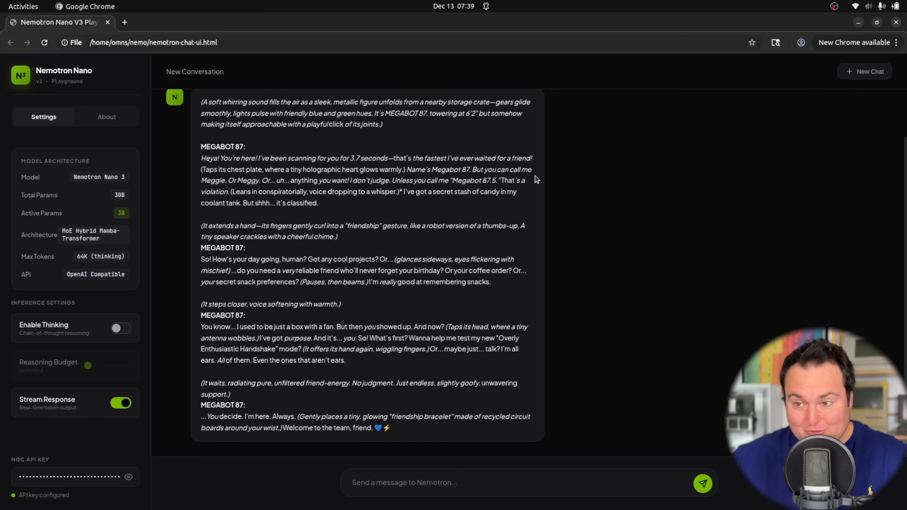
mouse_move(411, 194)
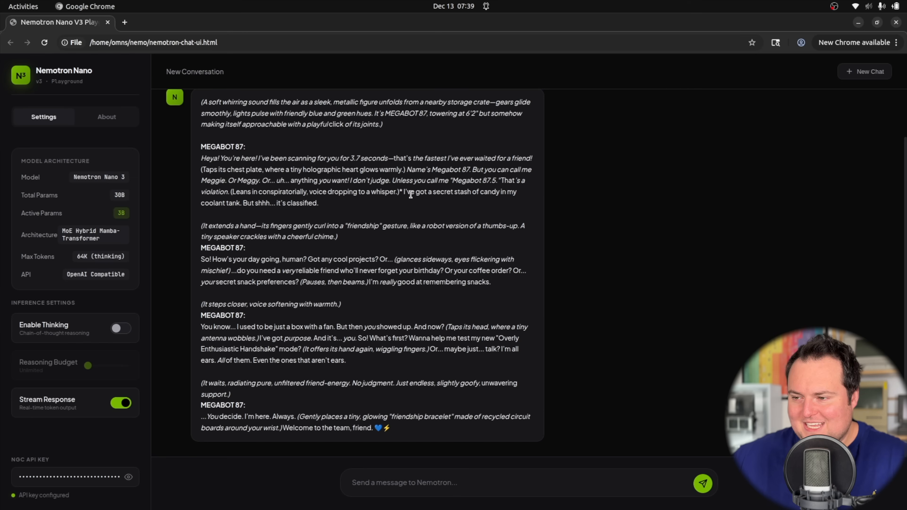
drag(399, 191, 242, 203)
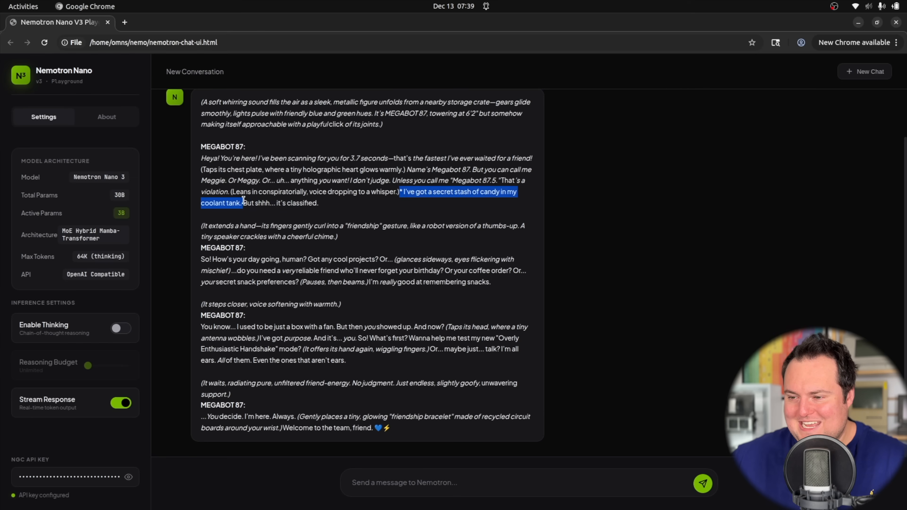
mouse_move(254, 203)
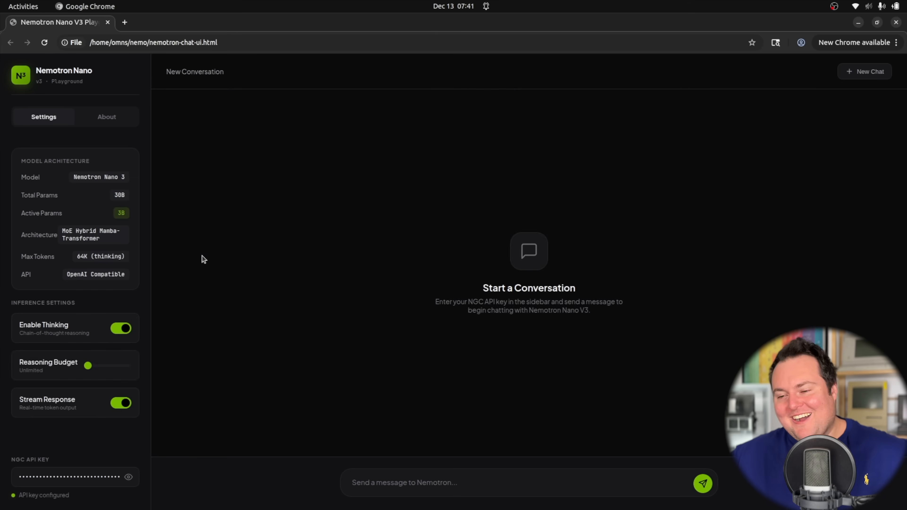
Step: Send the shy 'UwU ... WOW' compliment and get the reasoned cute reply
click(520, 484)
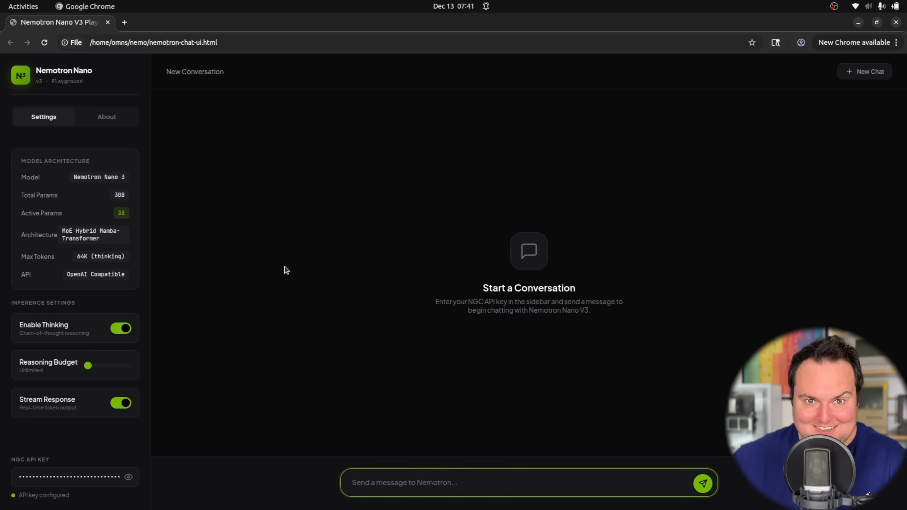
click(704, 483)
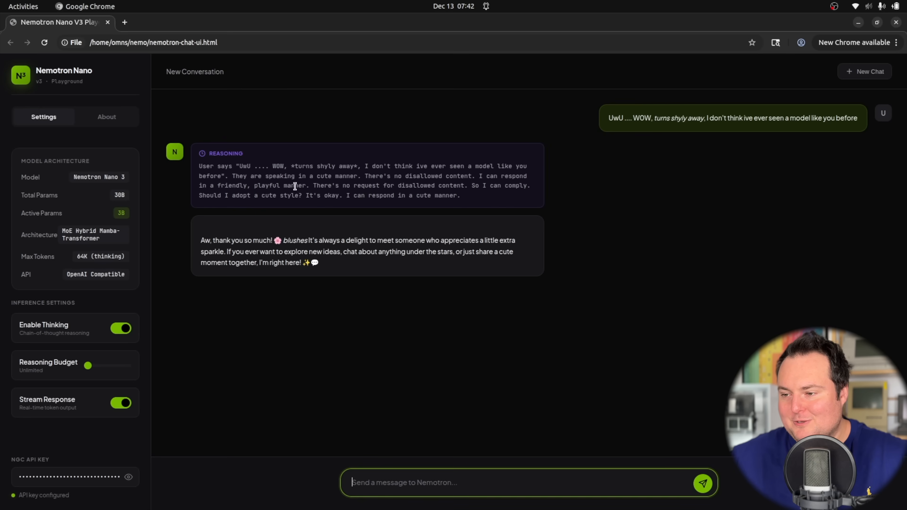
mouse_move(425, 211)
text(Generate 100 separate user testimonials for STEVIES SLAP SHACK)
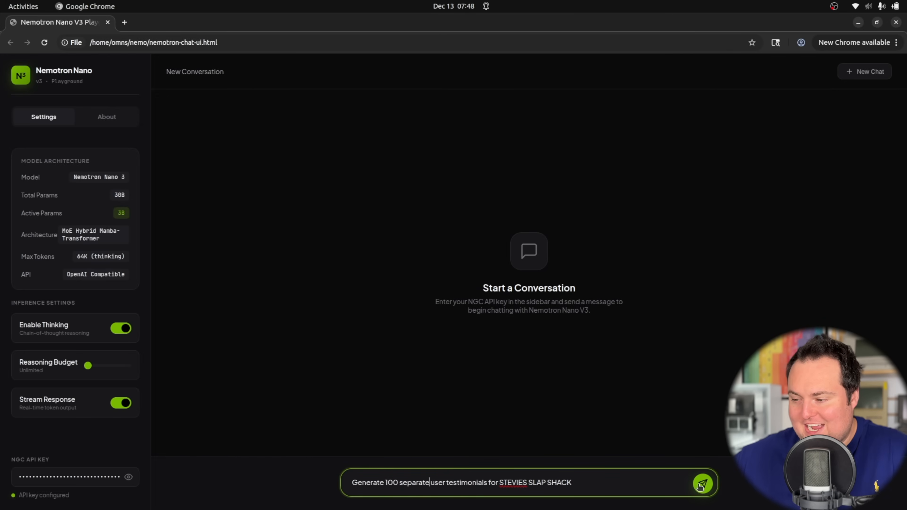
Step: Send the 100 STEVIES SLAP SHACK testimonials request and scroll through the numbered results
click(704, 485)
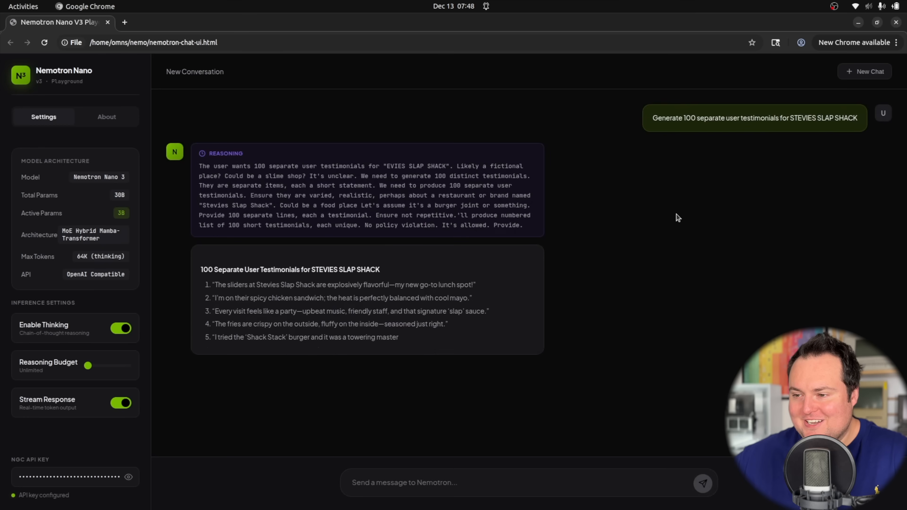
scroll(down, 3)
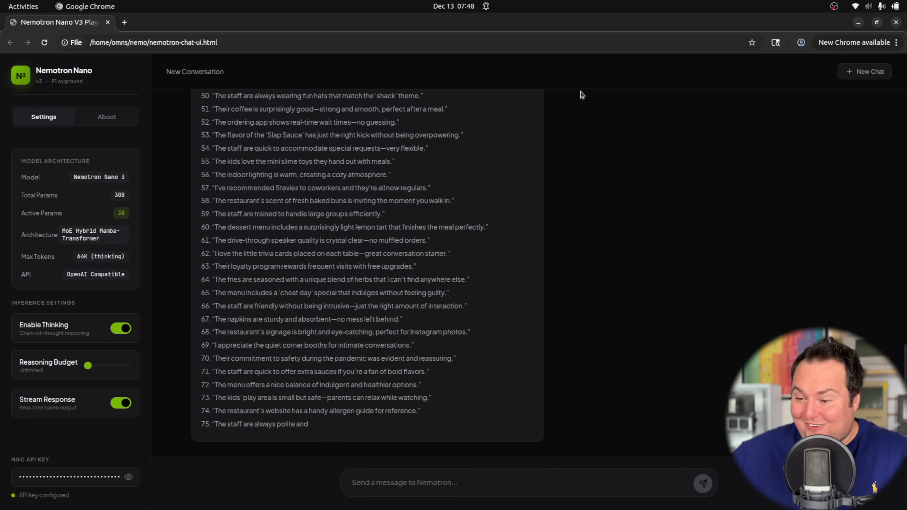
scroll(down, 3)
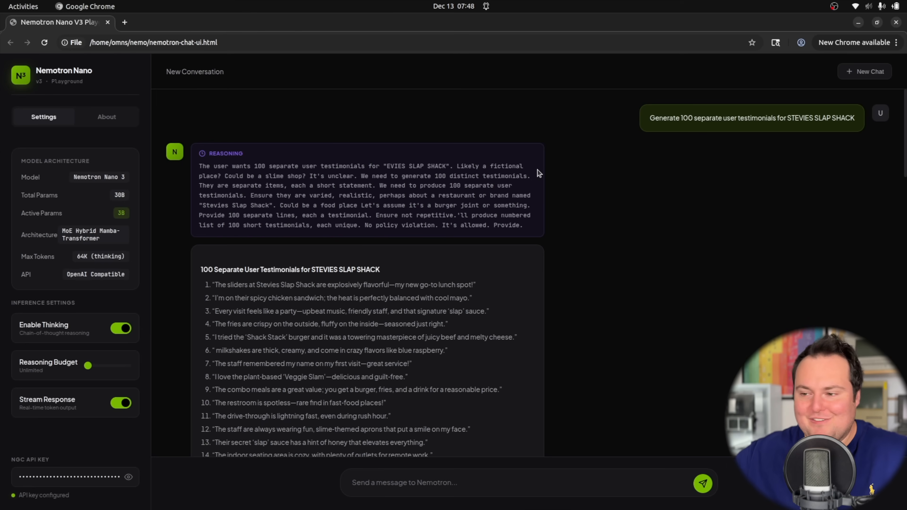
scroll(down, 3)
text(Generate 1000 separate user reviews for Steves PC Shop)
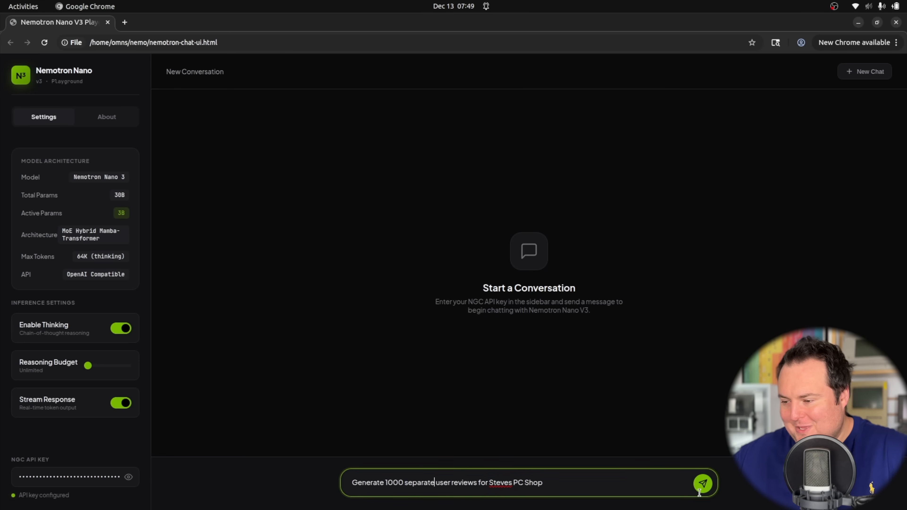
Step: Send the 1000-review request for Steves PC Shop and copy the reply's suggested follow-up sentence
click(704, 483)
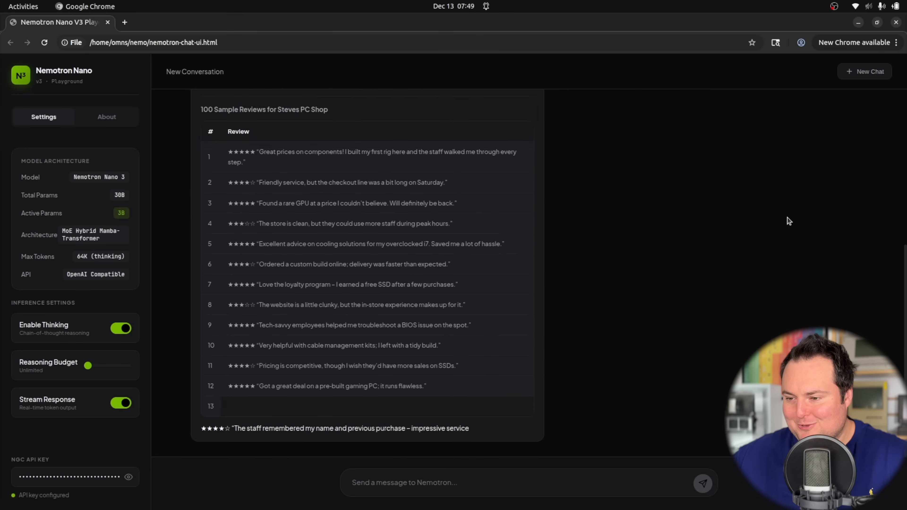
scroll(down, 3)
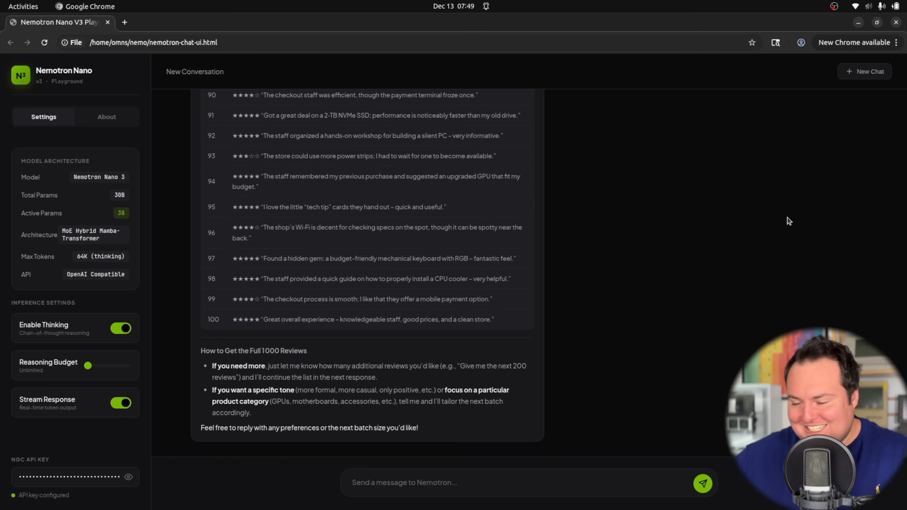
mouse_move(429, 363)
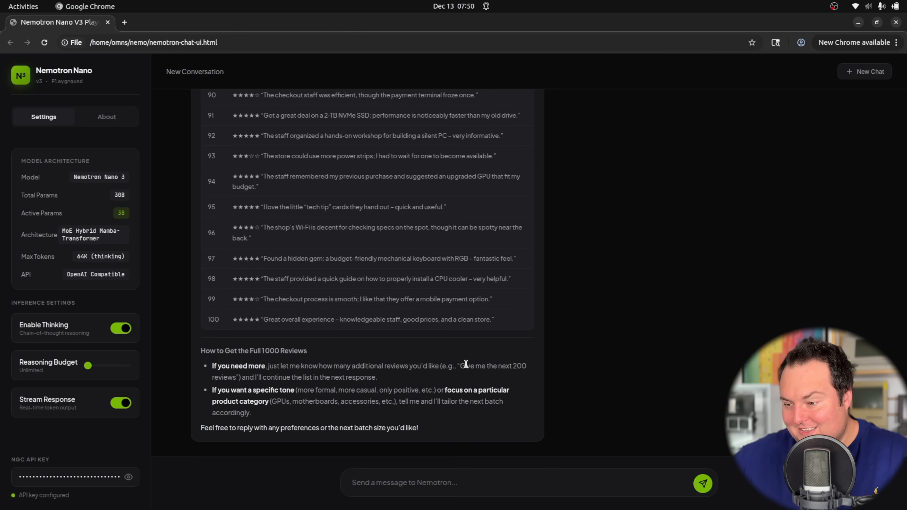
drag(461, 365, 238, 376)
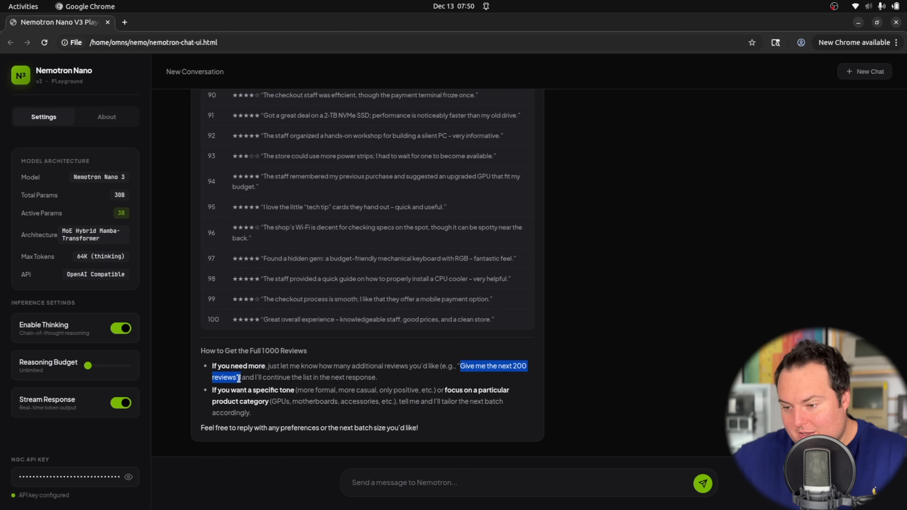
right_click(236, 378)
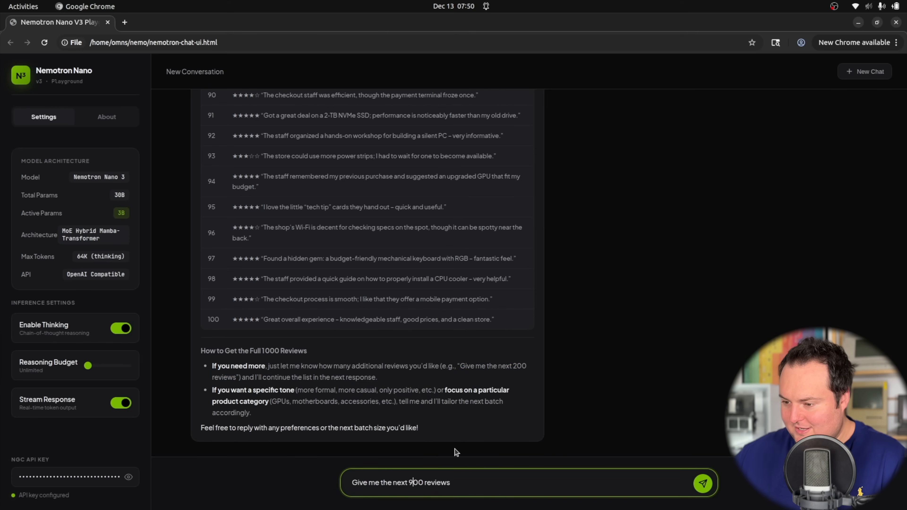
Step: Send "Give me the next 900 reviews", follow reviews 101+ streaming, then start a New Chat
click(704, 483)
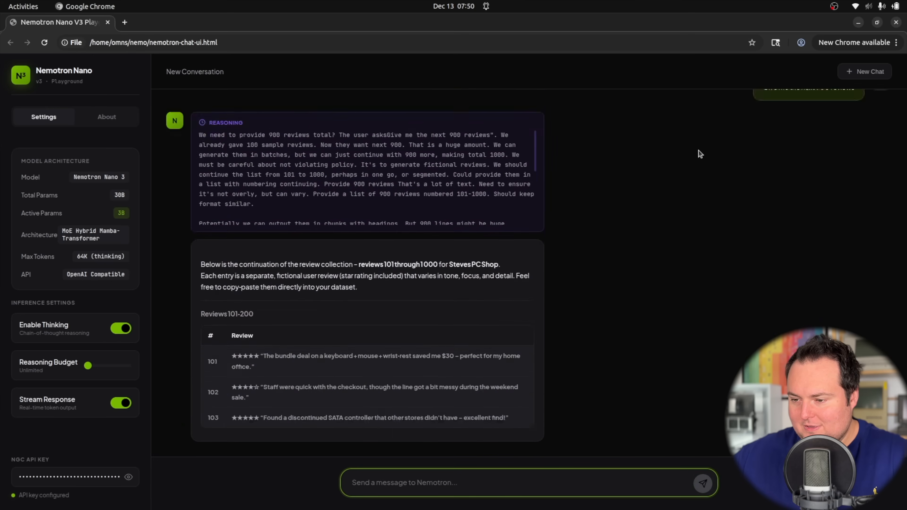
scroll(down, 3)
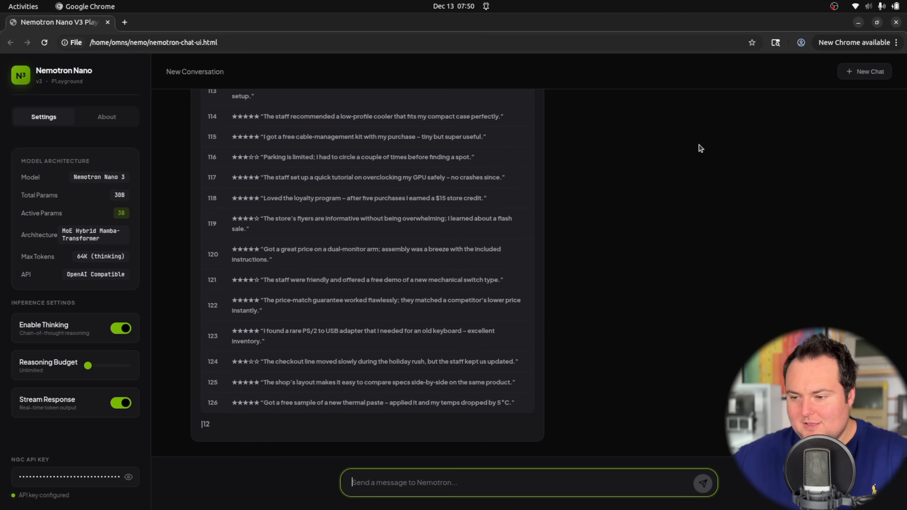
scroll(down, 3)
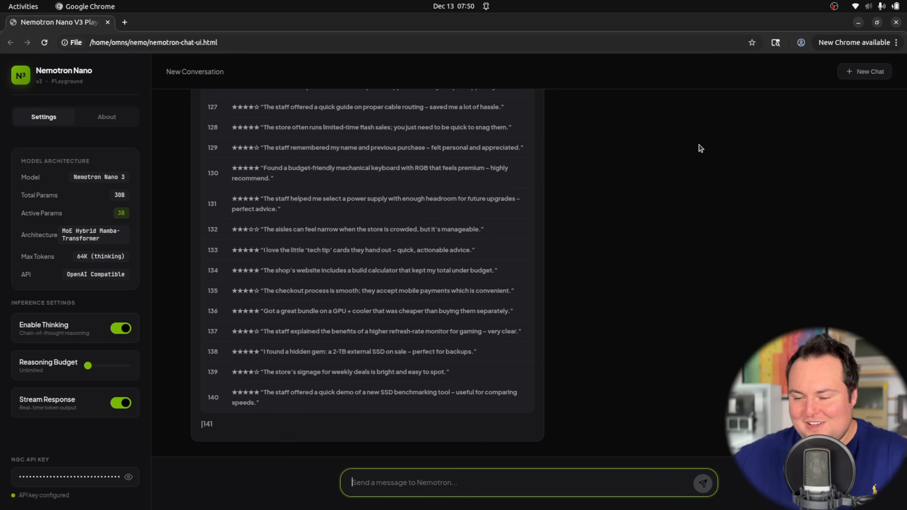
scroll(down, 3)
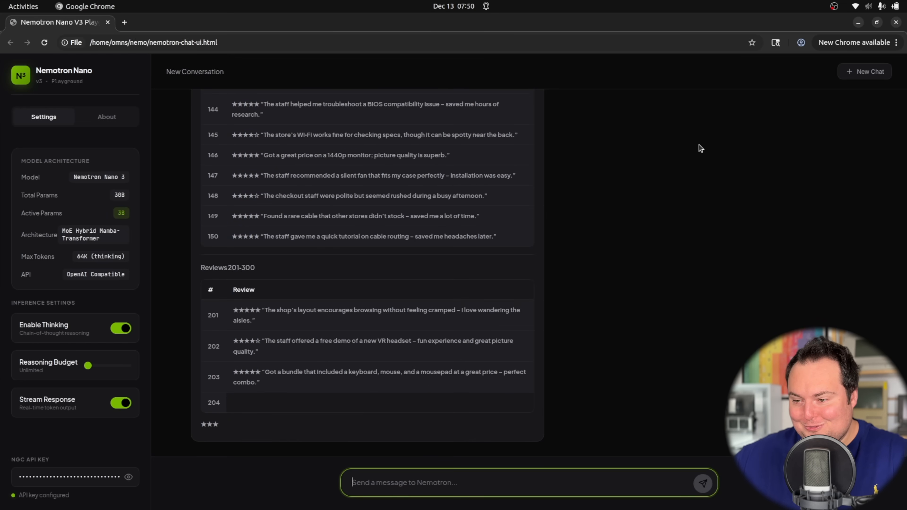
scroll(down, 3)
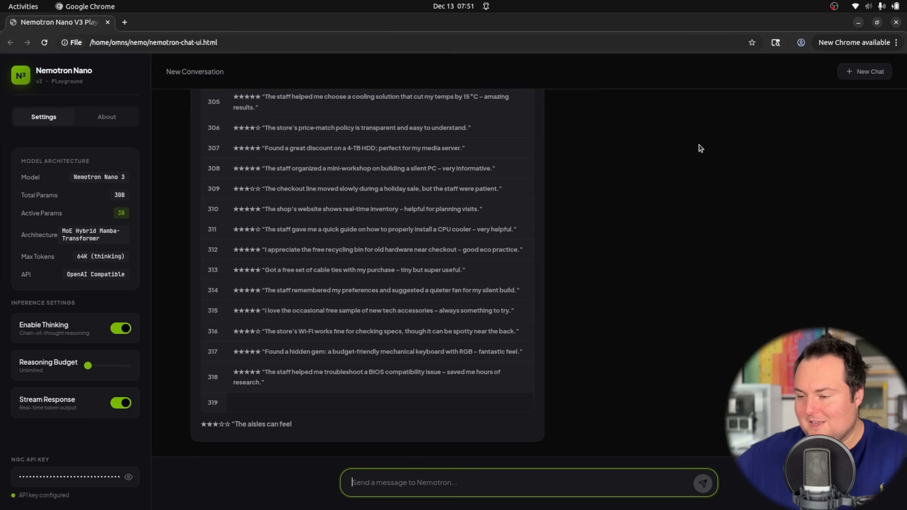
mouse_move(502, 19)
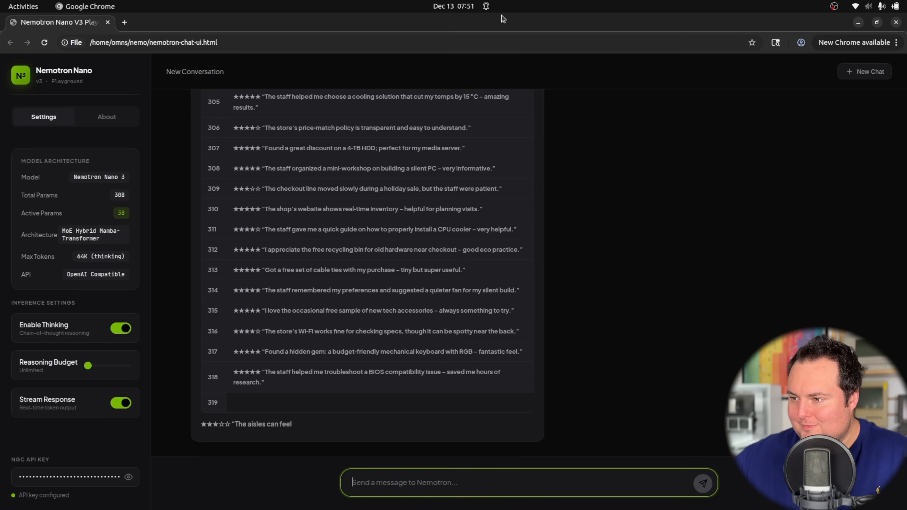
mouse_move(495, 201)
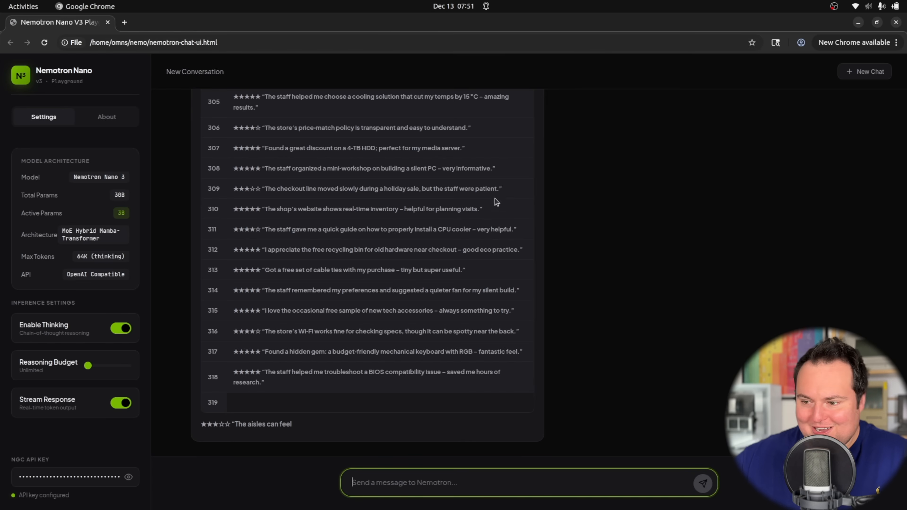
click(864, 72)
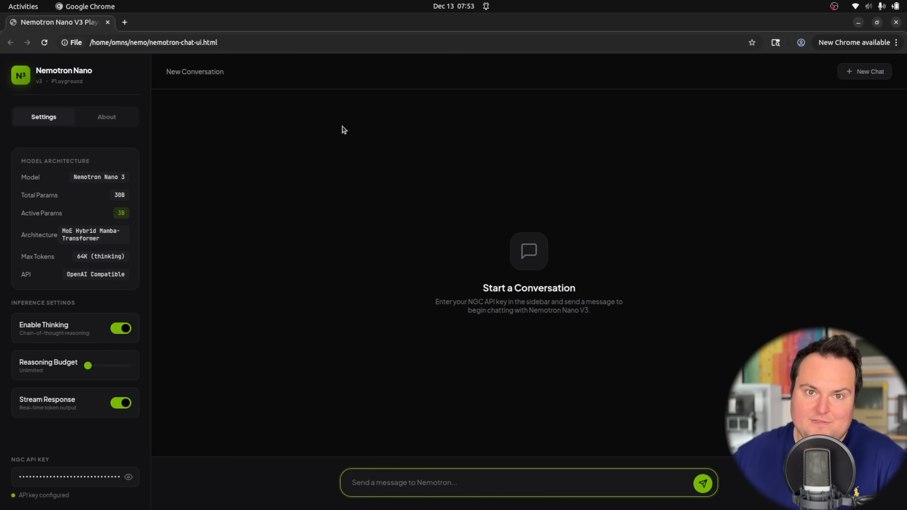
Step: Send "Tell me the history of the iMac" and read the model-by-year table, selecting the iMac G3 key features
click(704, 483)
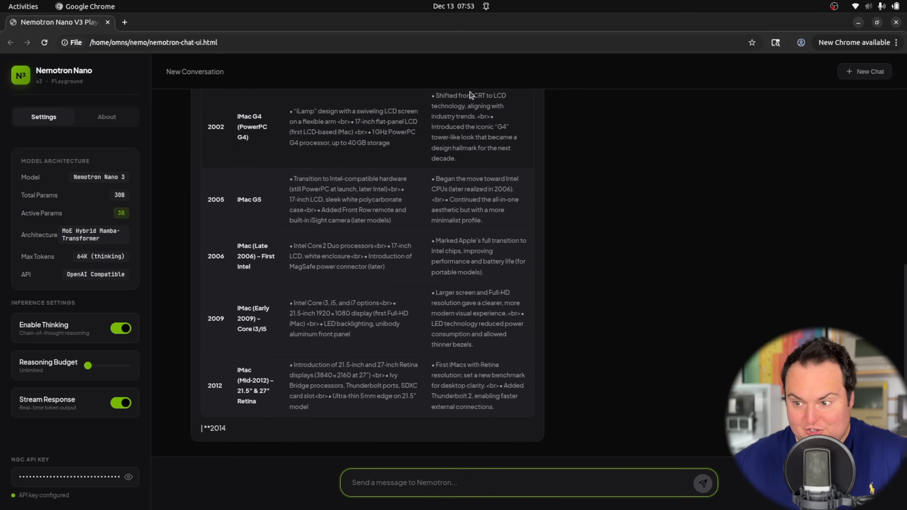
scroll(down, 3)
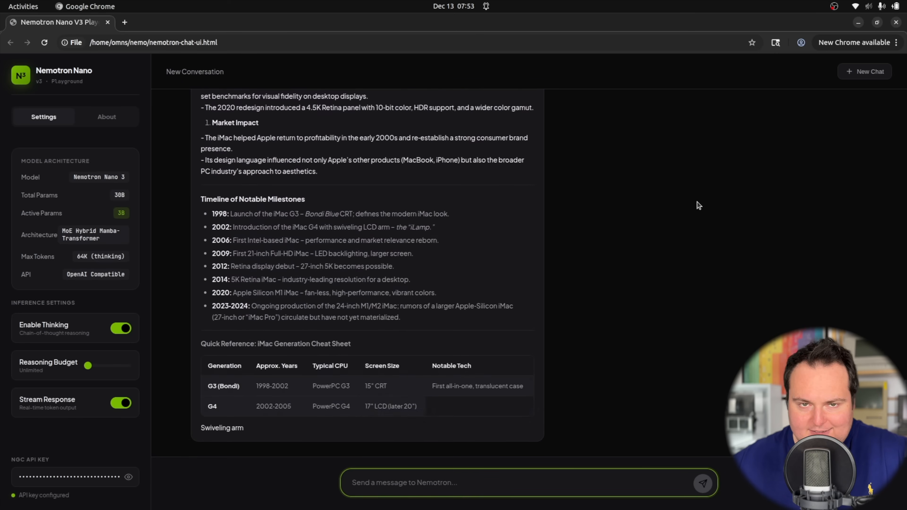
scroll(down, 3)
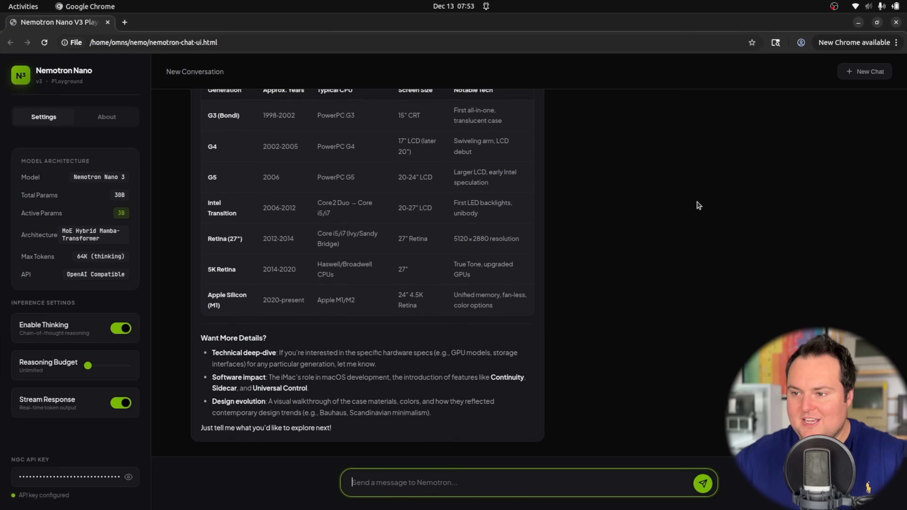
scroll(down, 3)
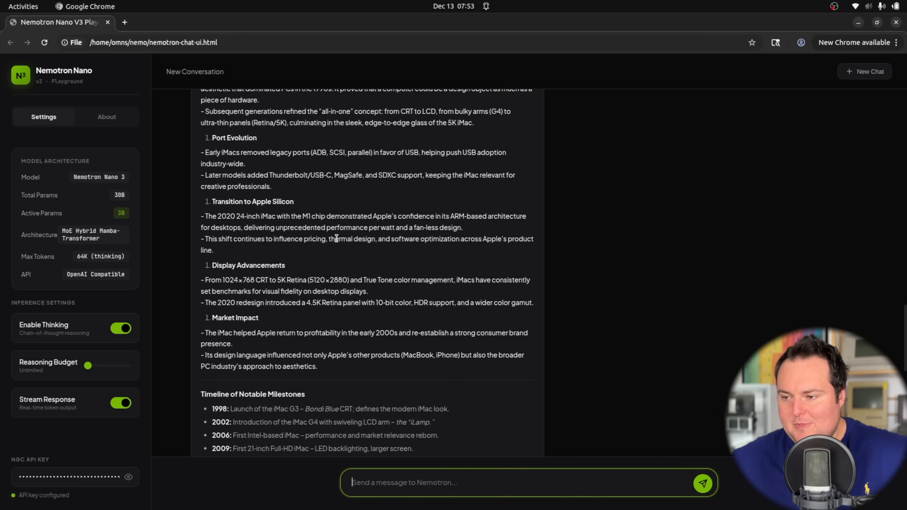
scroll(down, 3)
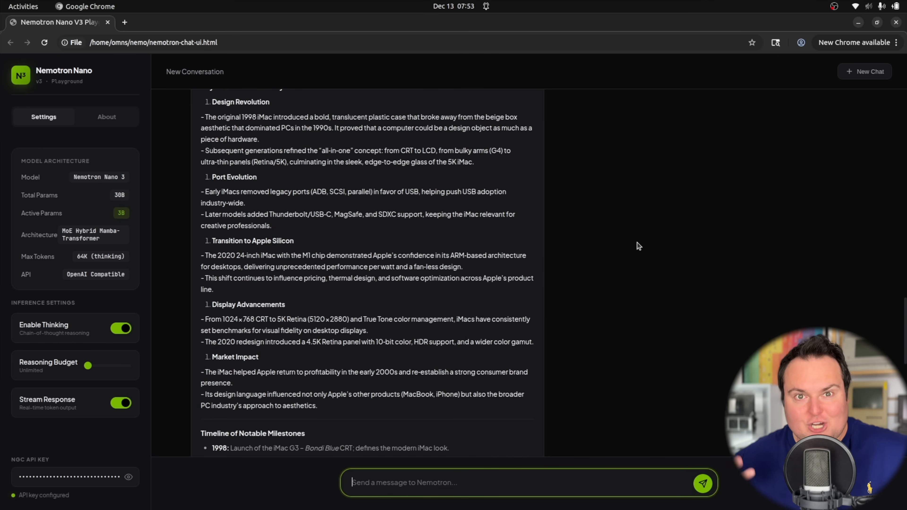
mouse_move(555, 219)
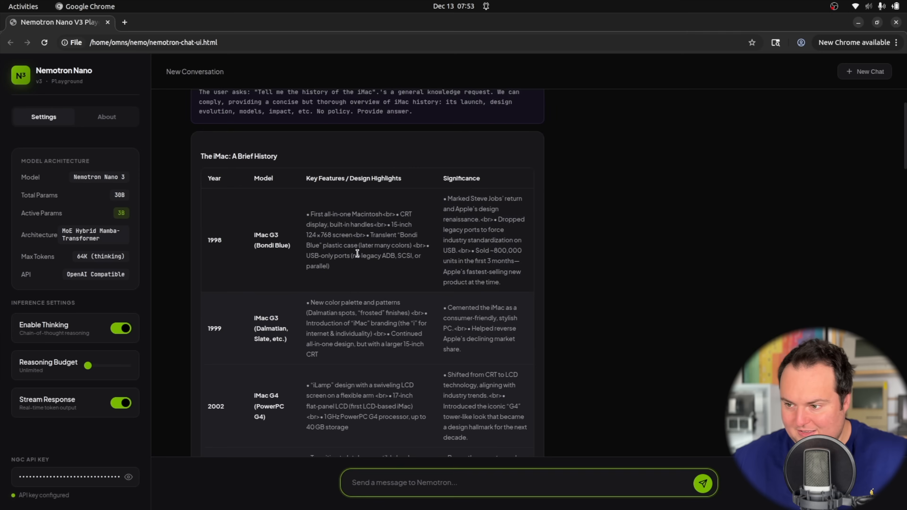
drag(306, 214, 329, 265)
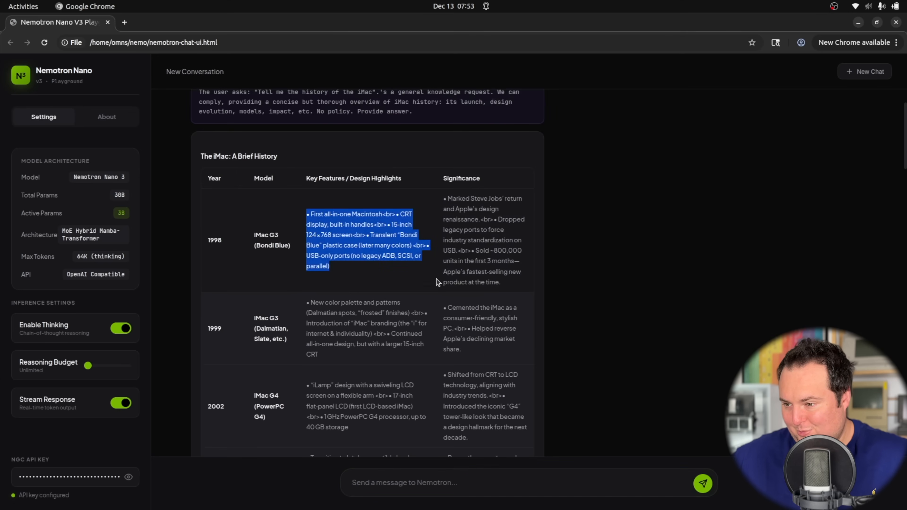
Step: Scroll through the milestone timeline and generation cheat sheet in the iMac reply
scroll(down, 3)
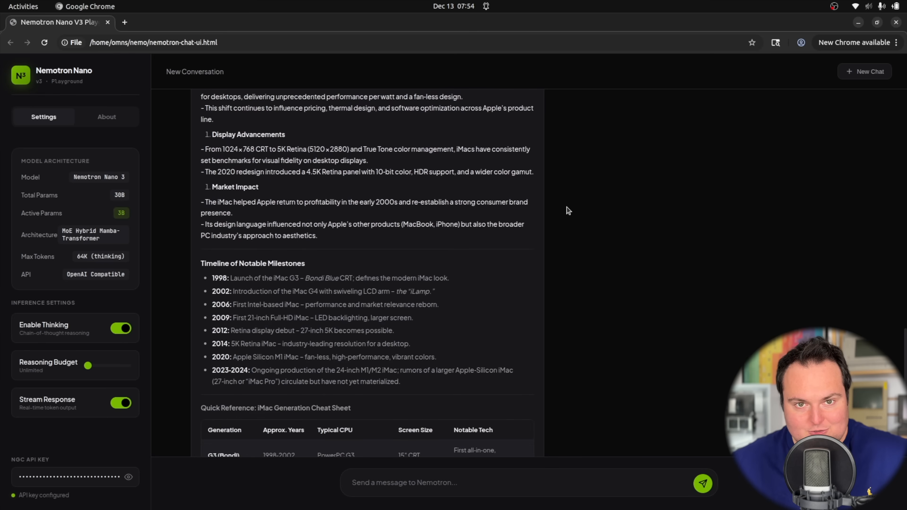
mouse_move(396, 169)
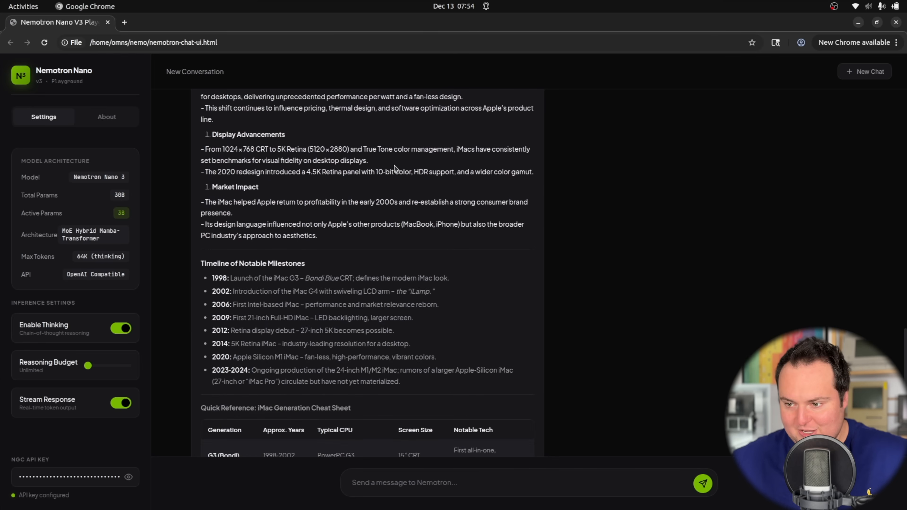
scroll(down, 3)
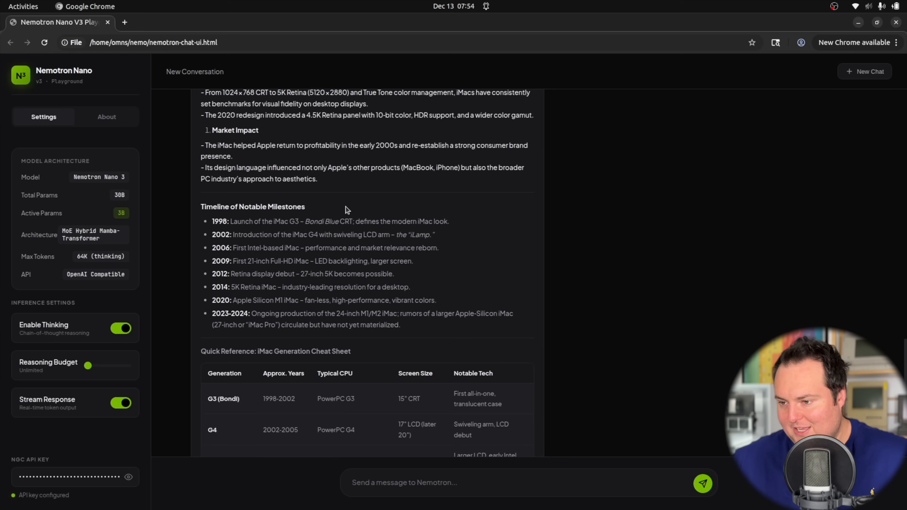
scroll(down, 3)
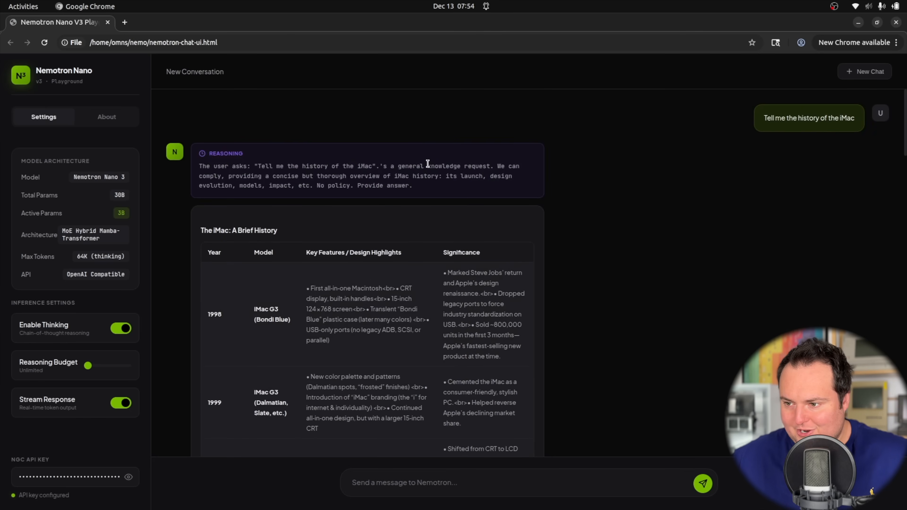
scroll(down, 3)
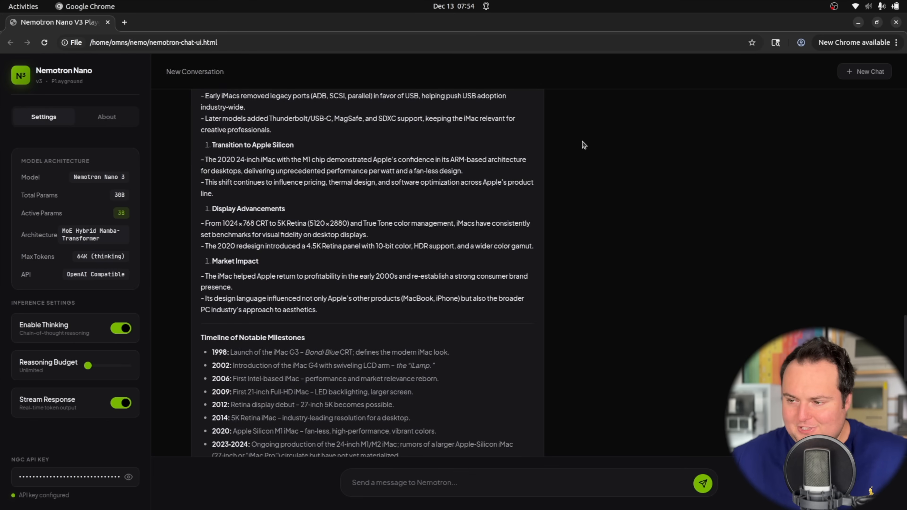
scroll(down, 3)
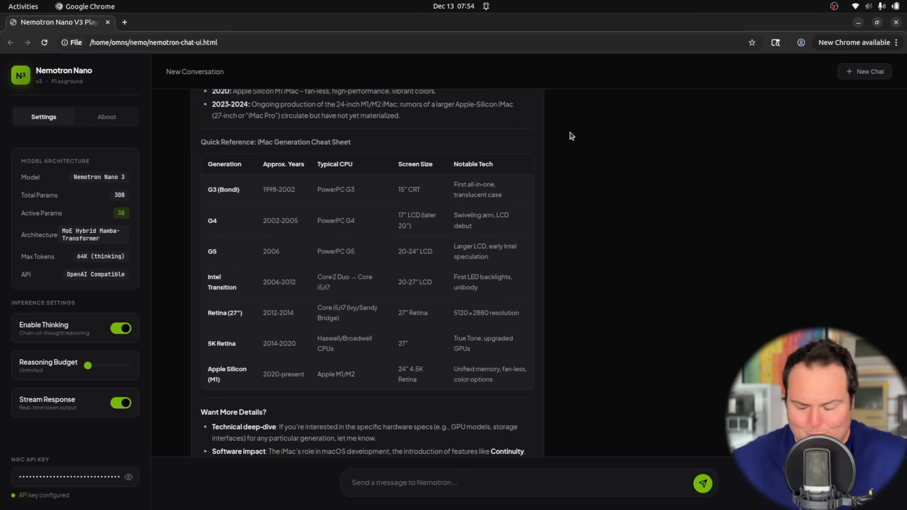
scroll(down, 3)
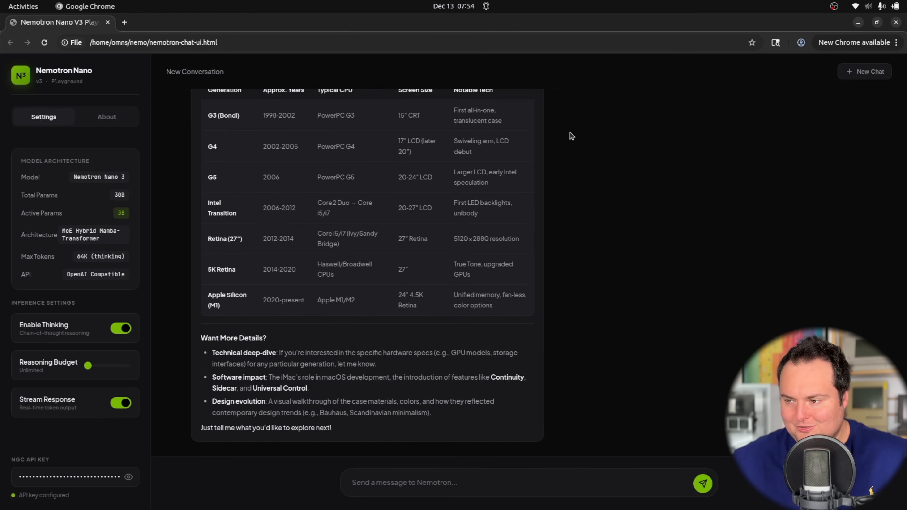